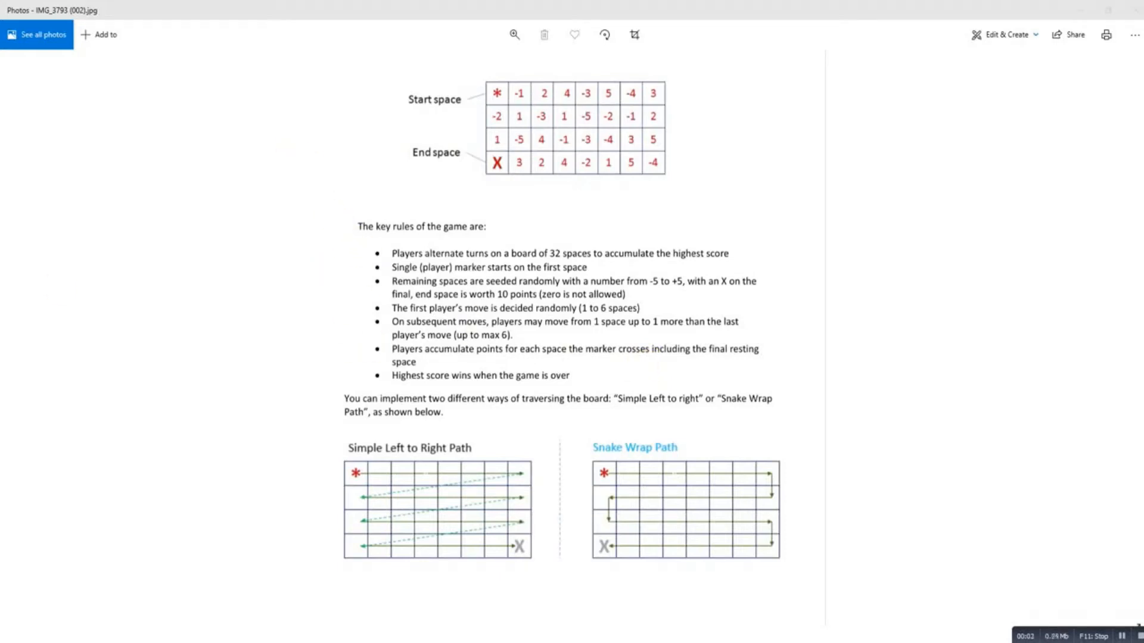
mouse_move(399, 70)
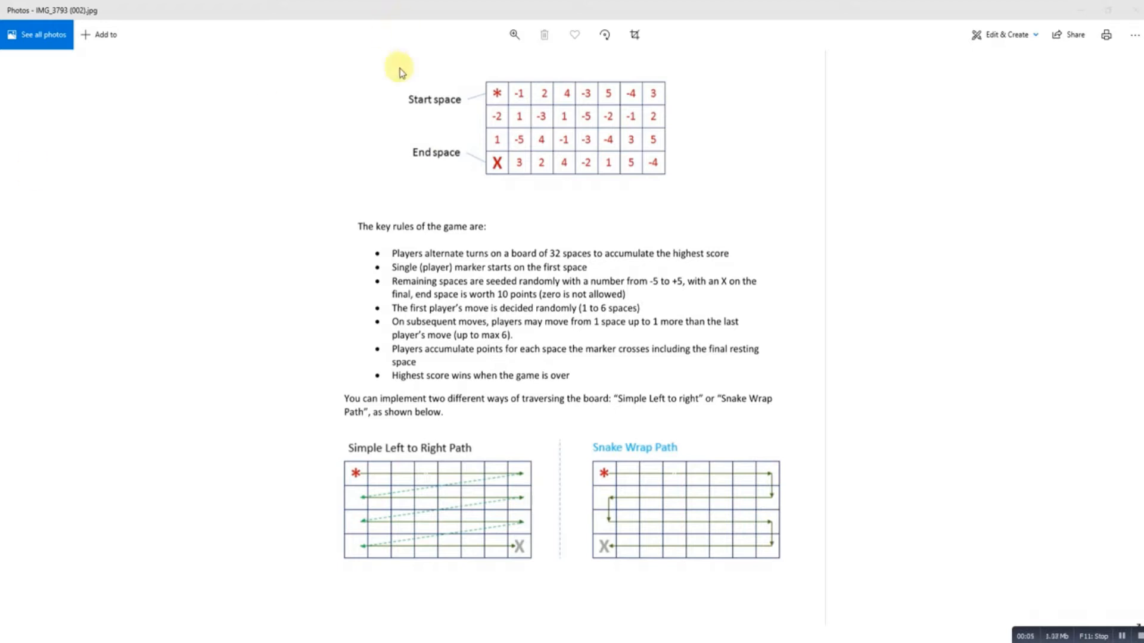
mouse_move(261, 170)
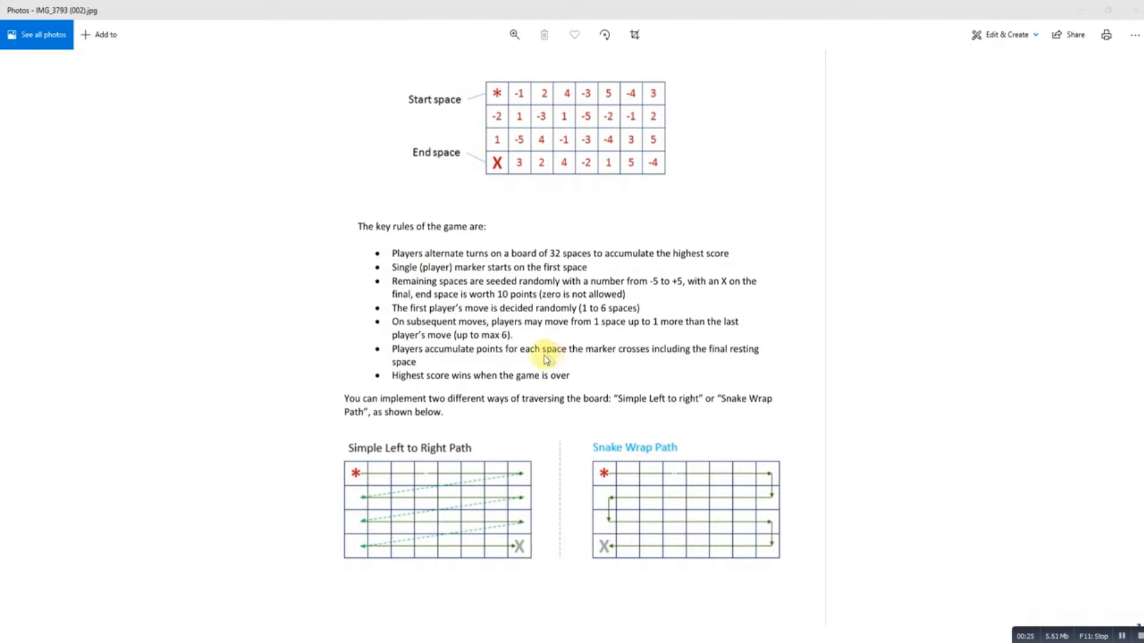
mouse_move(482, 199)
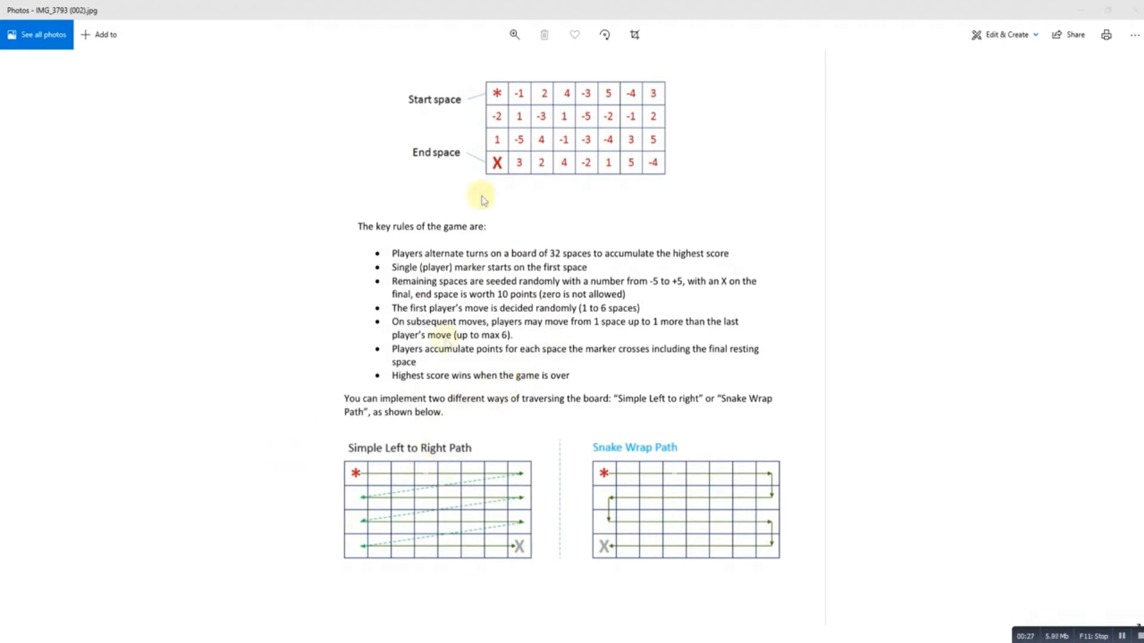
mouse_move(536, 567)
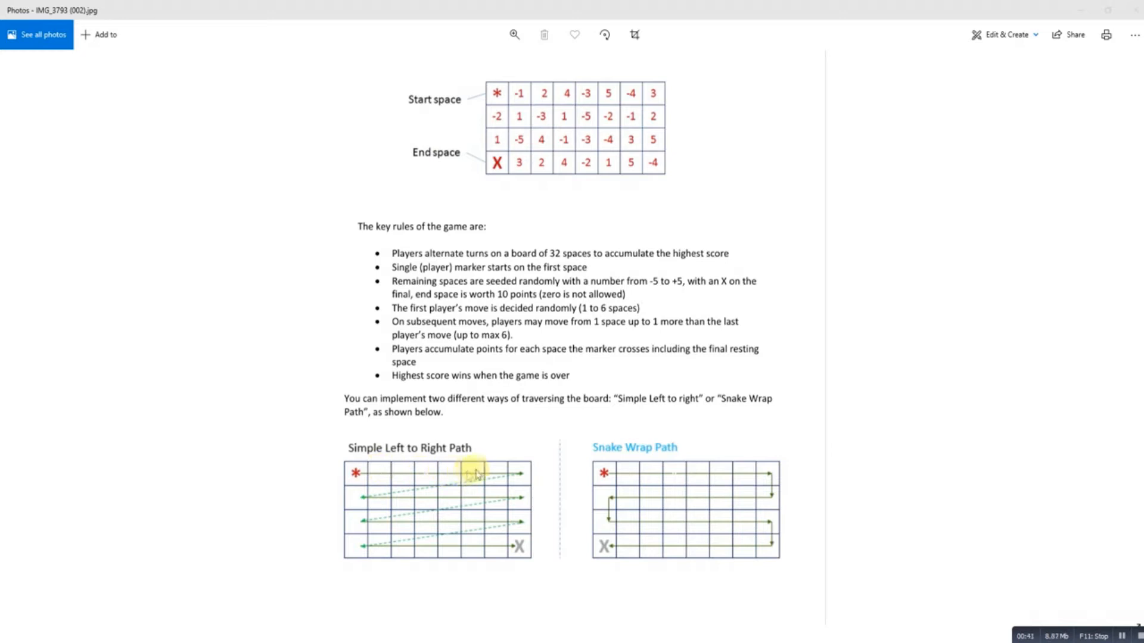
mouse_move(367, 502)
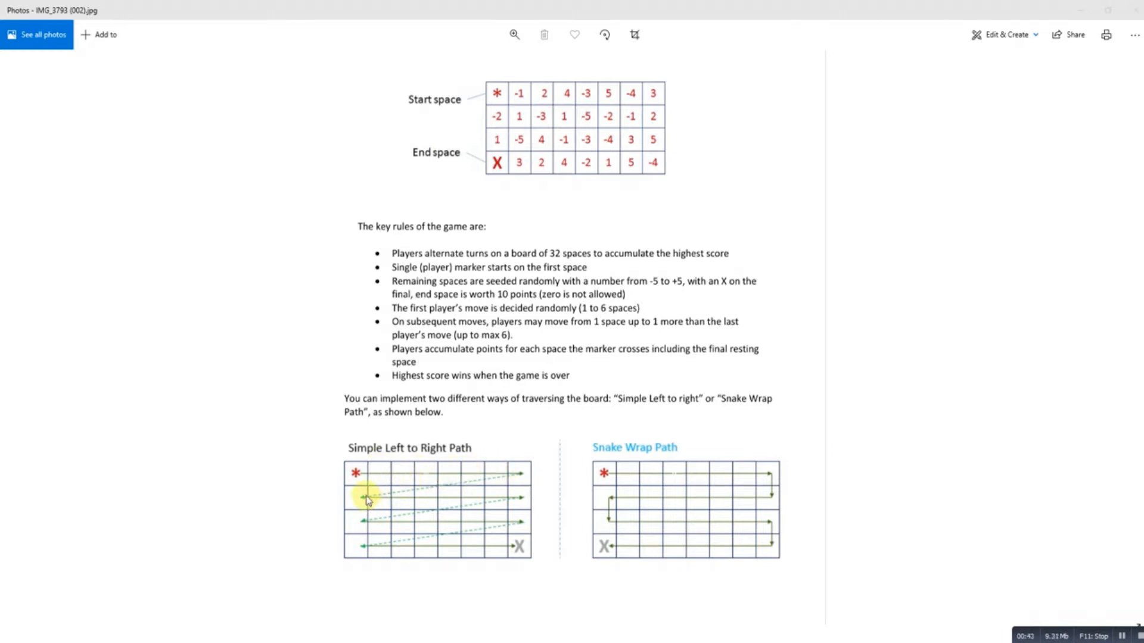
mouse_move(674, 468)
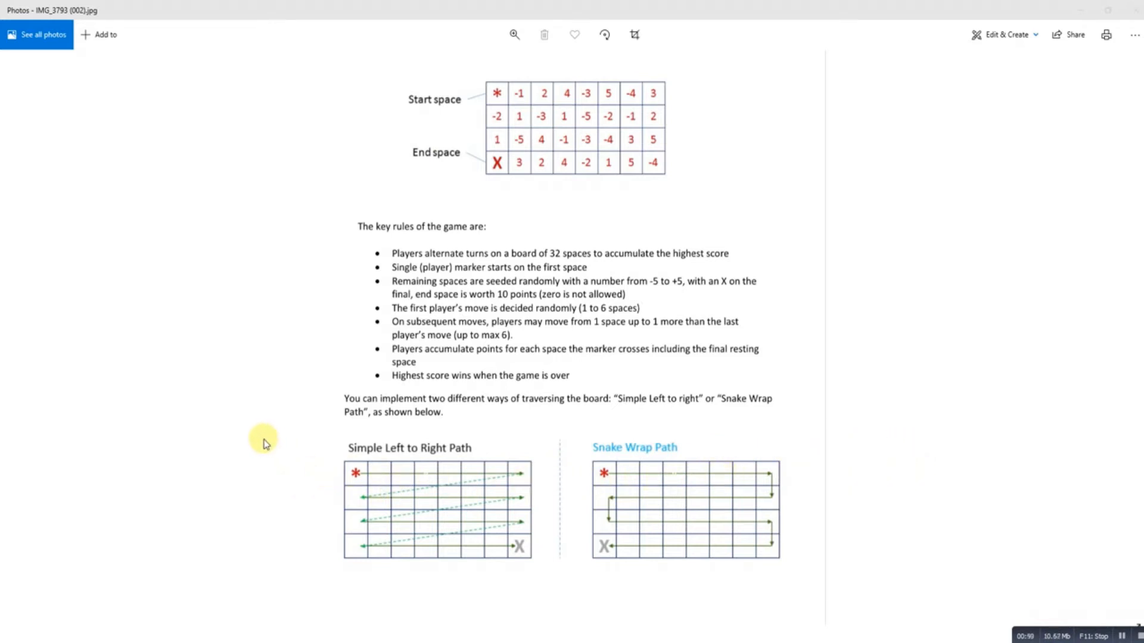
mouse_move(957, 80)
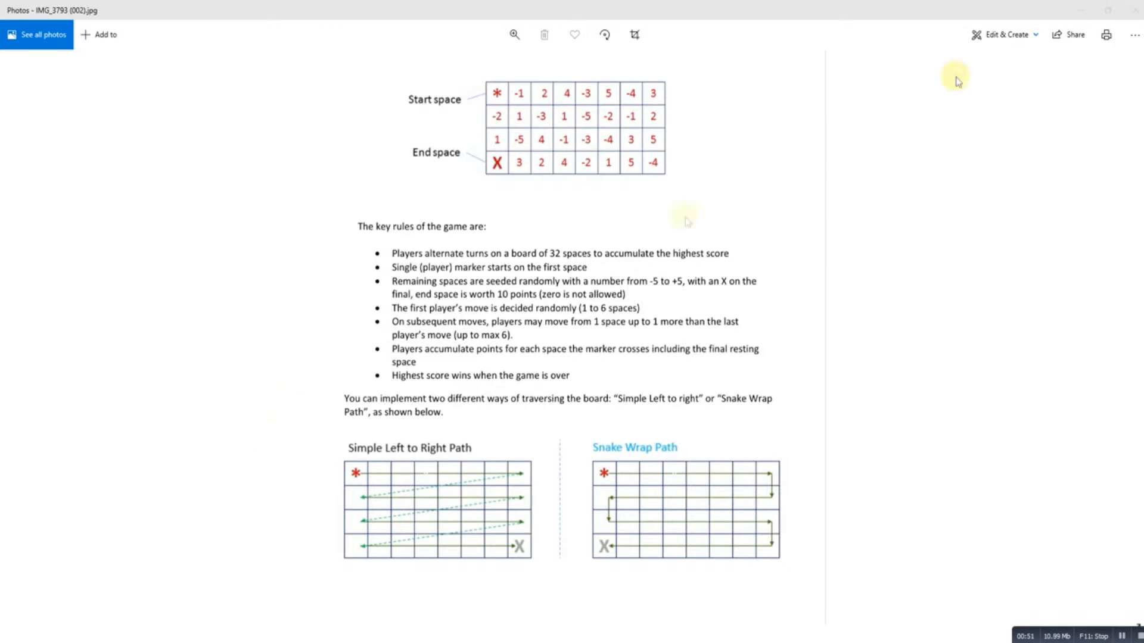
mouse_move(947, 33)
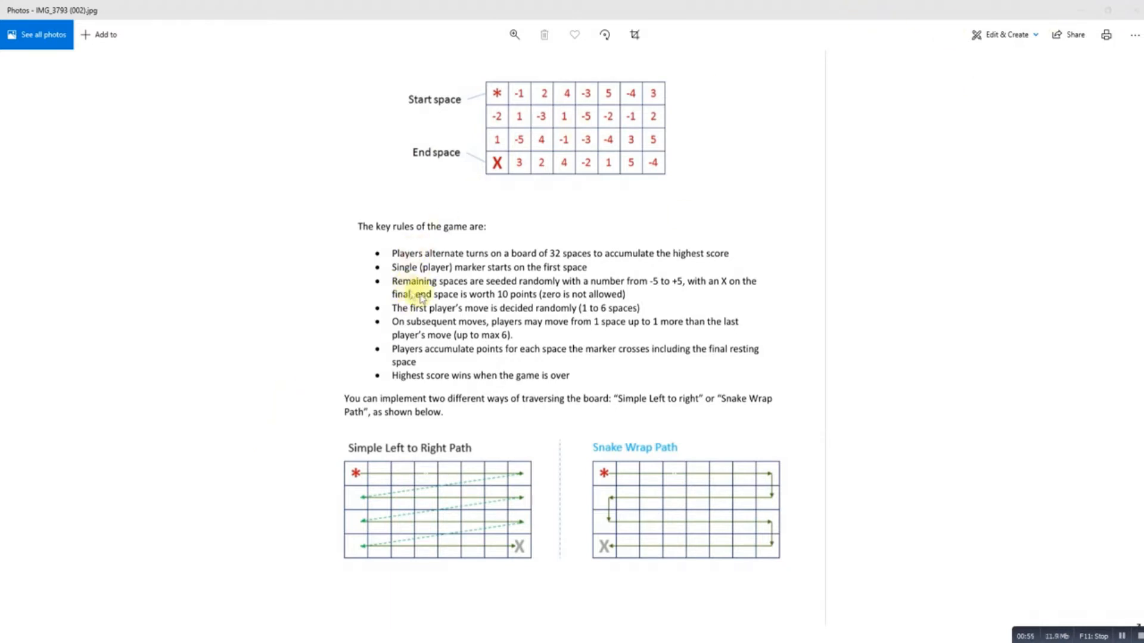
Bring up the tablegame Main flowchart and the list of the program's functions.
click(497, 93)
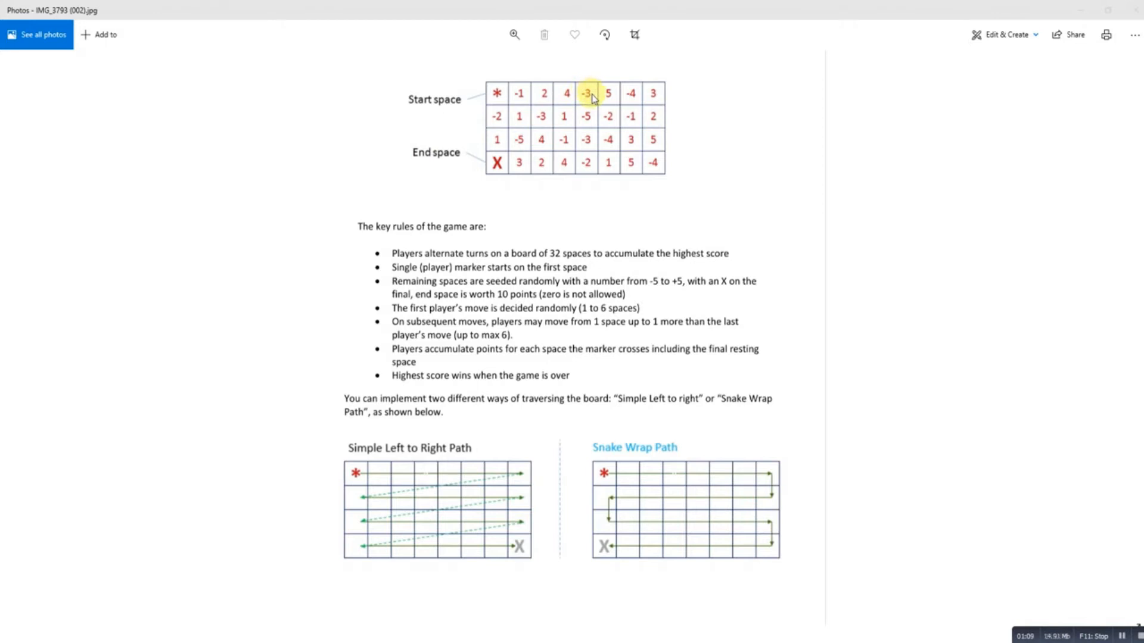
mouse_move(652, 162)
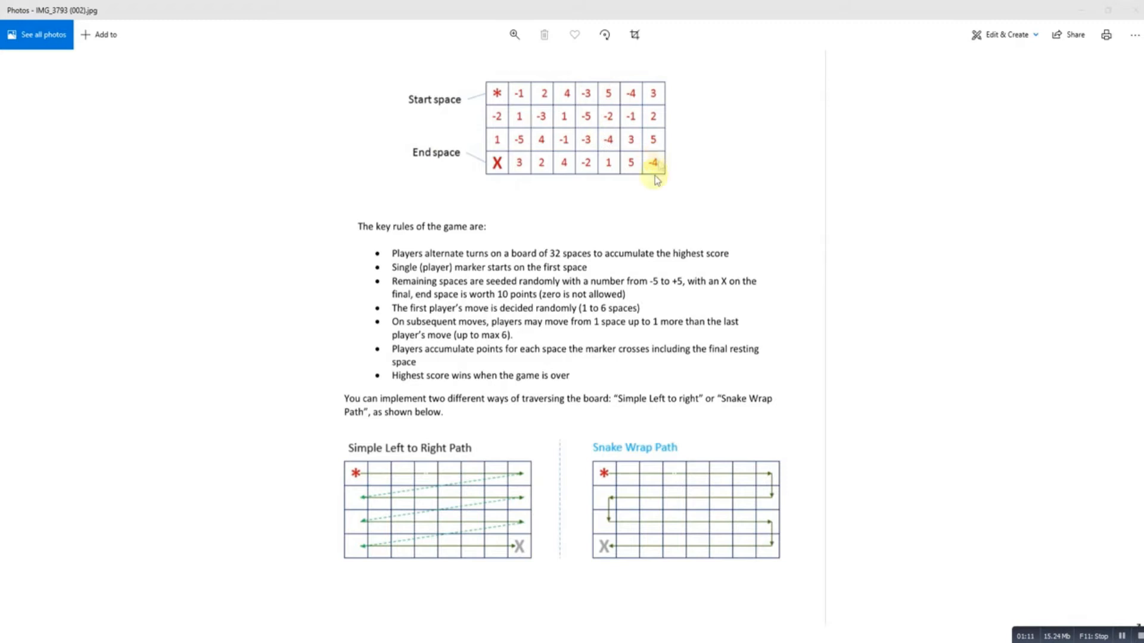
mouse_move(458, 436)
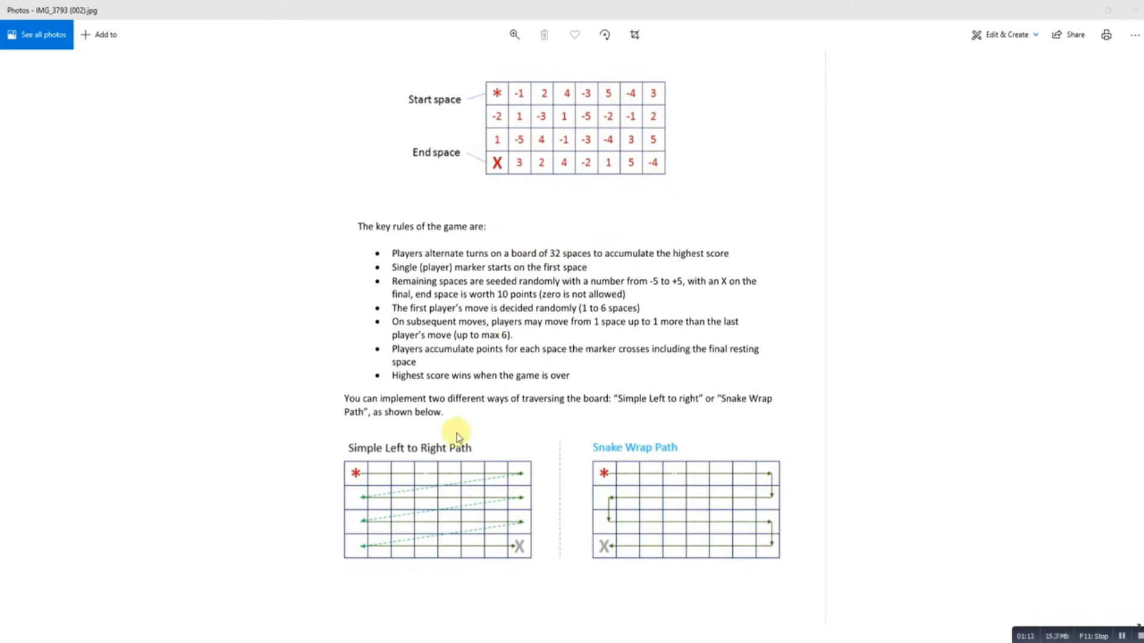
mouse_move(1013, 6)
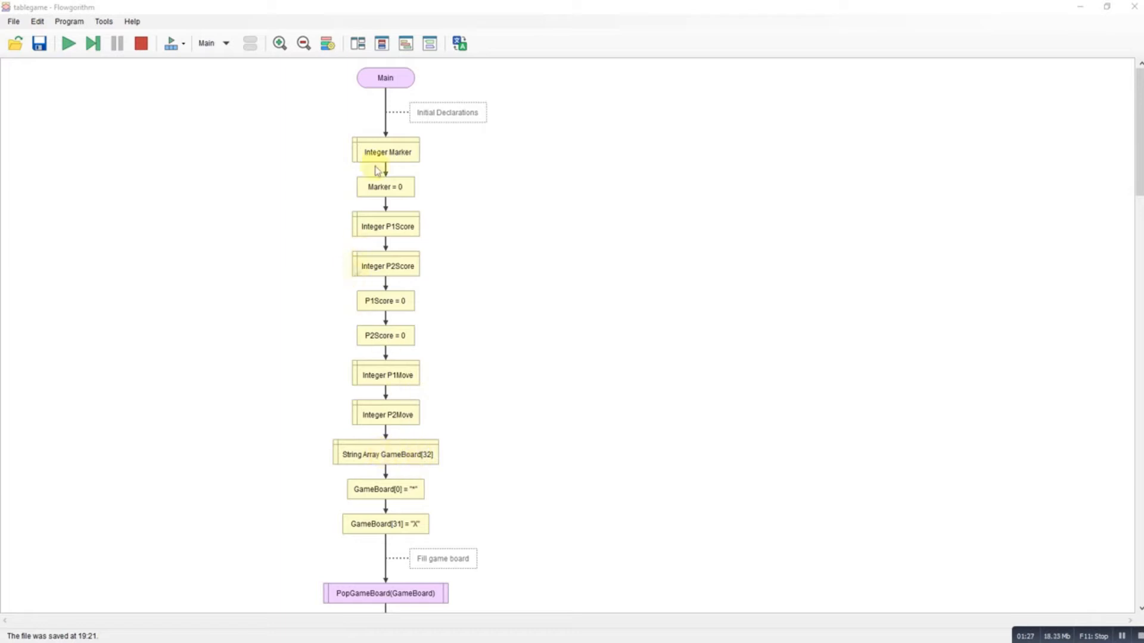
mouse_move(540, 285)
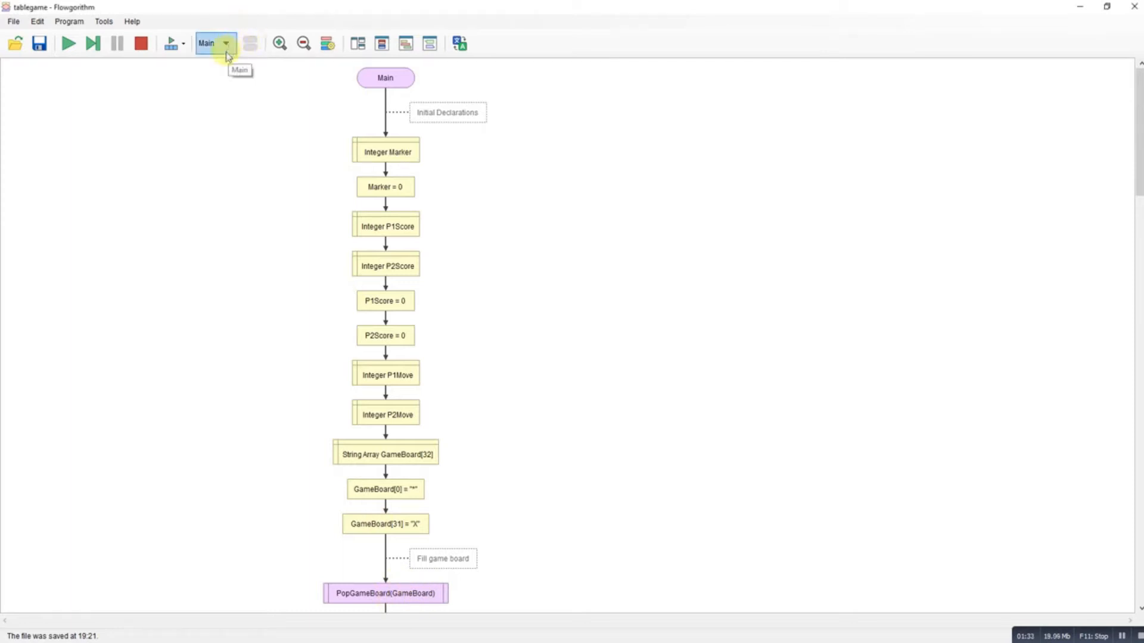
click(225, 43)
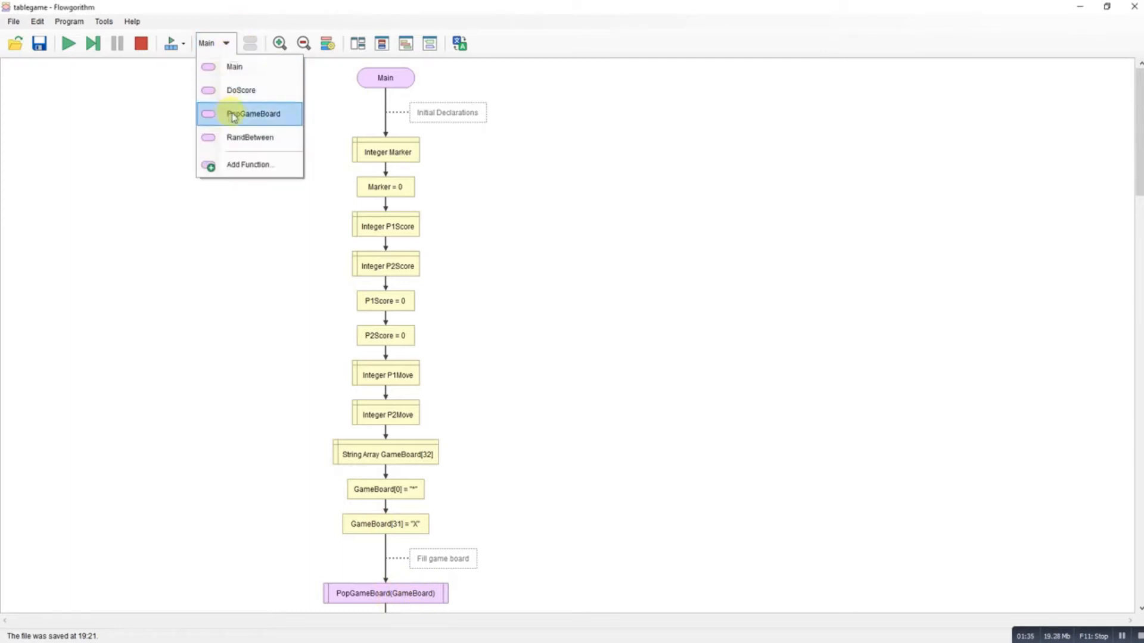
click(253, 113)
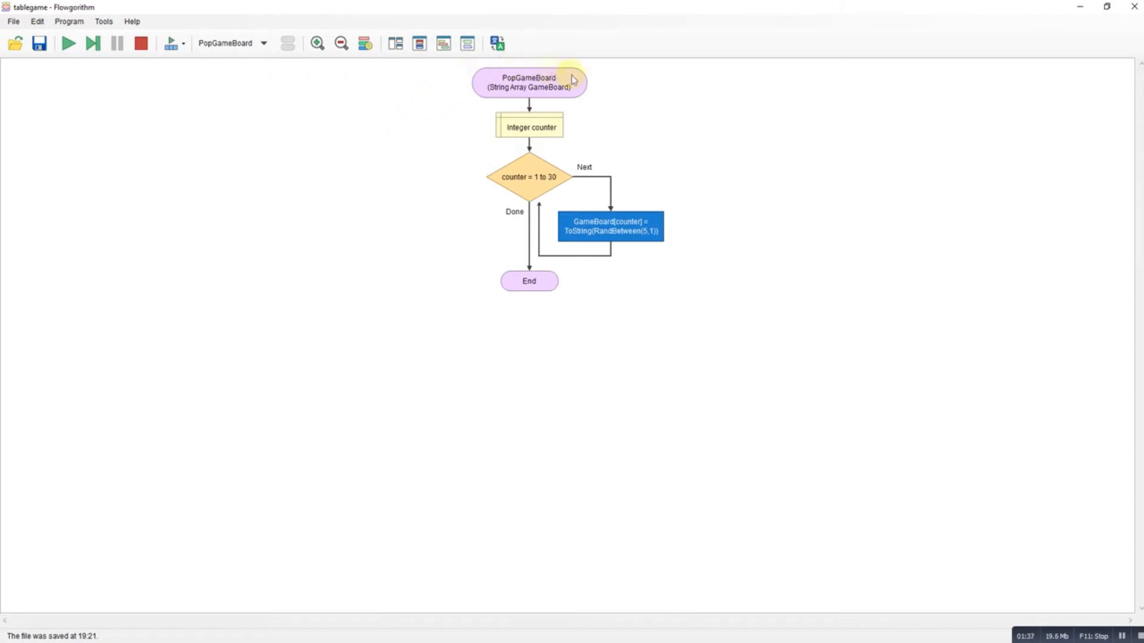
mouse_move(529, 176)
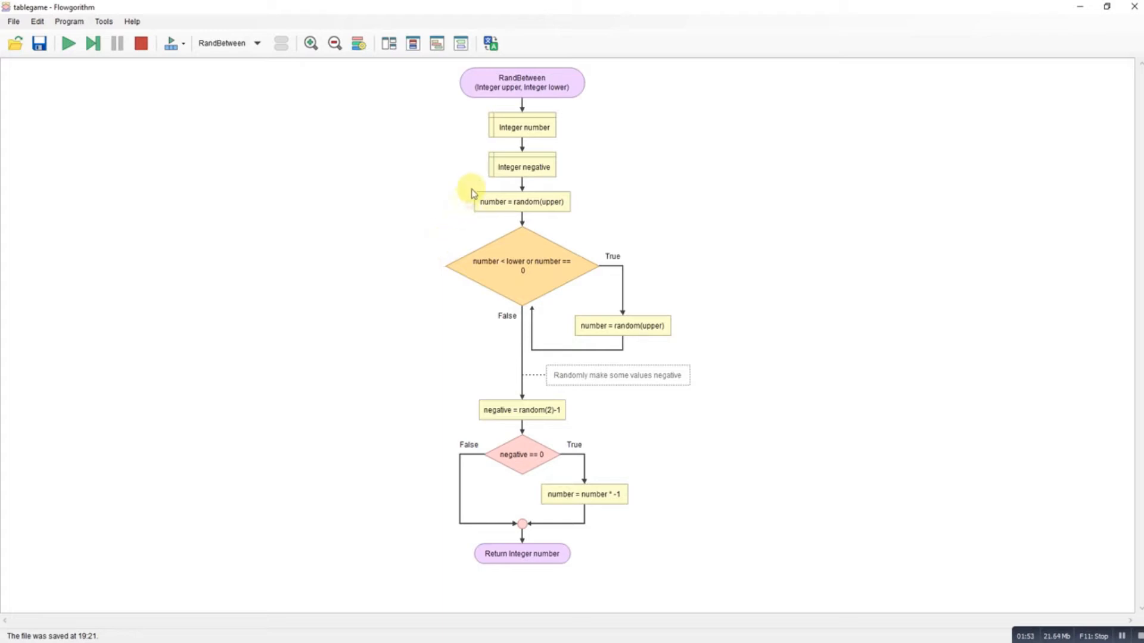
mouse_move(574, 120)
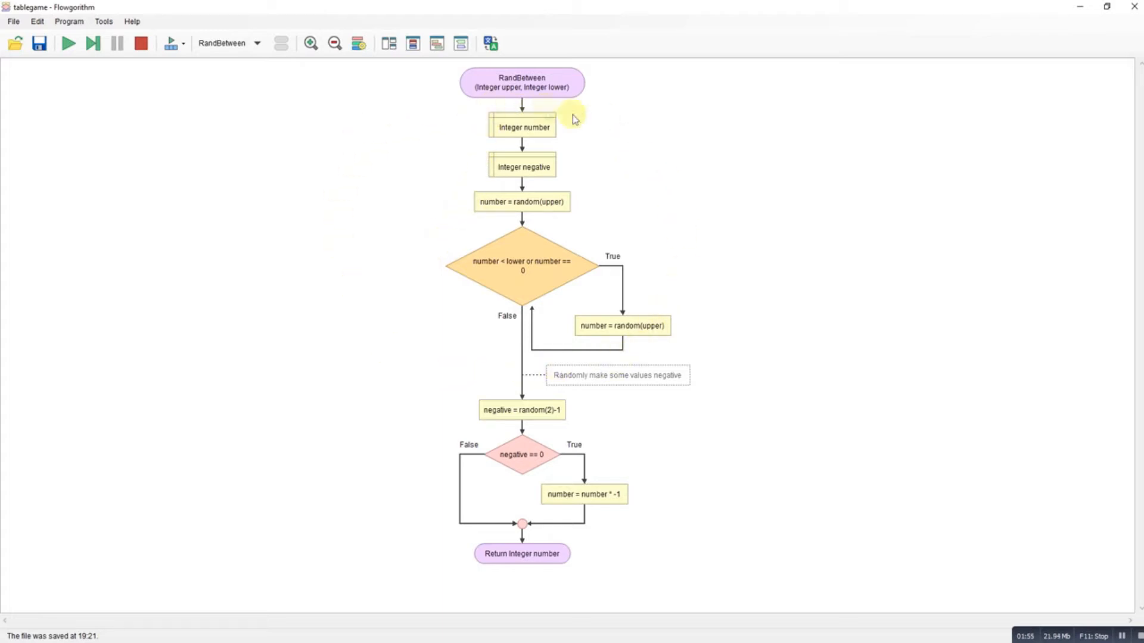
mouse_move(527, 402)
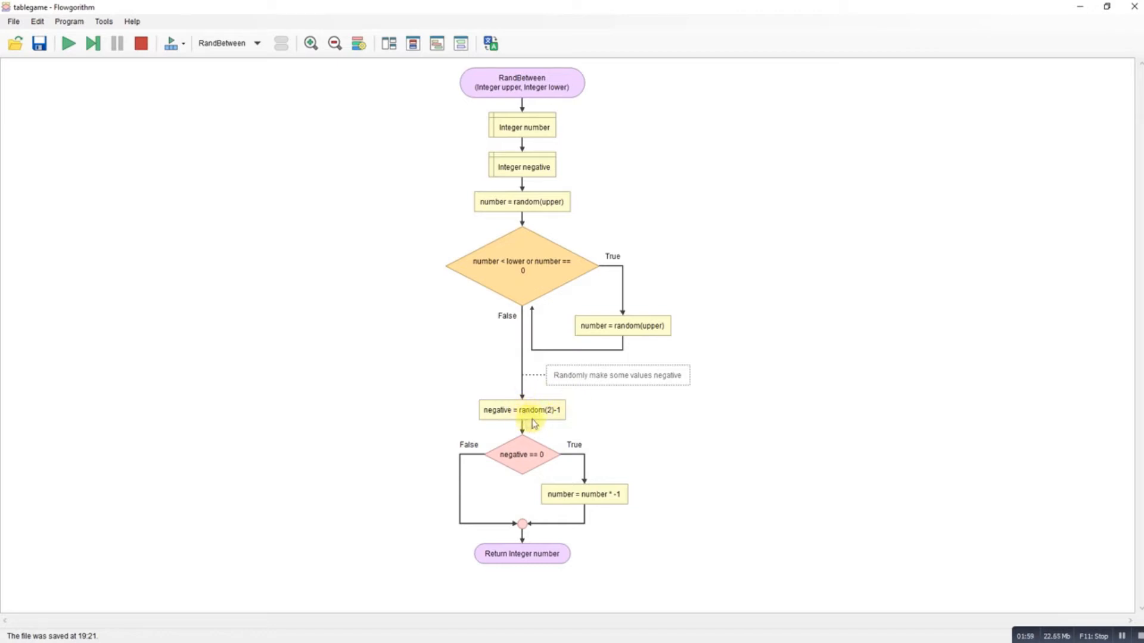
mouse_move(551, 423)
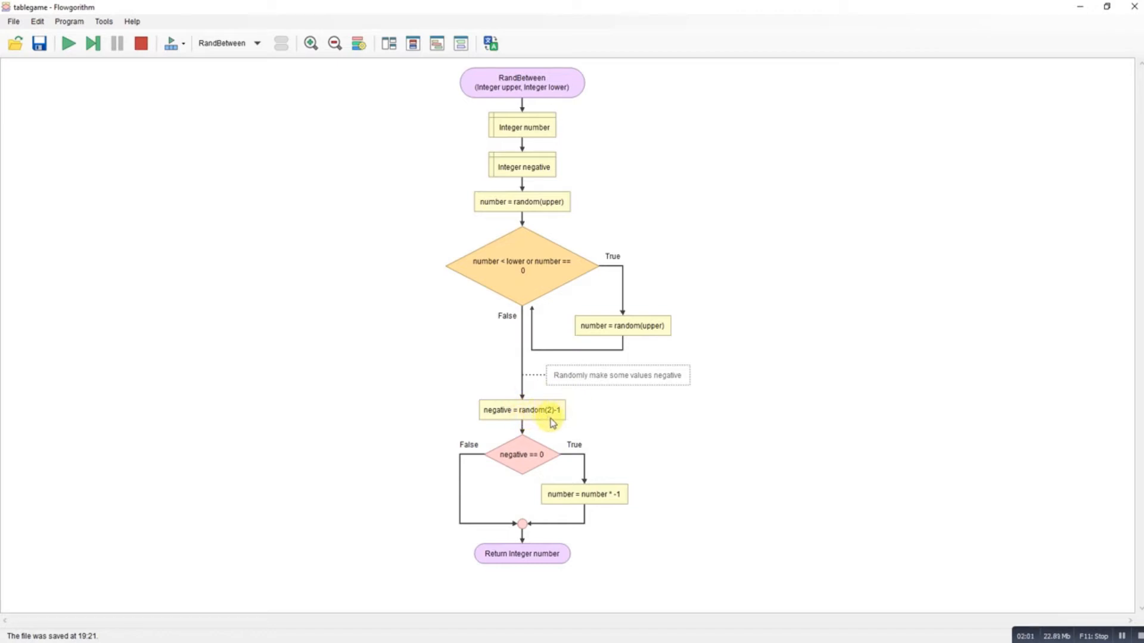
mouse_move(529, 470)
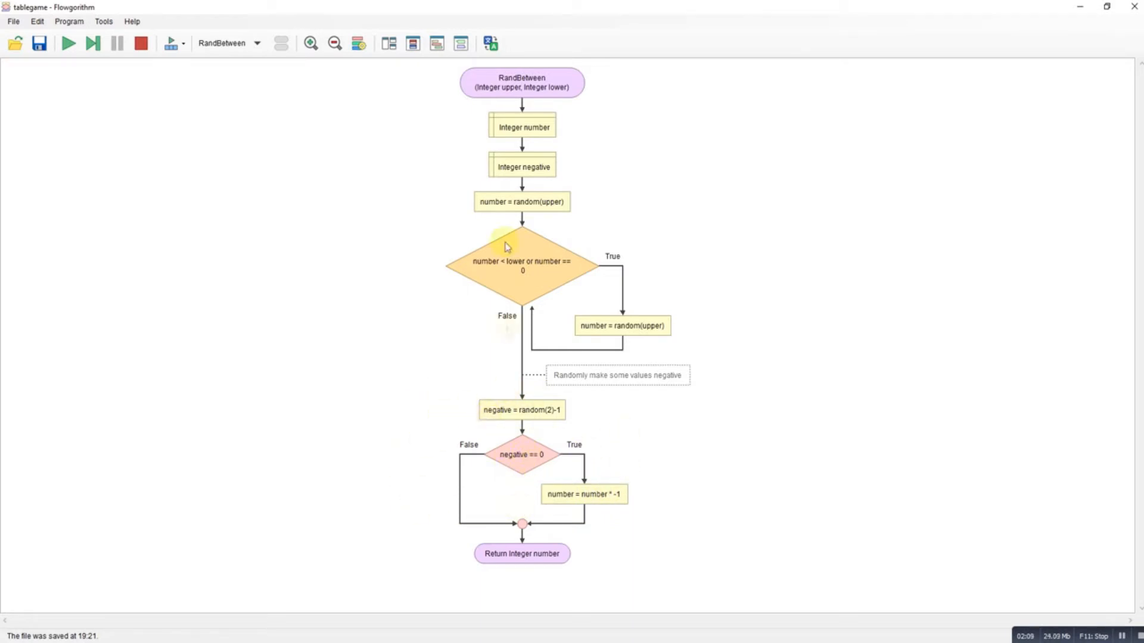
mouse_move(601, 508)
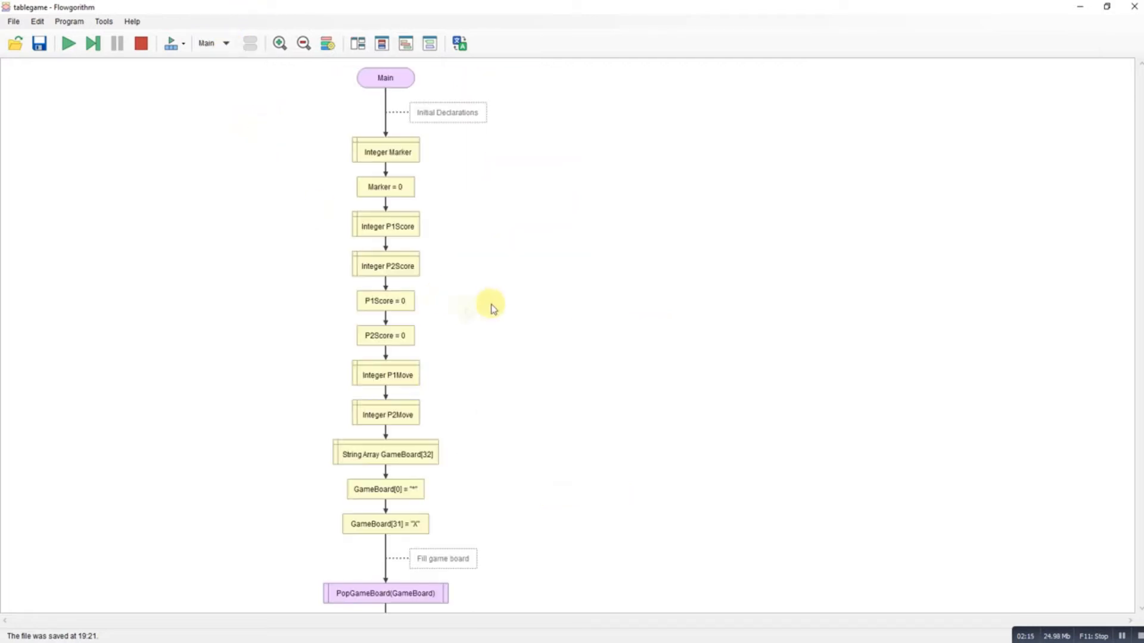
Scroll Main to player 1's random first move scored by DoScore, then show the function list.
scroll(down, 3)
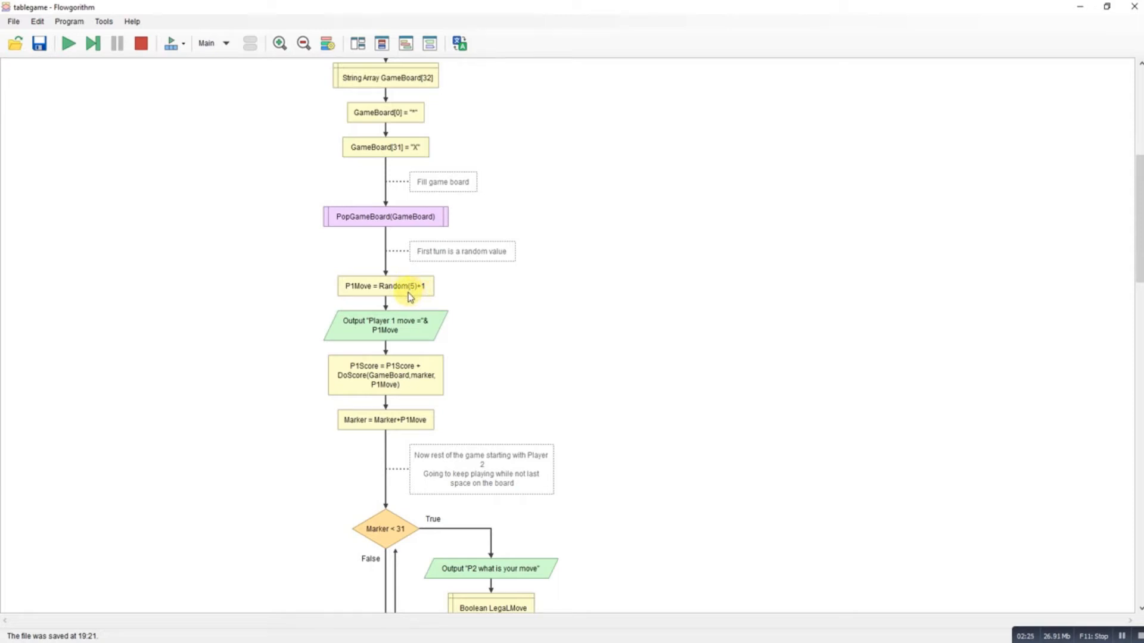
mouse_move(430, 297)
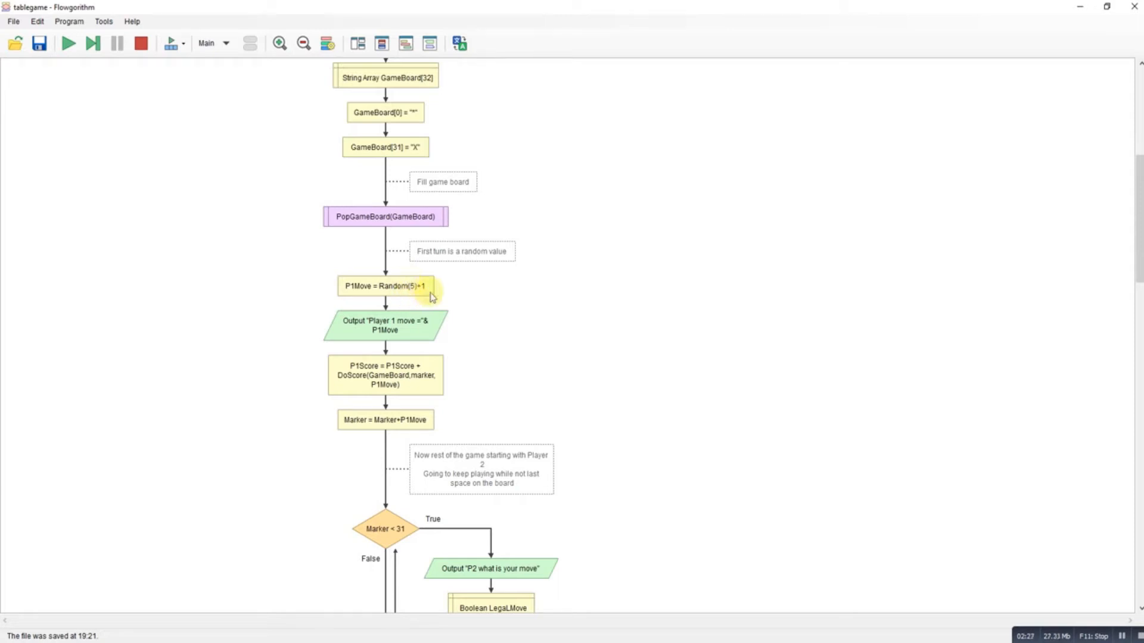
mouse_move(450, 340)
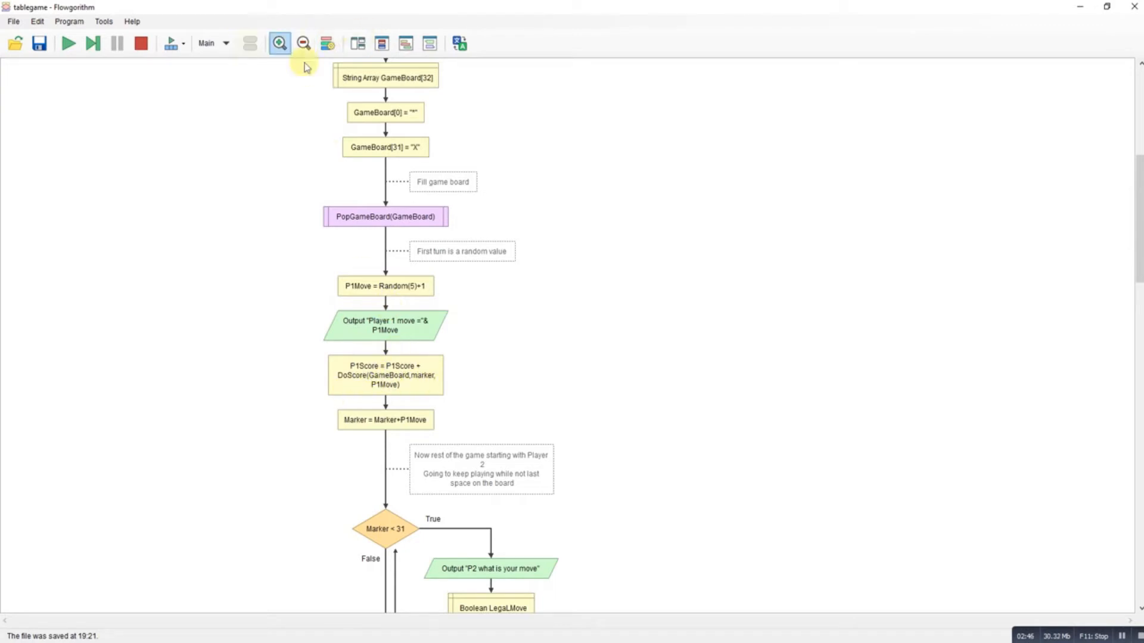
click(225, 42)
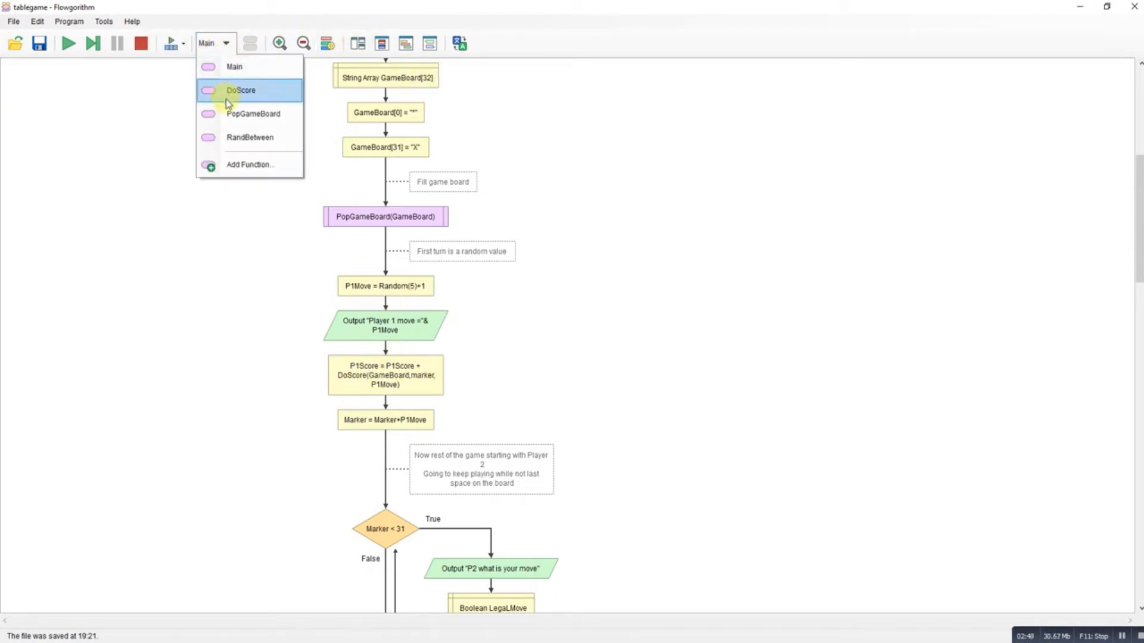
Review DoScore summing board values from marker+1 to marker+move with +10 for X, then return to Main.
click(241, 89)
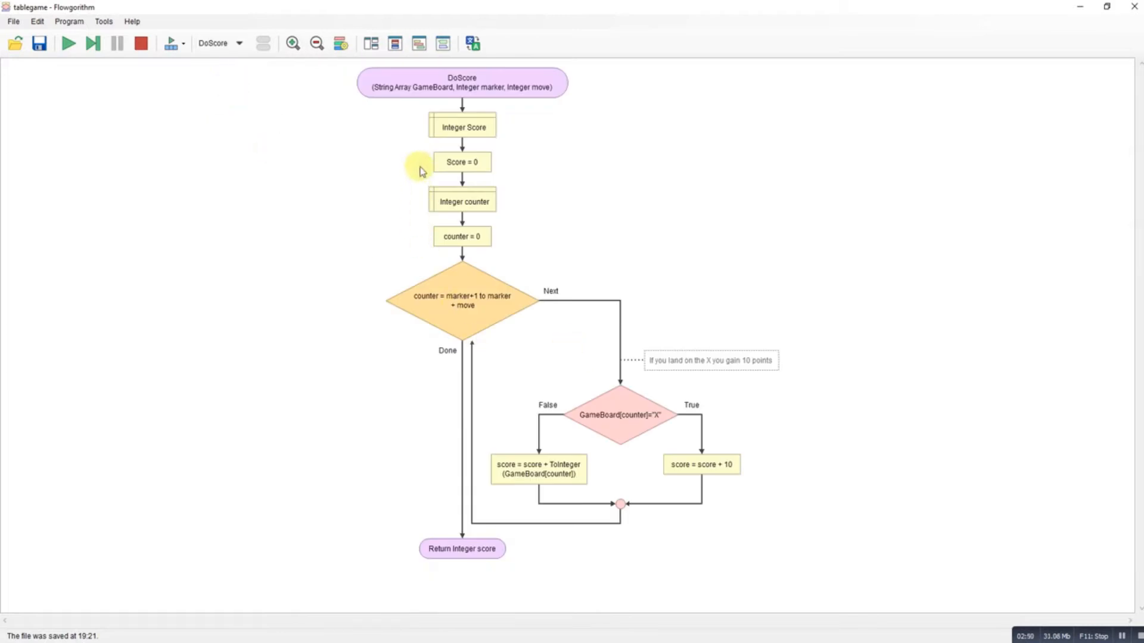
mouse_move(427, 141)
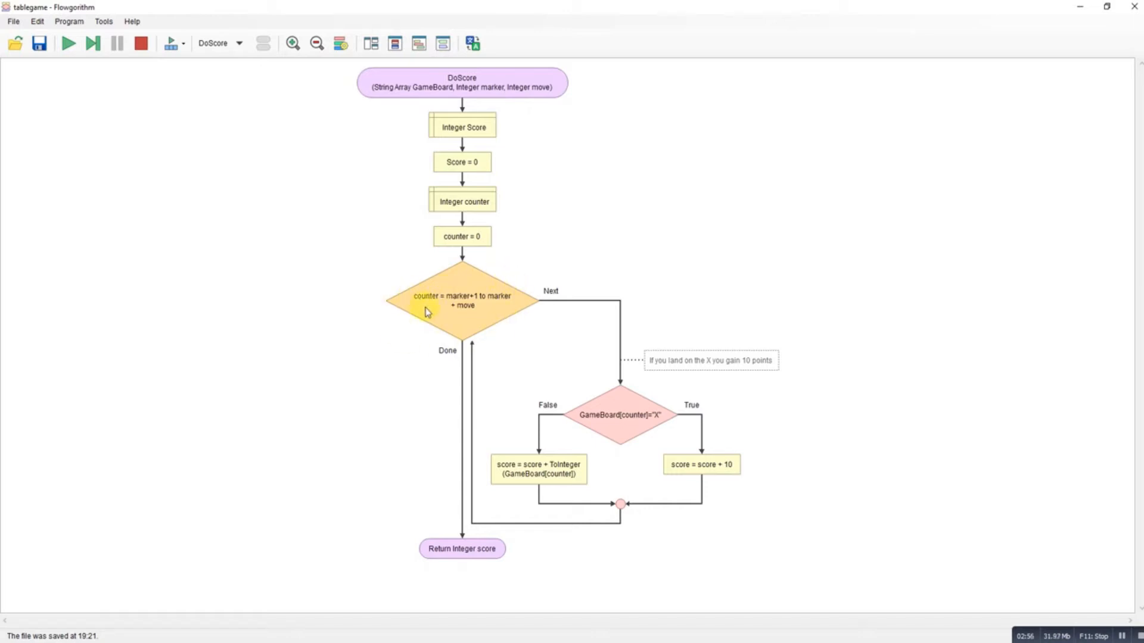
mouse_move(511, 295)
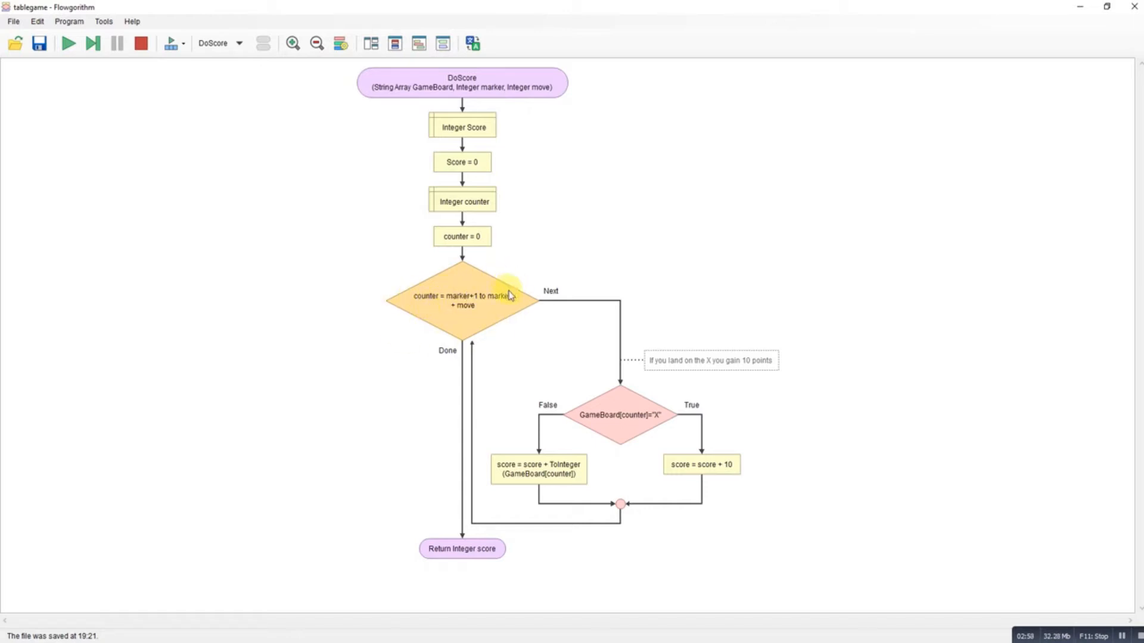
mouse_move(524, 343)
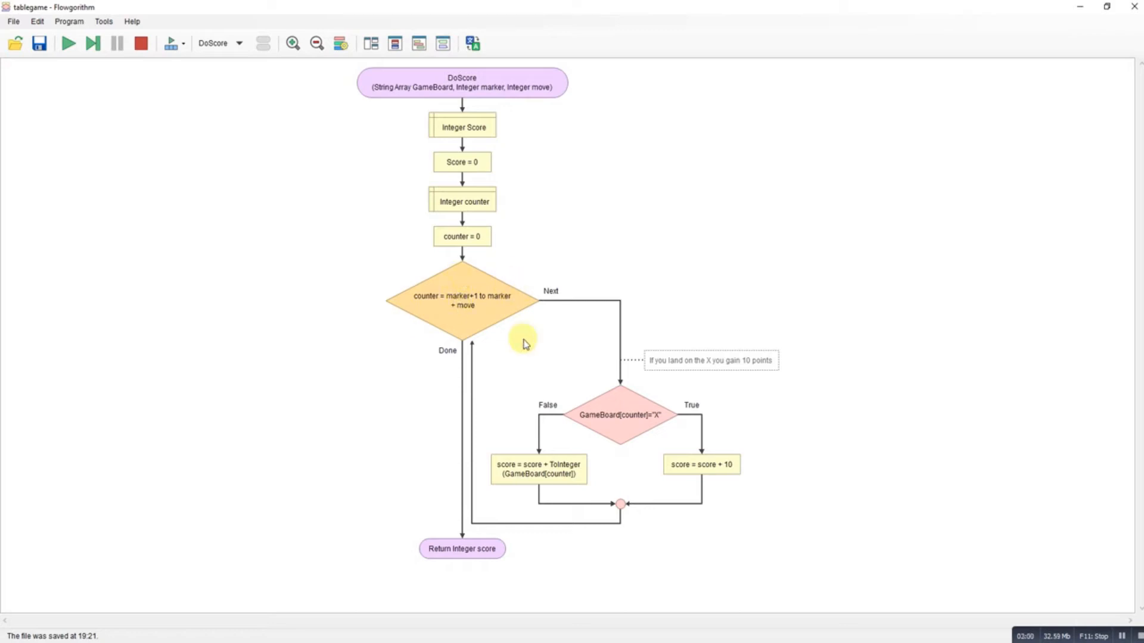
mouse_move(596, 334)
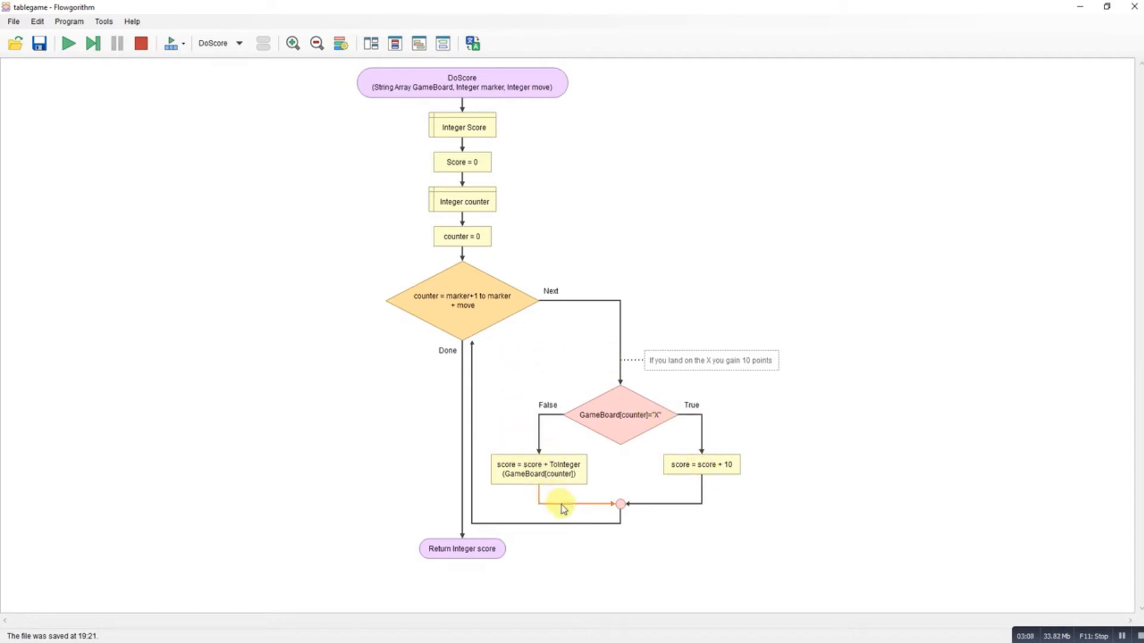
click(240, 43)
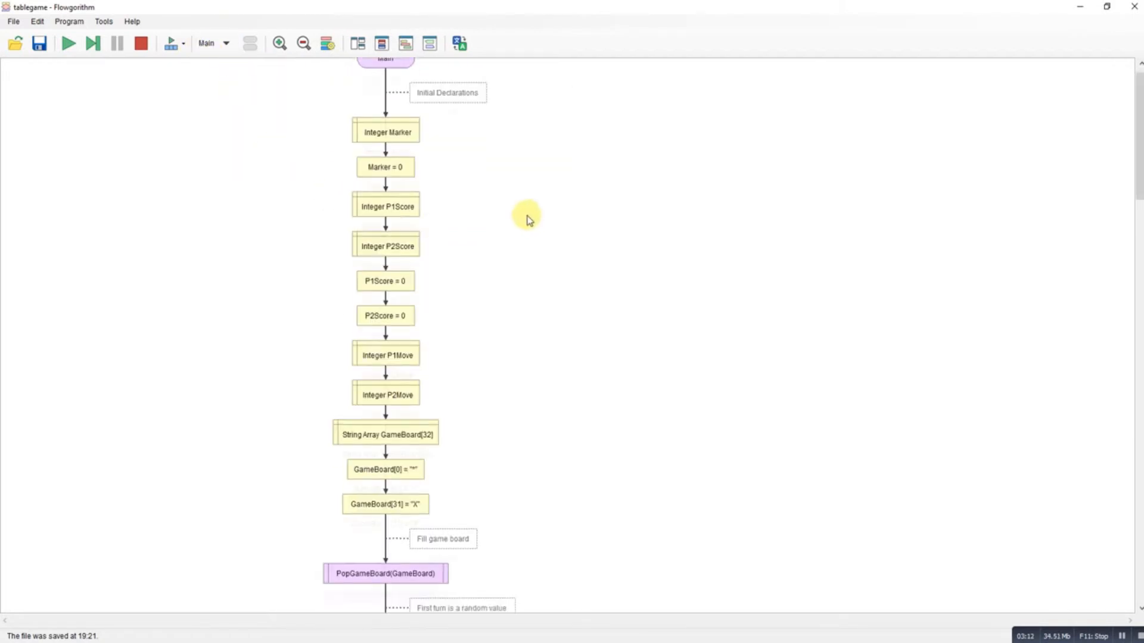
scroll(down, 3)
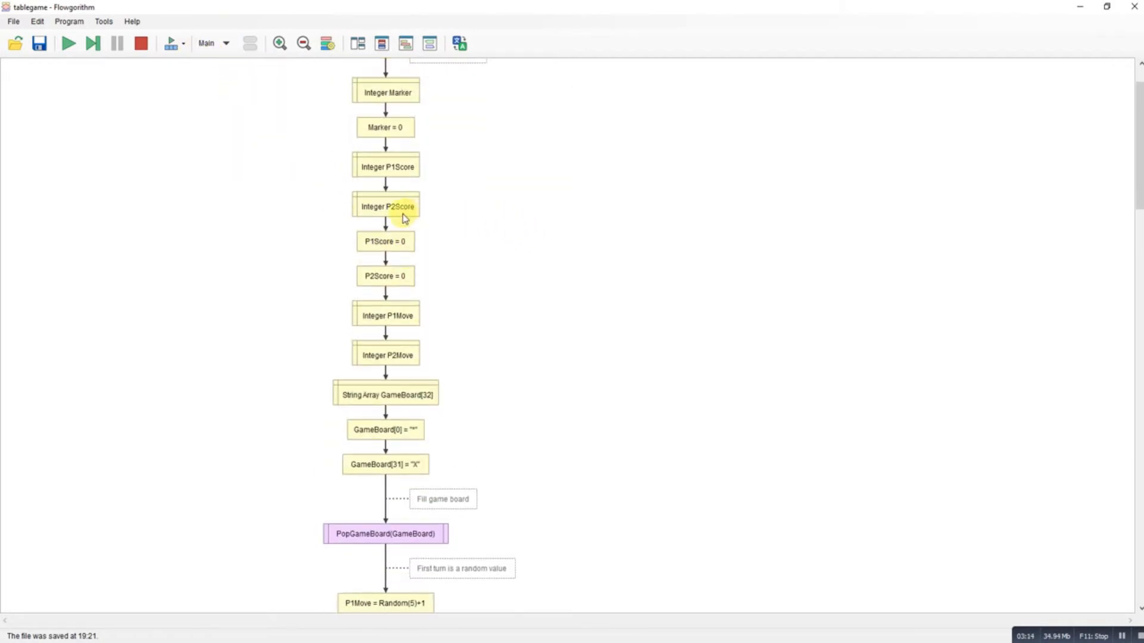
scroll(down, 3)
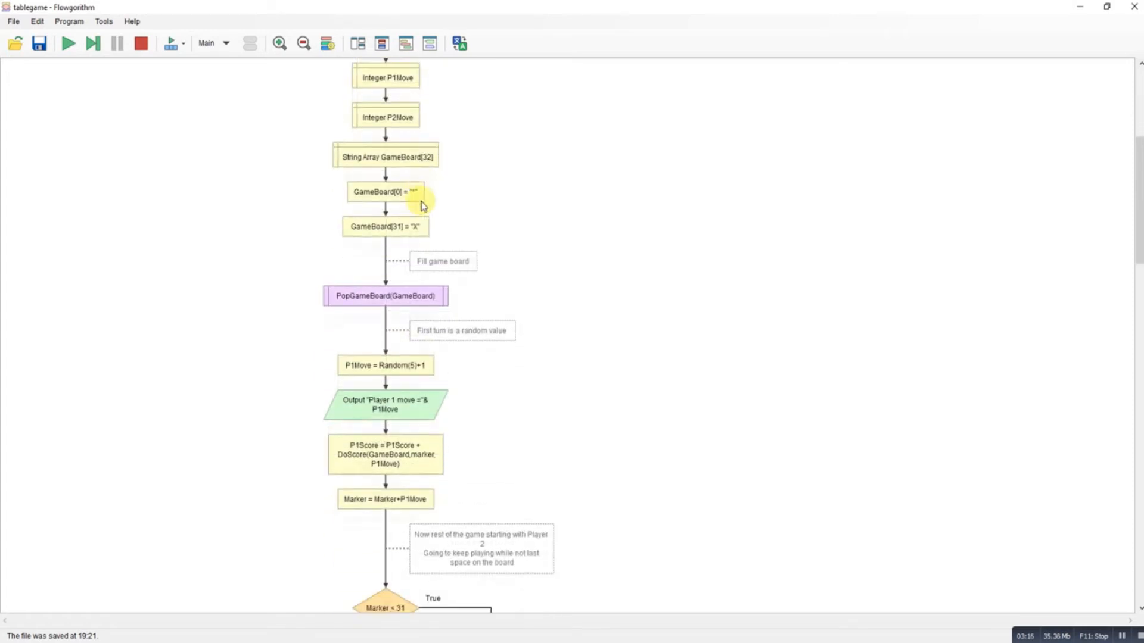
scroll(down, 3)
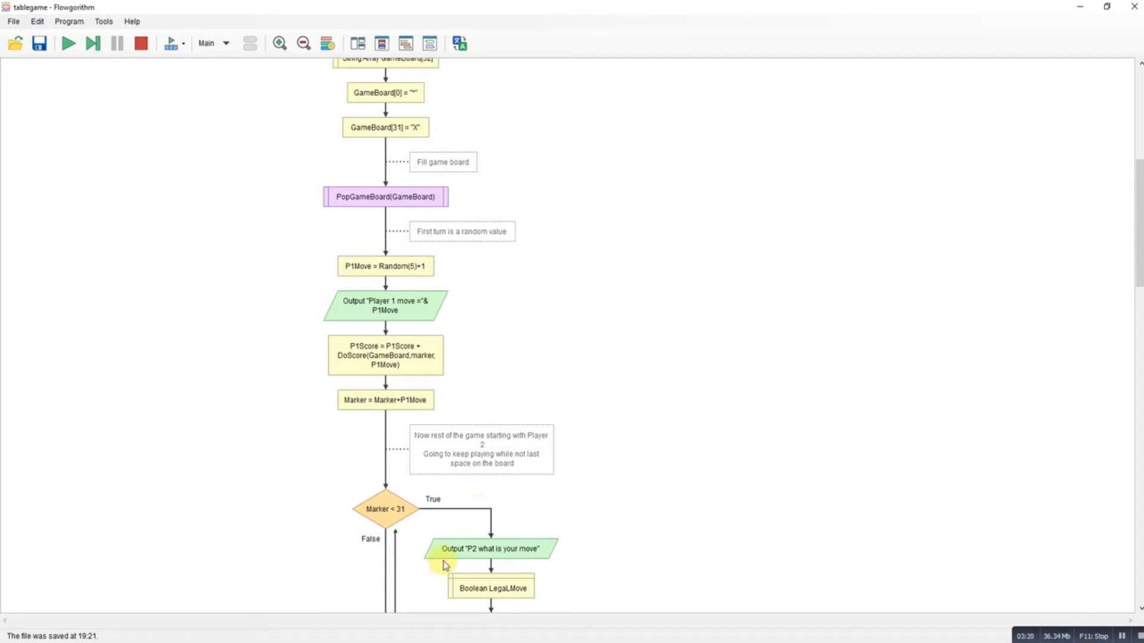
mouse_move(385, 346)
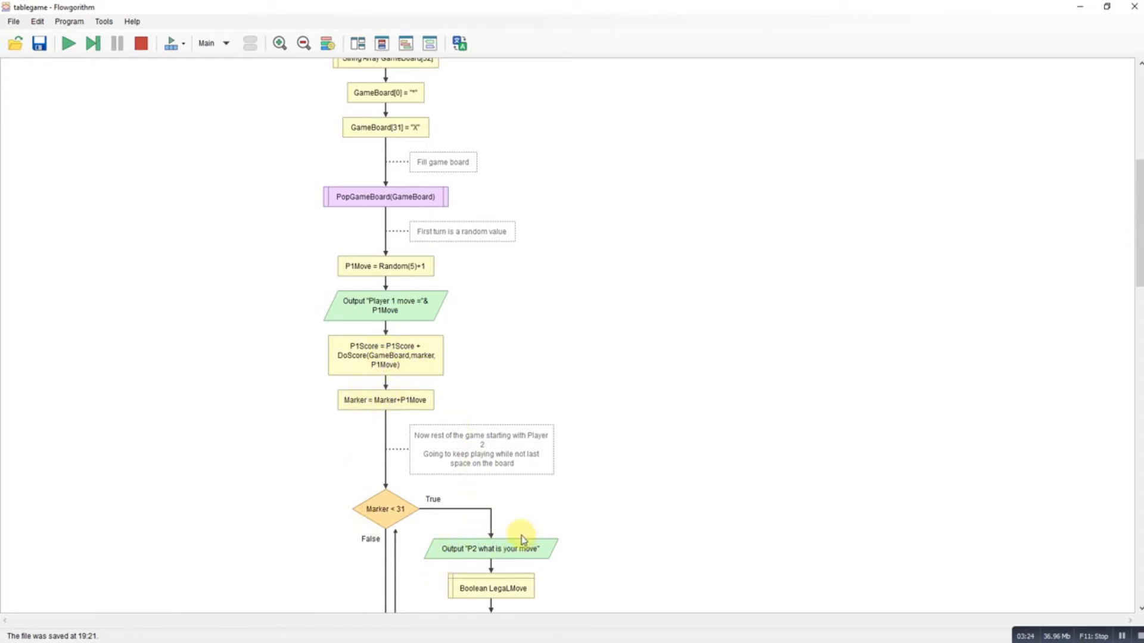
mouse_move(405, 374)
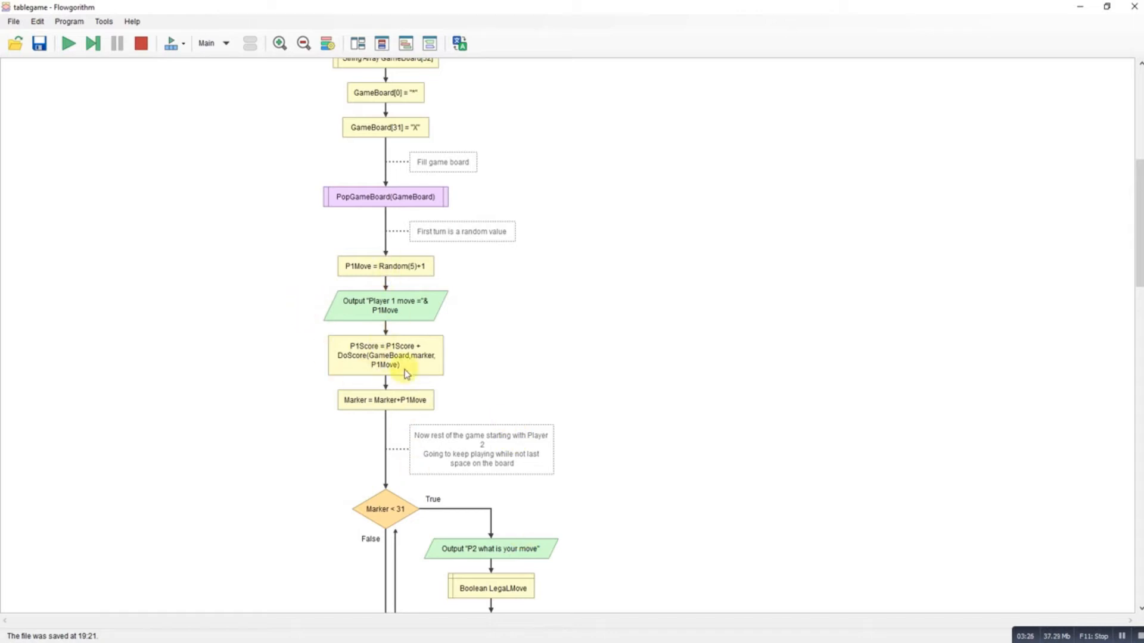
mouse_move(560, 379)
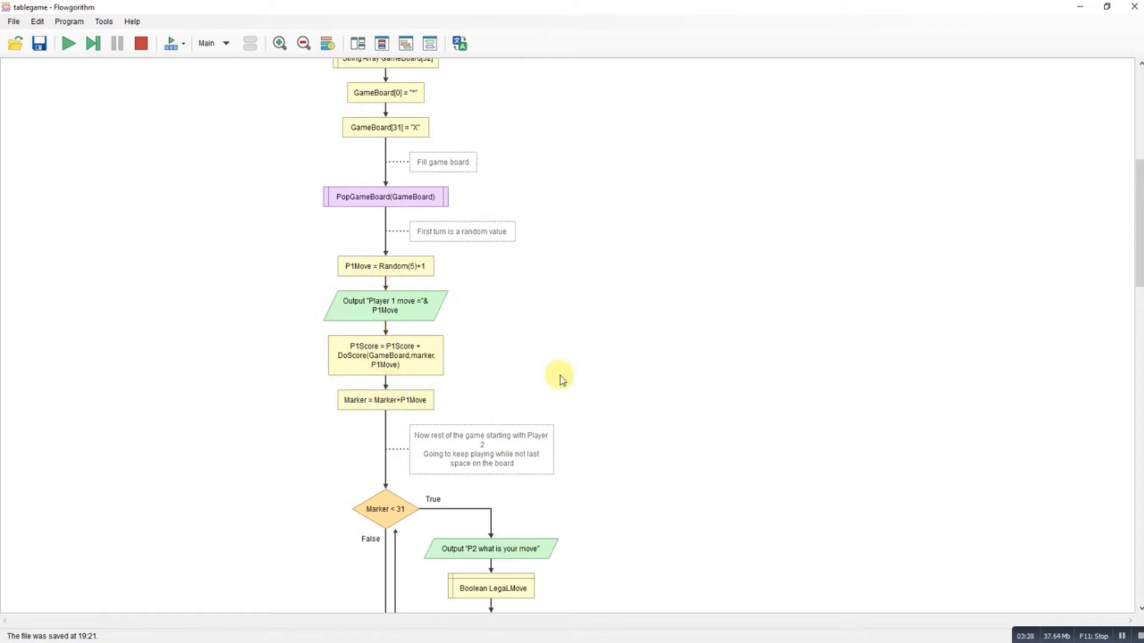
scroll(down, 3)
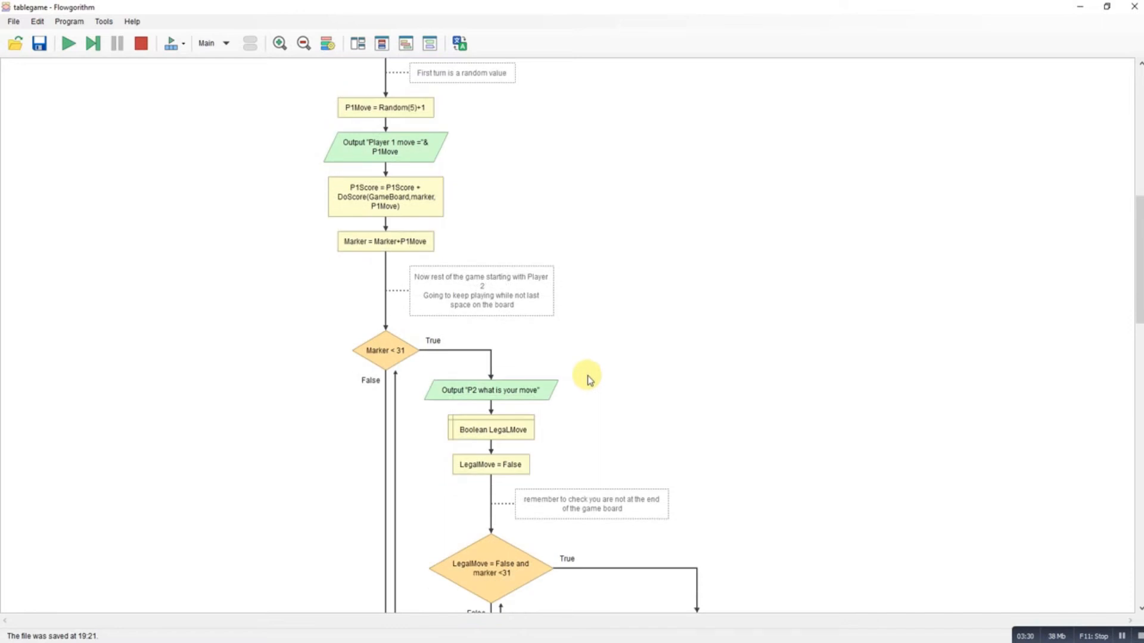
scroll(down, 3)
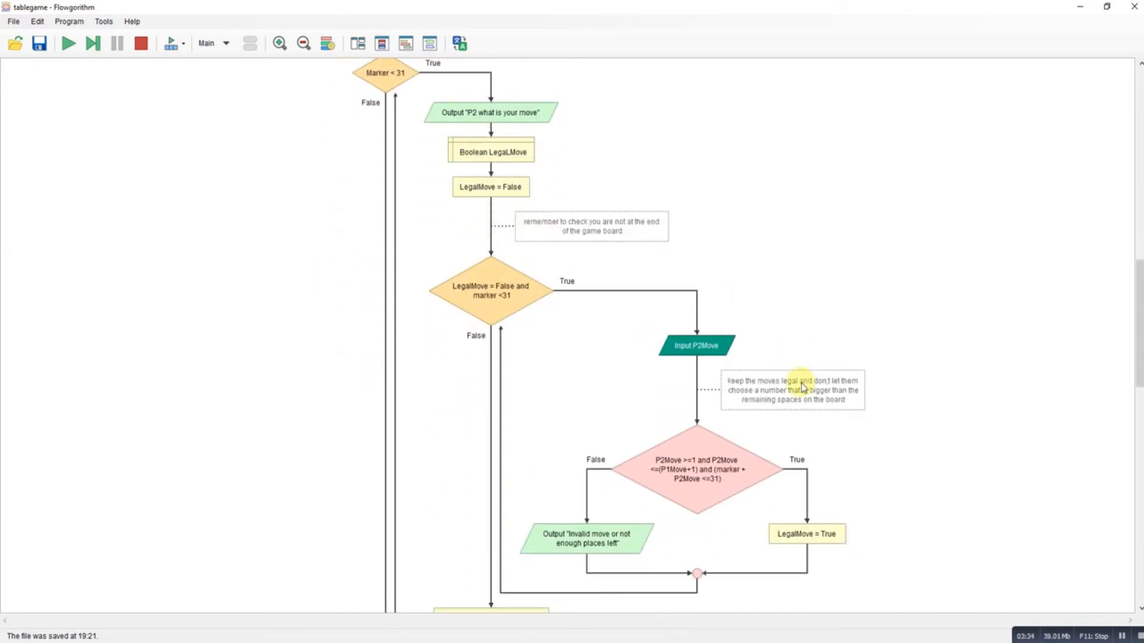
scroll(down, 3)
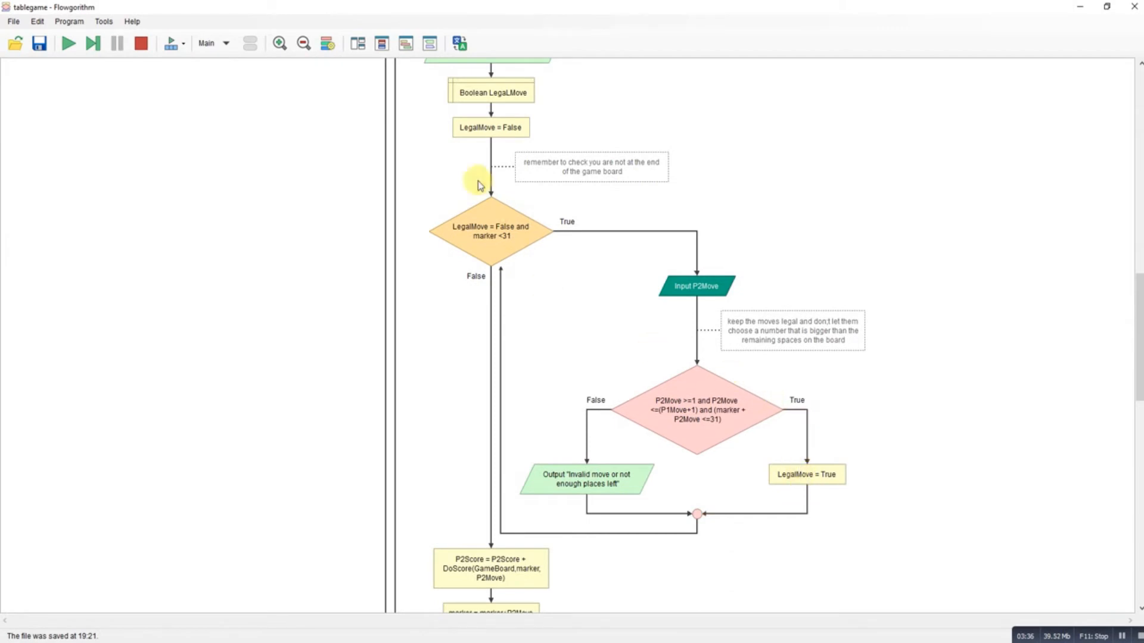
scroll(down, 3)
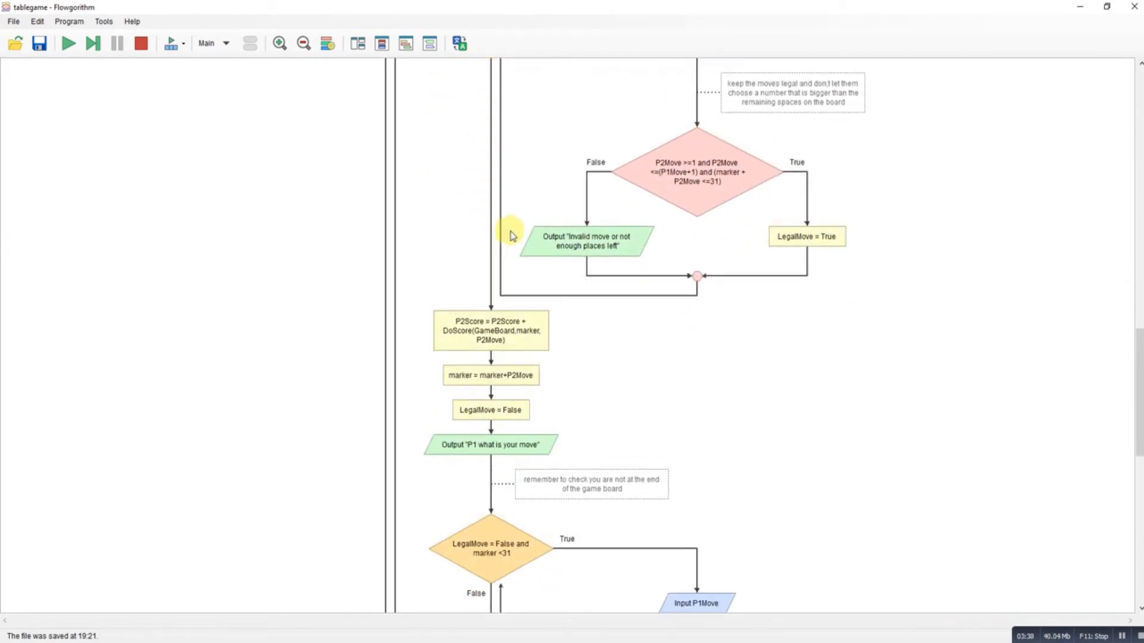
scroll(down, 3)
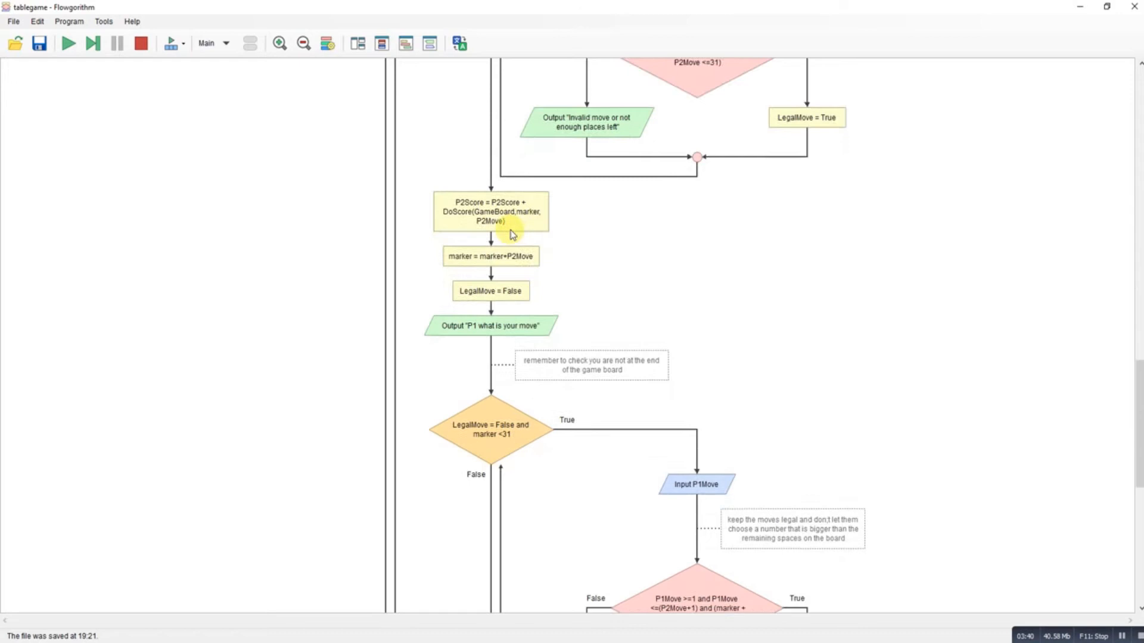
scroll(down, 3)
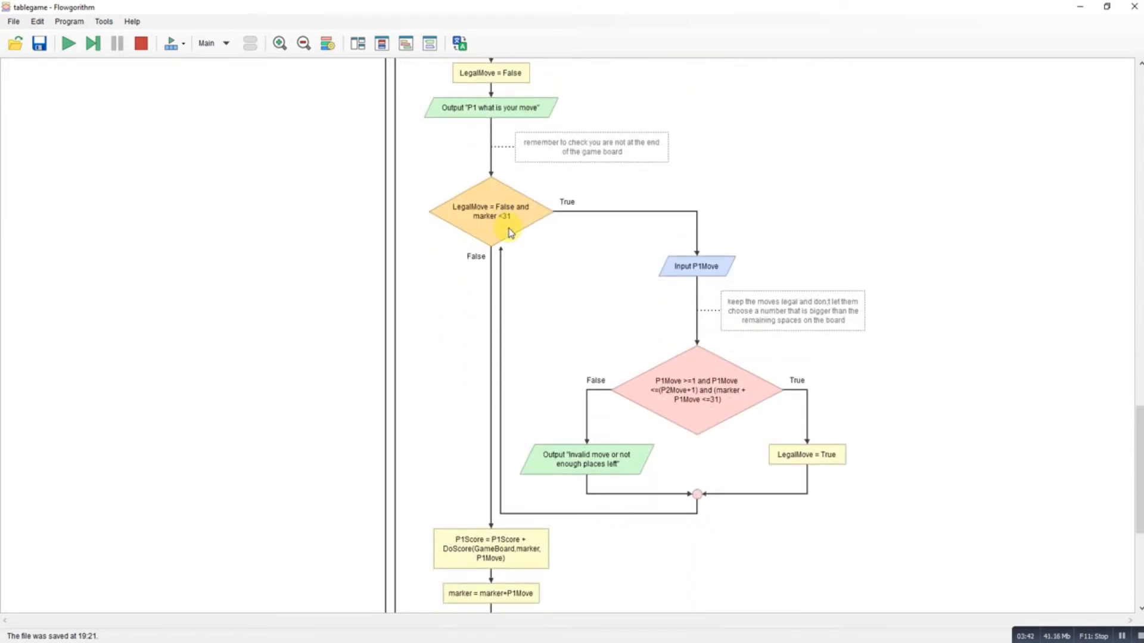
scroll(down, 3)
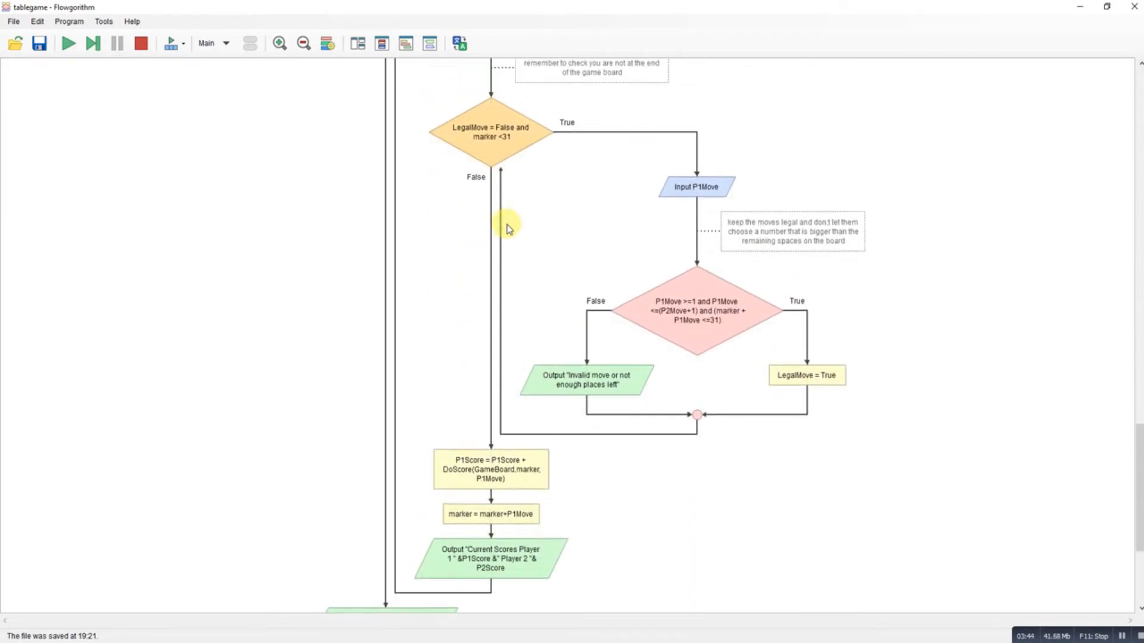
scroll(down, 3)
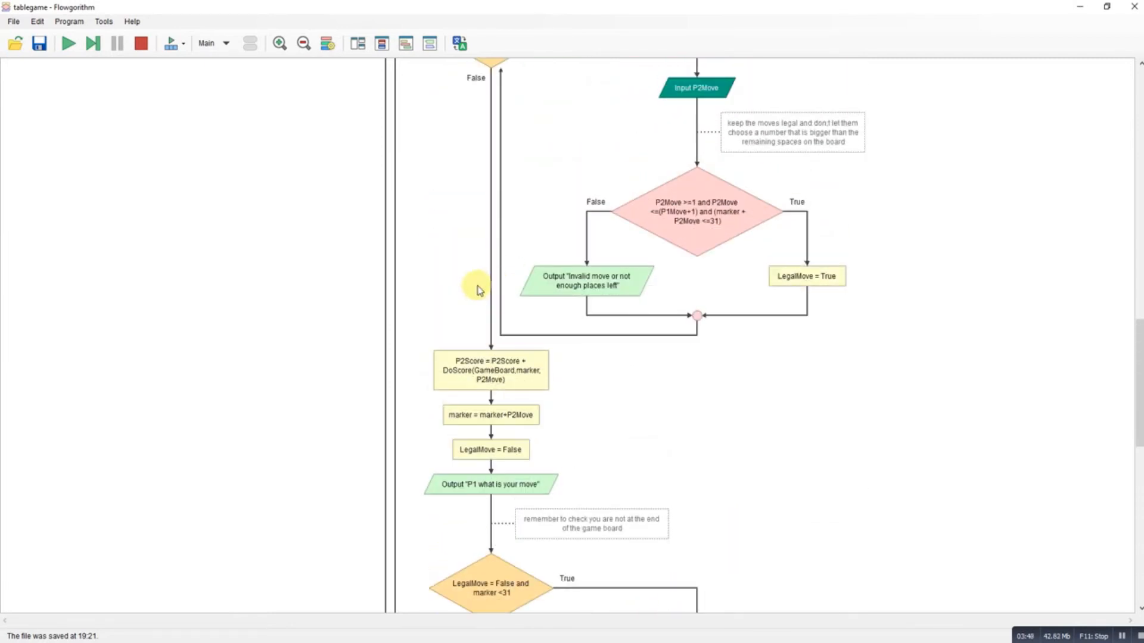
scroll(down, 3)
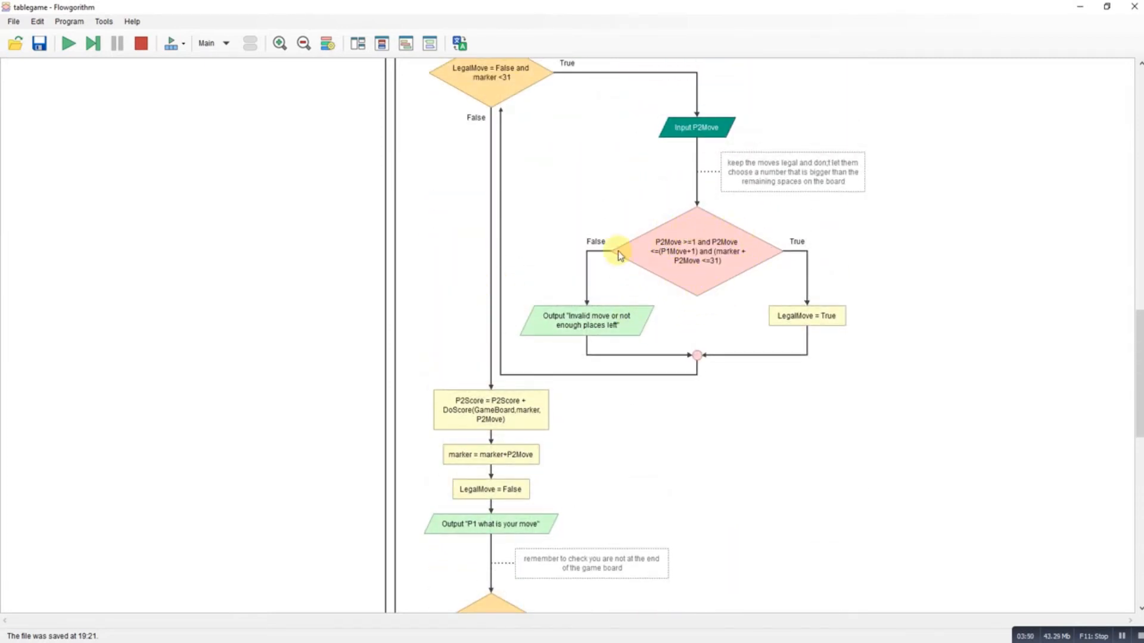
mouse_move(738, 271)
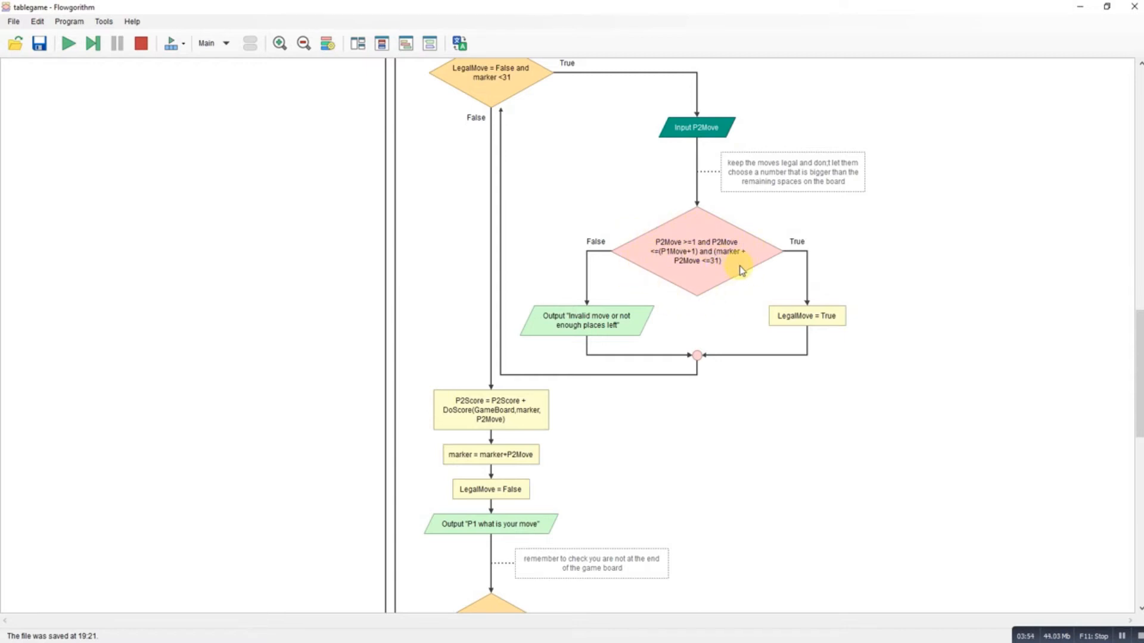
mouse_move(823, 237)
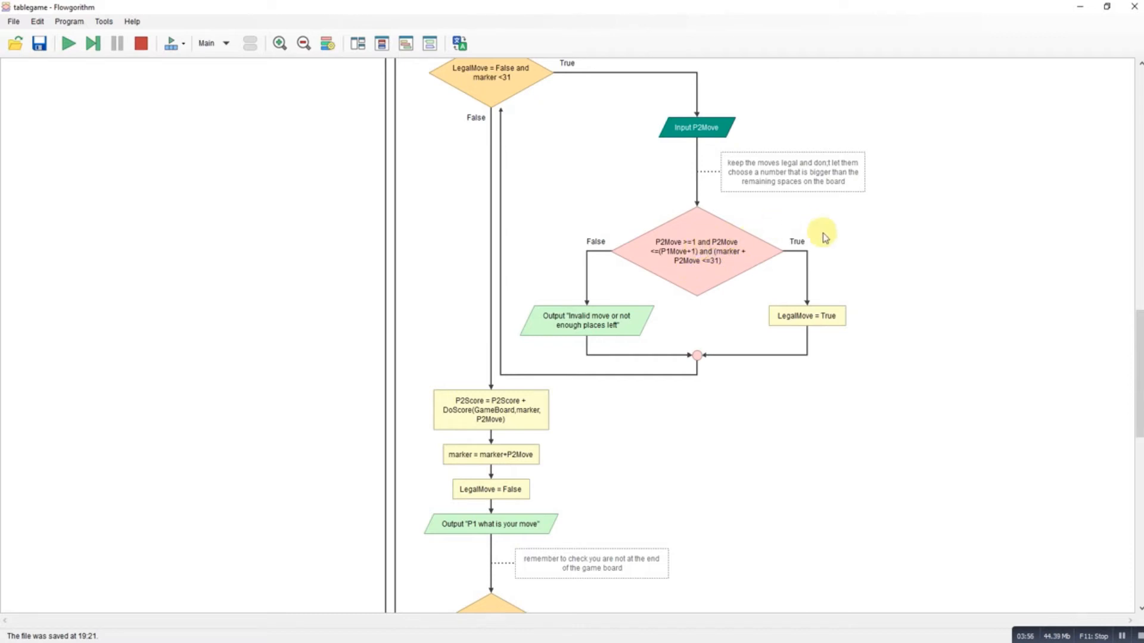
mouse_move(846, 283)
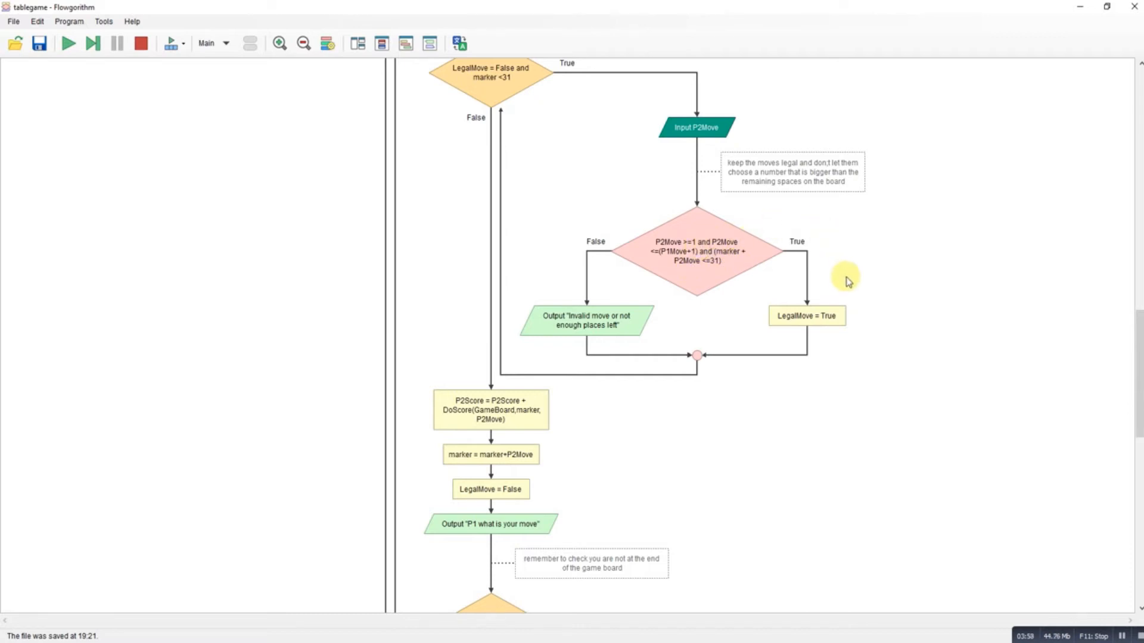
mouse_move(669, 264)
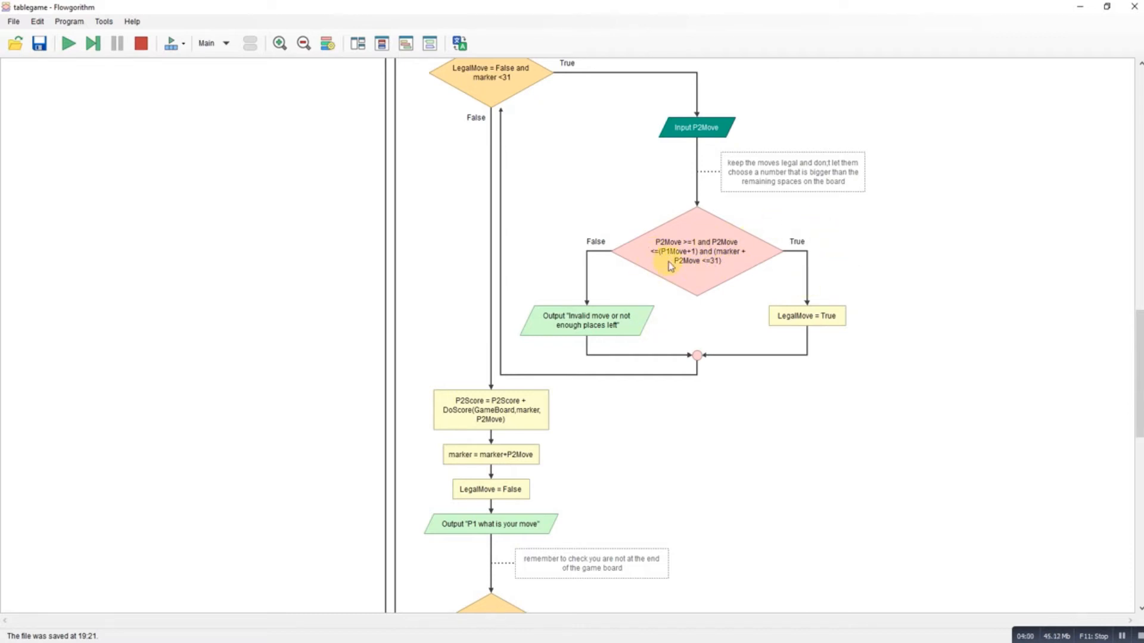
mouse_move(650, 252)
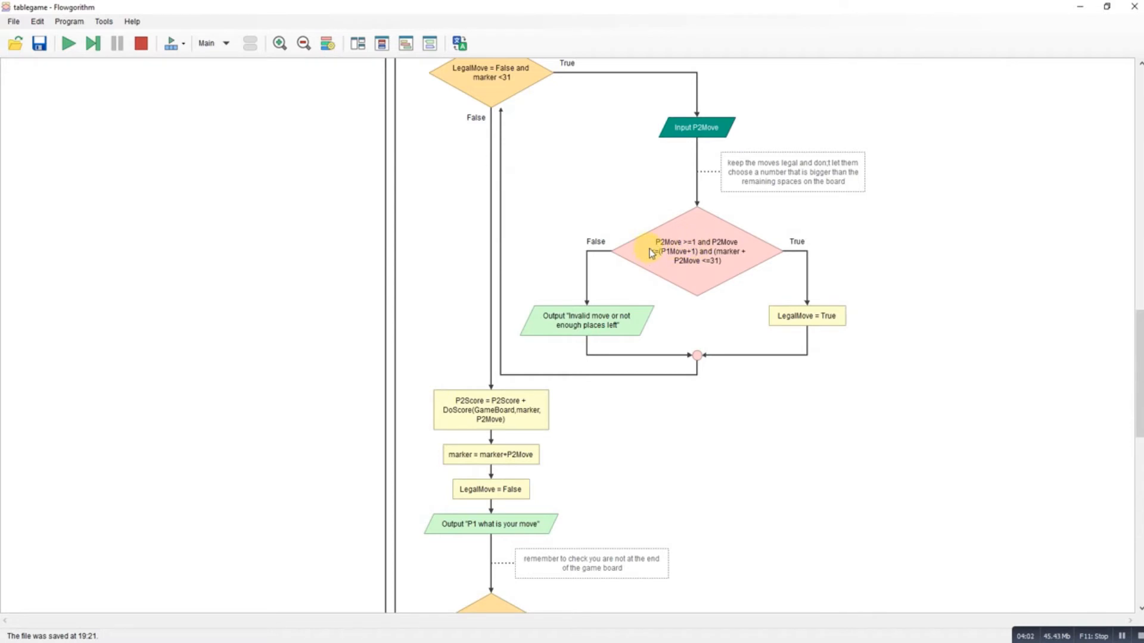
mouse_move(697, 247)
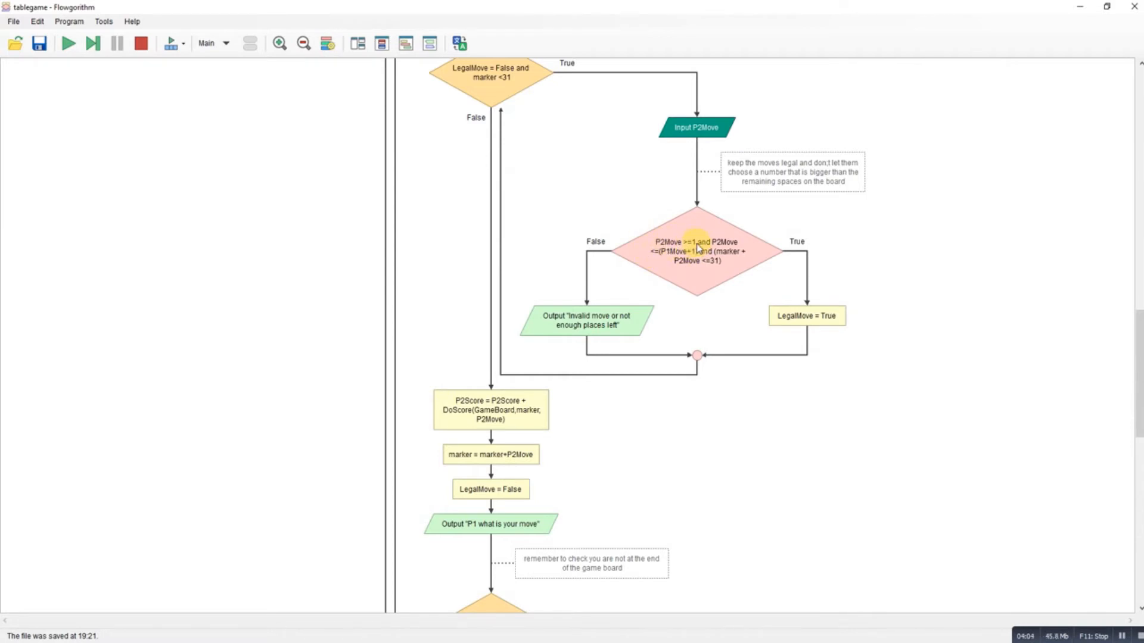
mouse_move(700, 249)
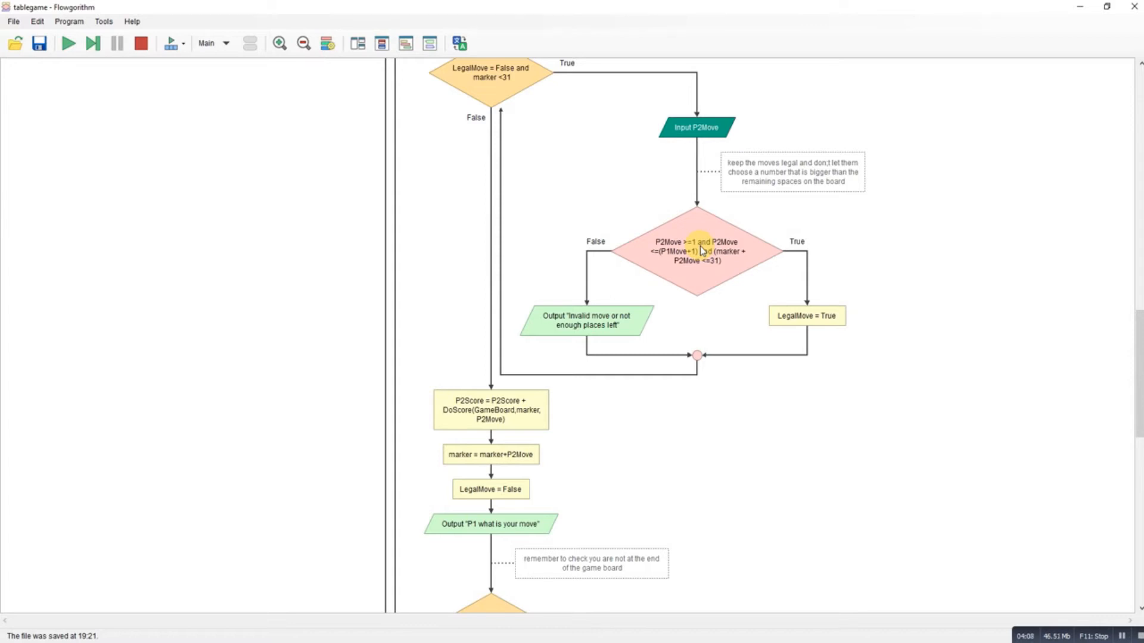
mouse_move(681, 273)
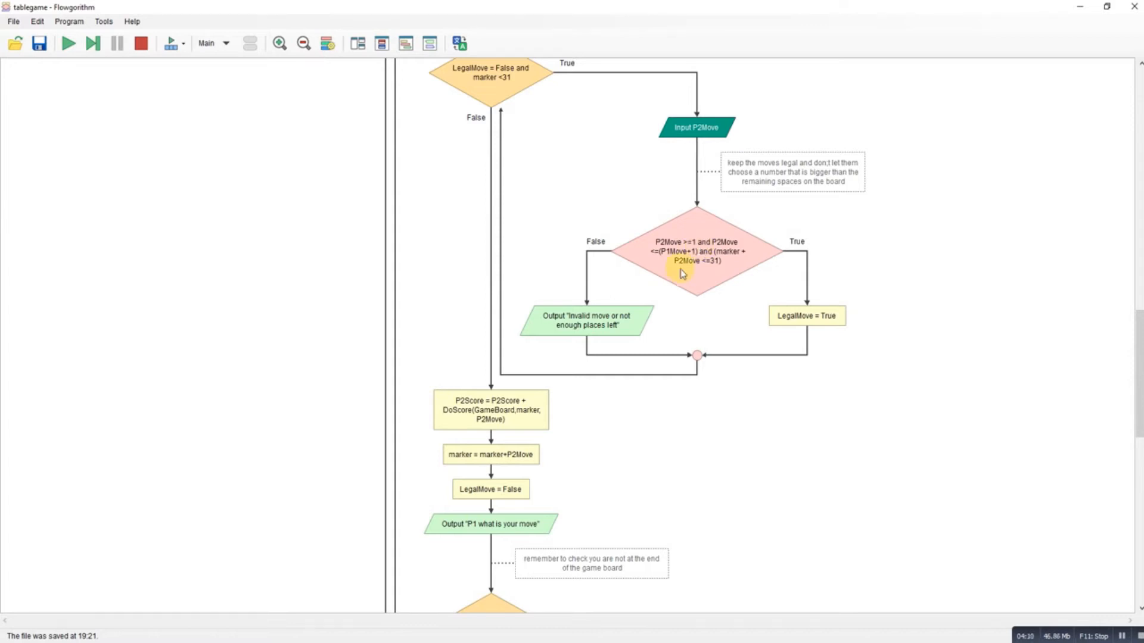
scroll(down, 3)
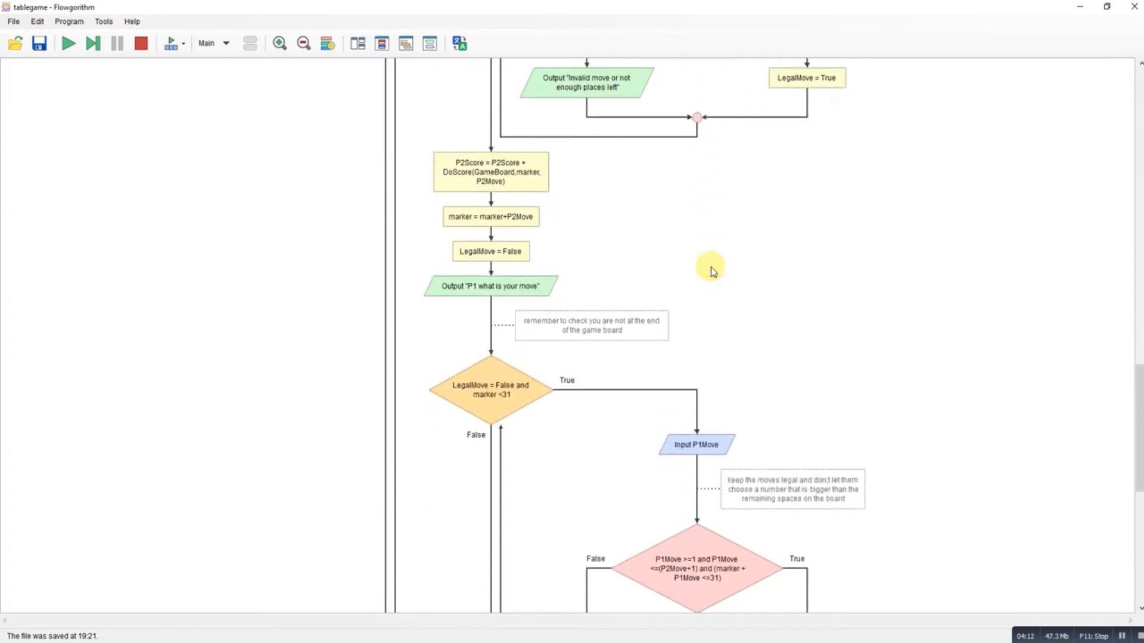
scroll(down, 3)
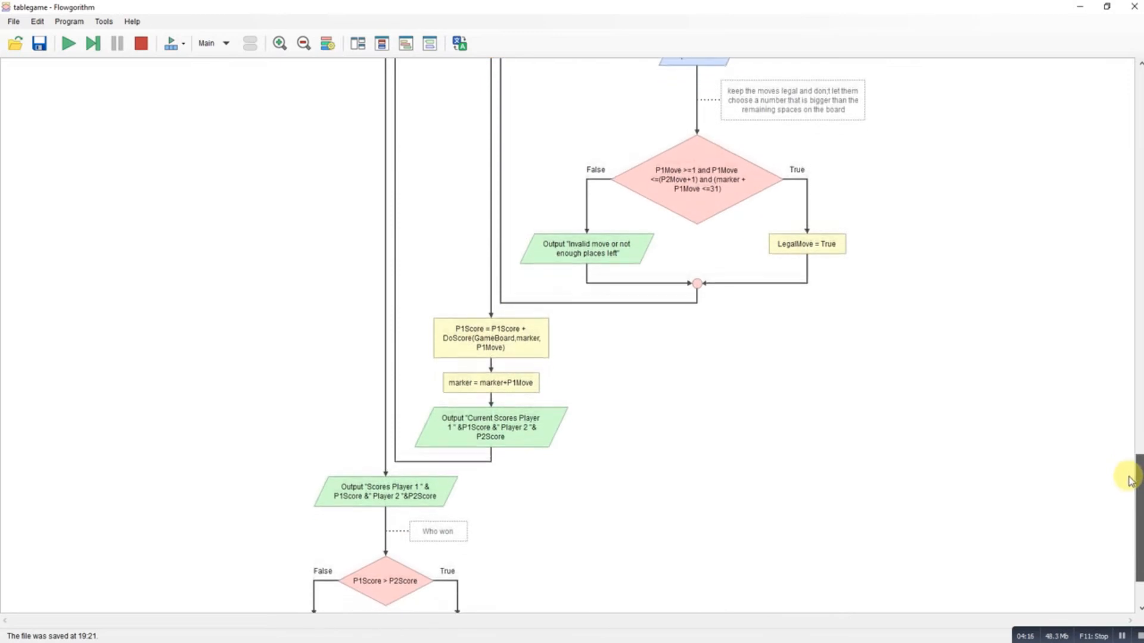
scroll(down, 3)
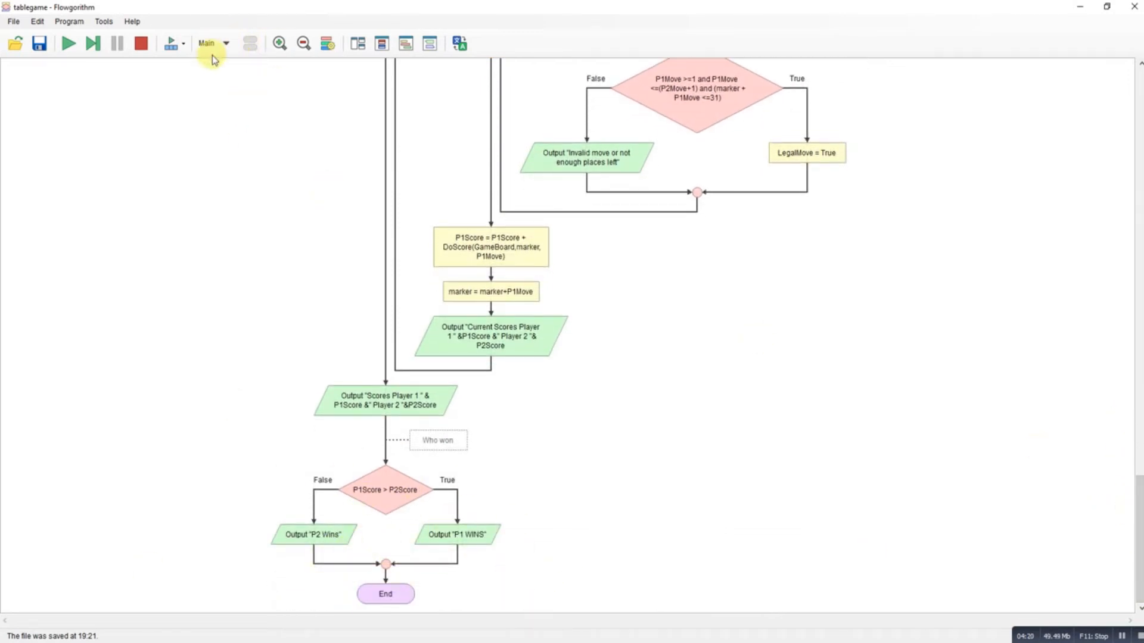
Read the Main flowchart down to the winner output and End, then show the function list.
click(225, 43)
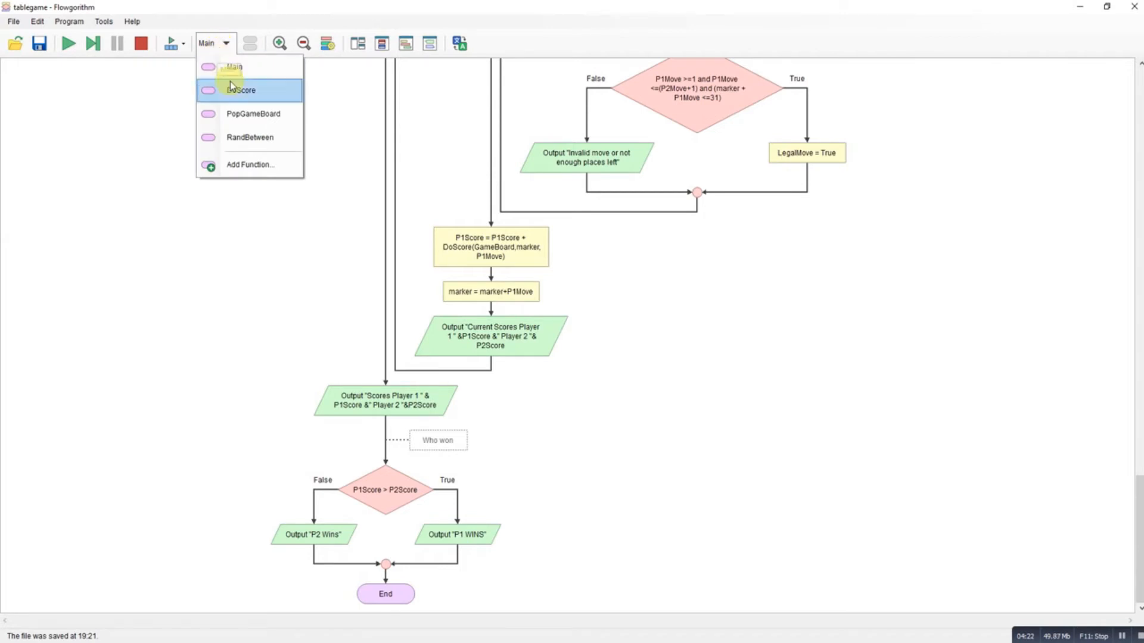
click(233, 67)
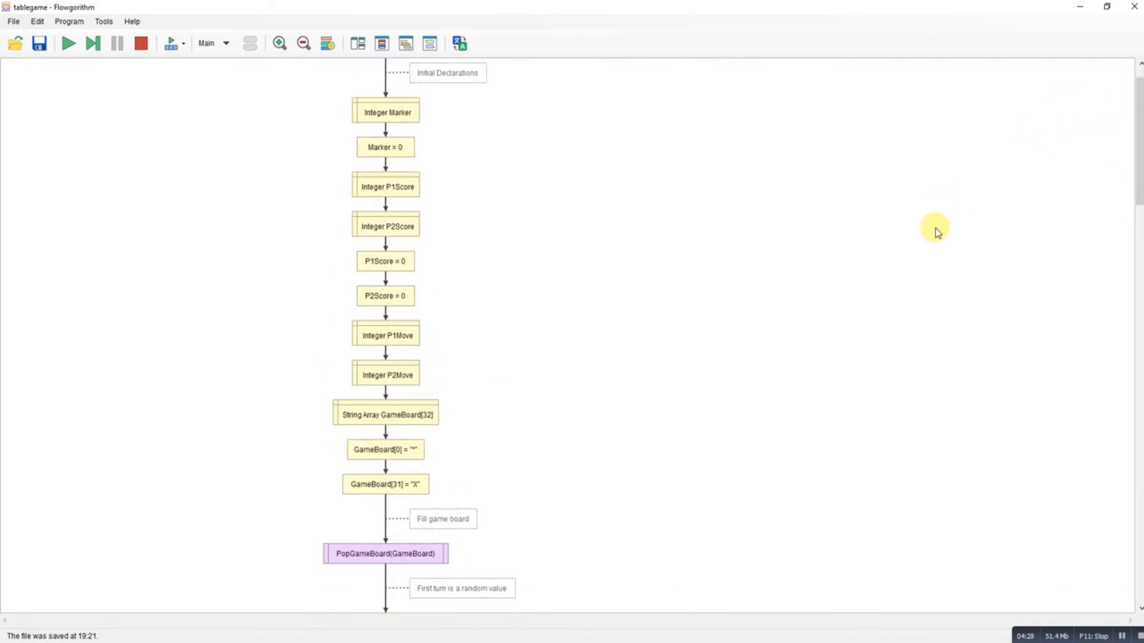
scroll(down, 3)
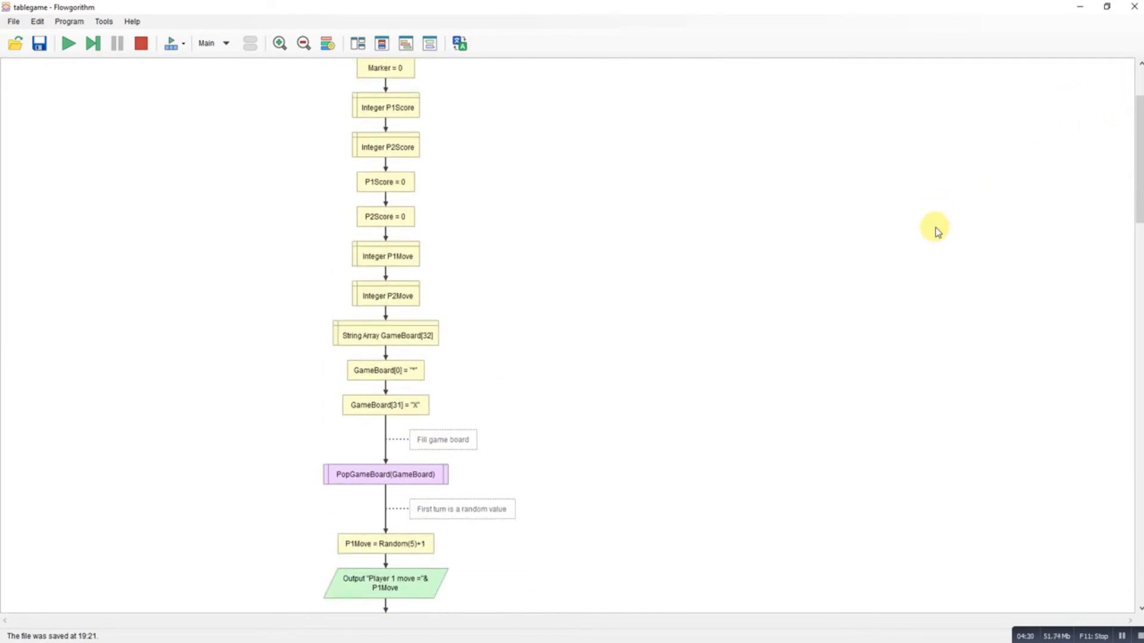
scroll(down, 3)
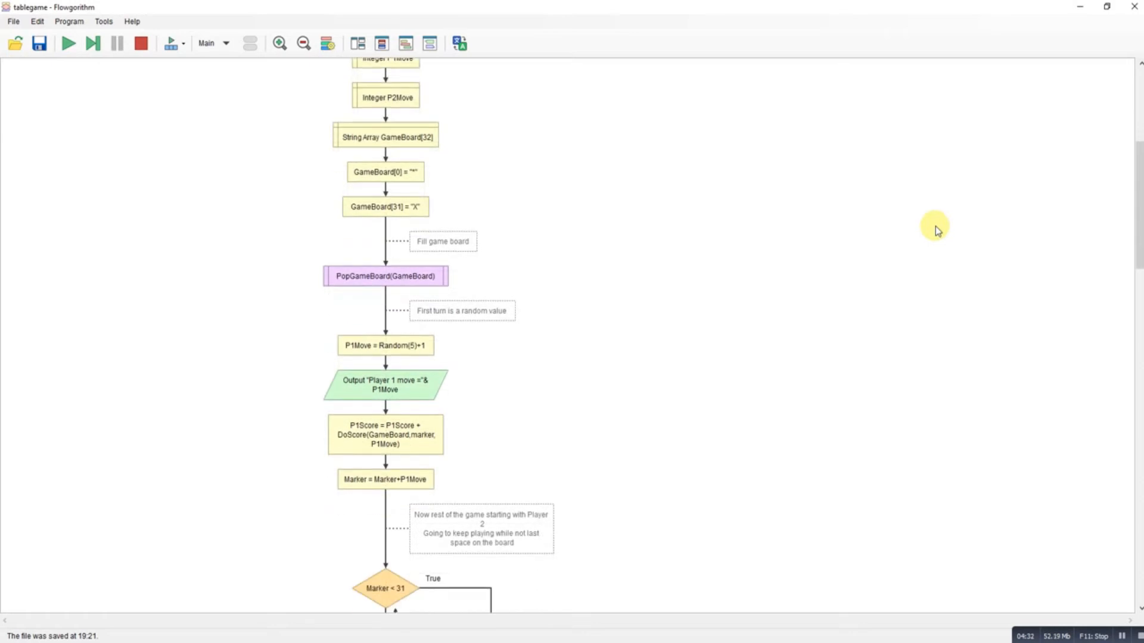
scroll(down, 3)
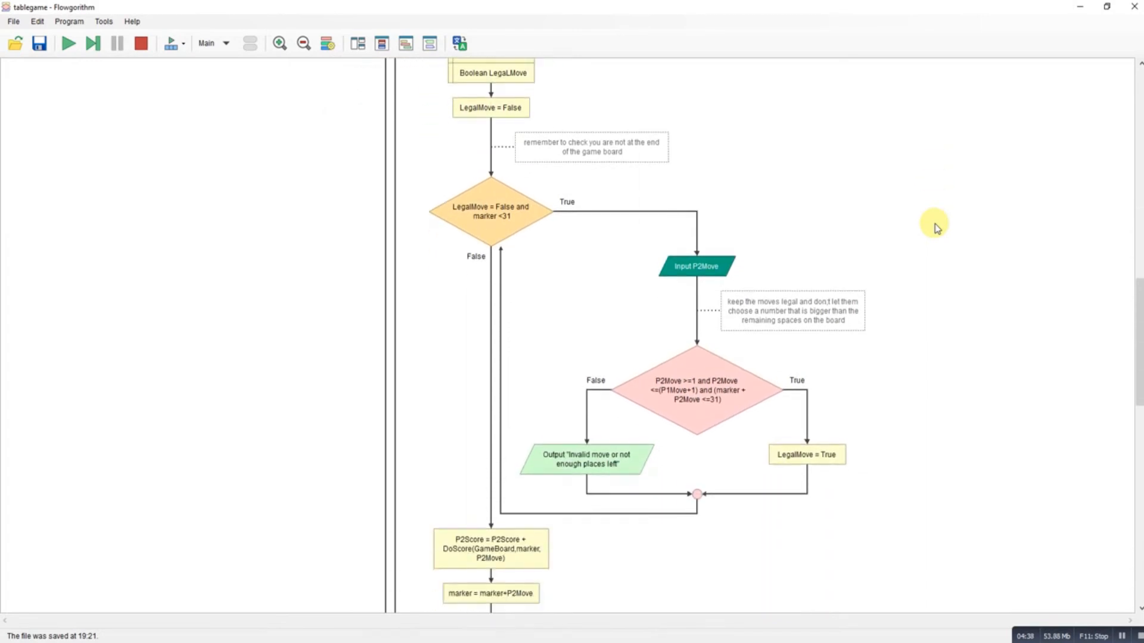
scroll(down, 3)
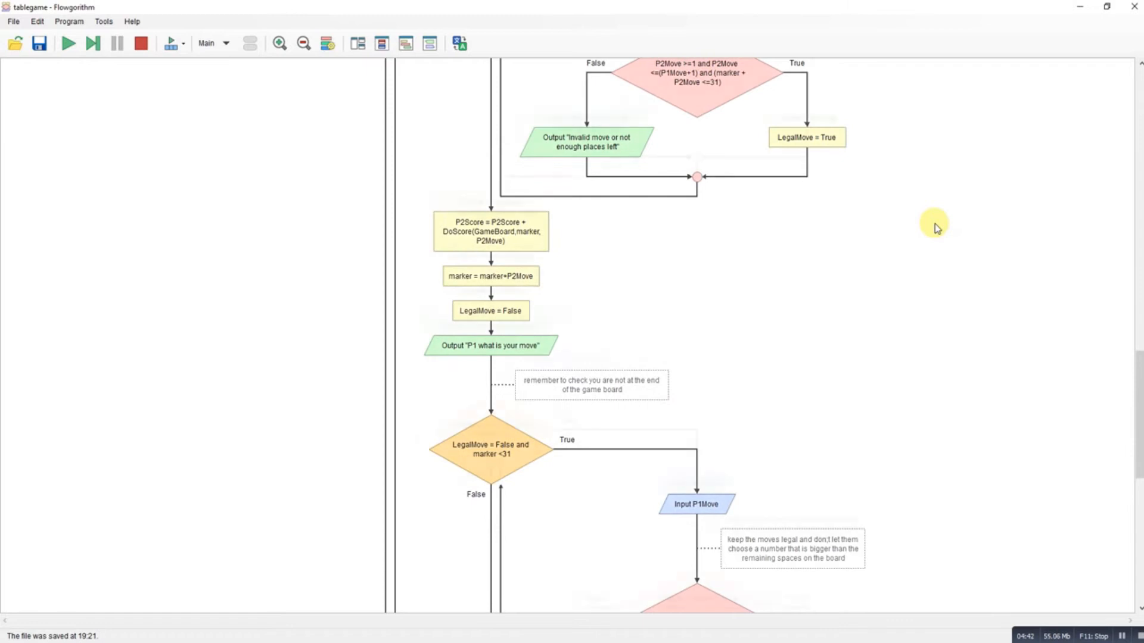
scroll(down, 3)
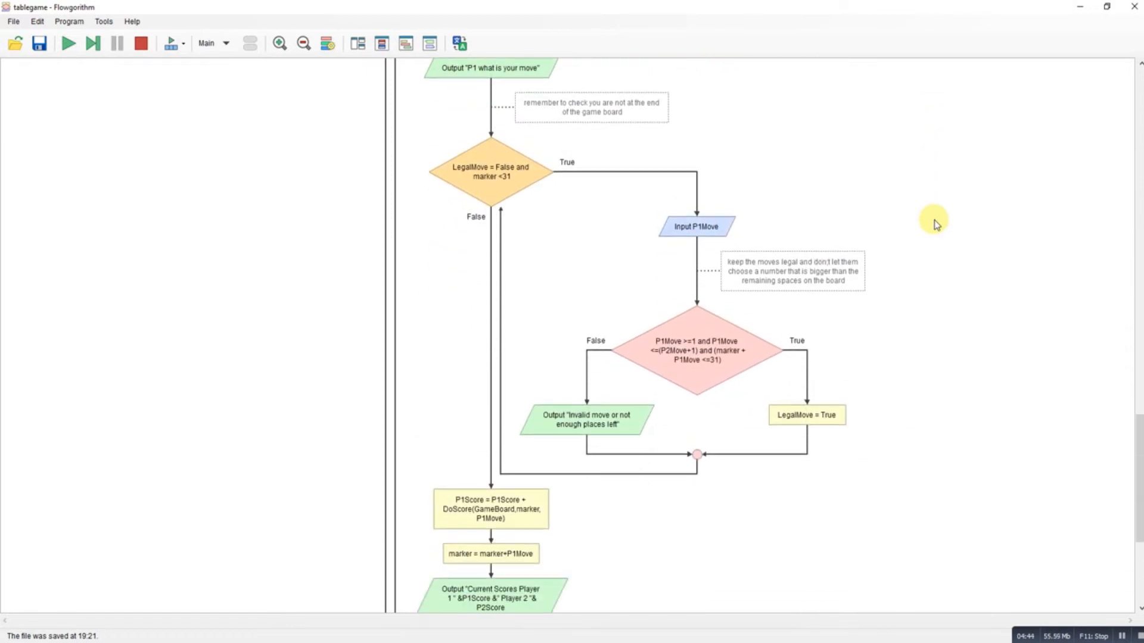
scroll(down, 3)
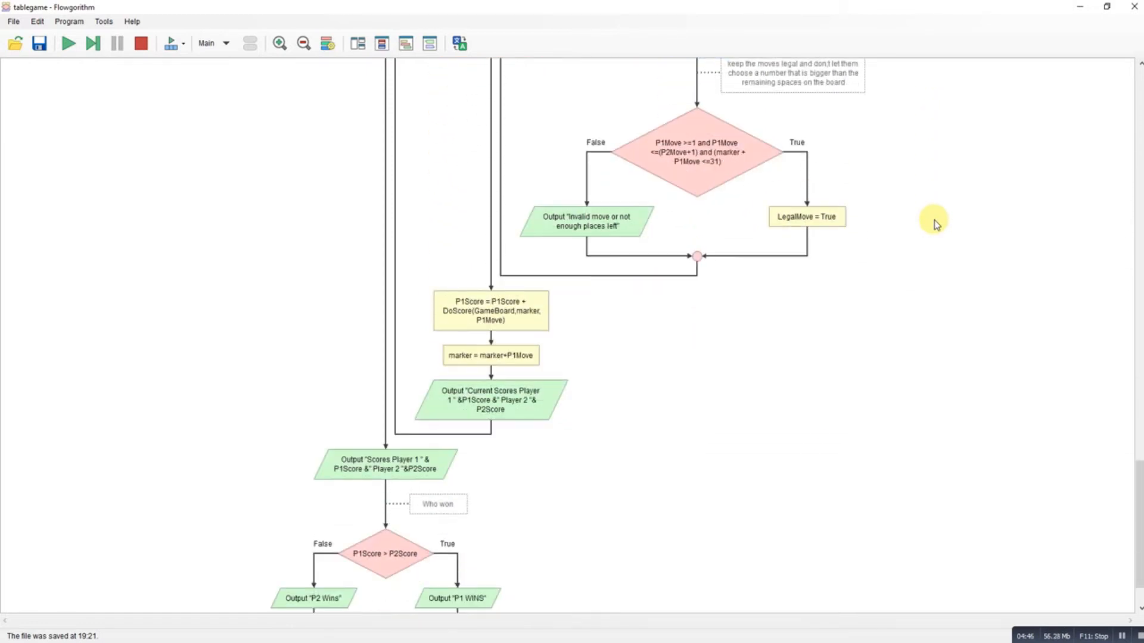
click(210, 43)
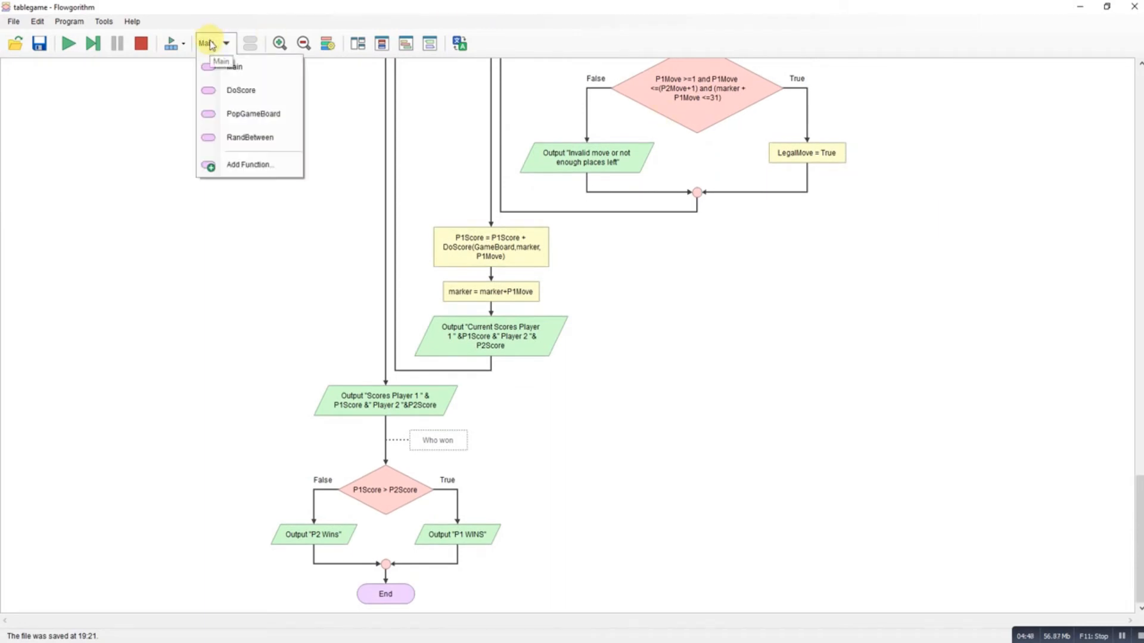
Review the DoScore, PopGameBoard and RandBetween functions in turn.
click(241, 90)
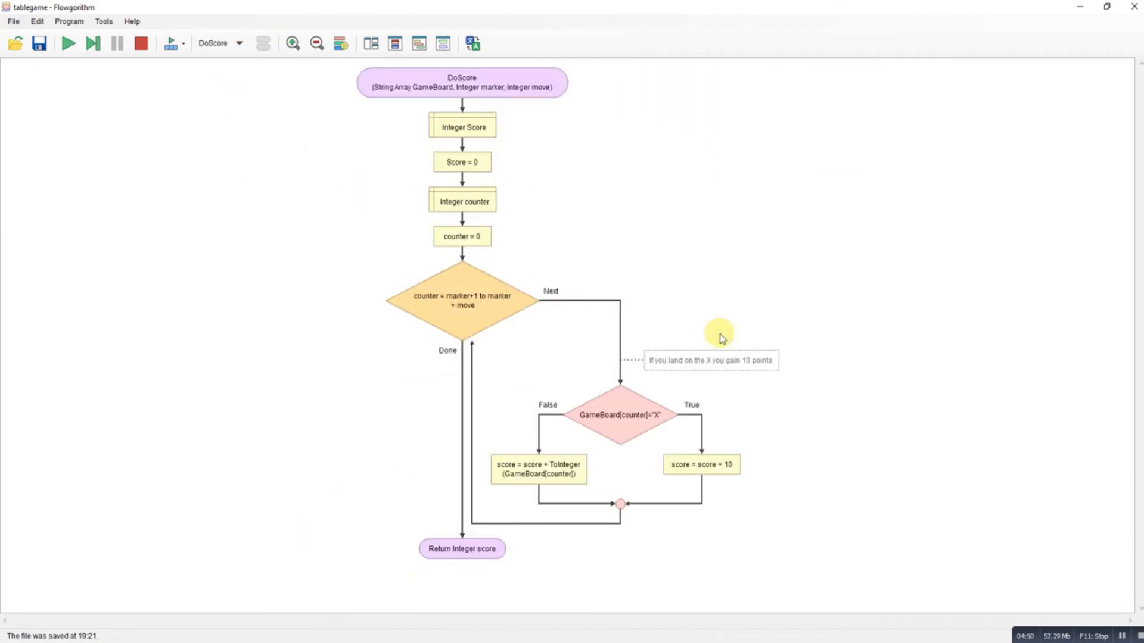
click(238, 43)
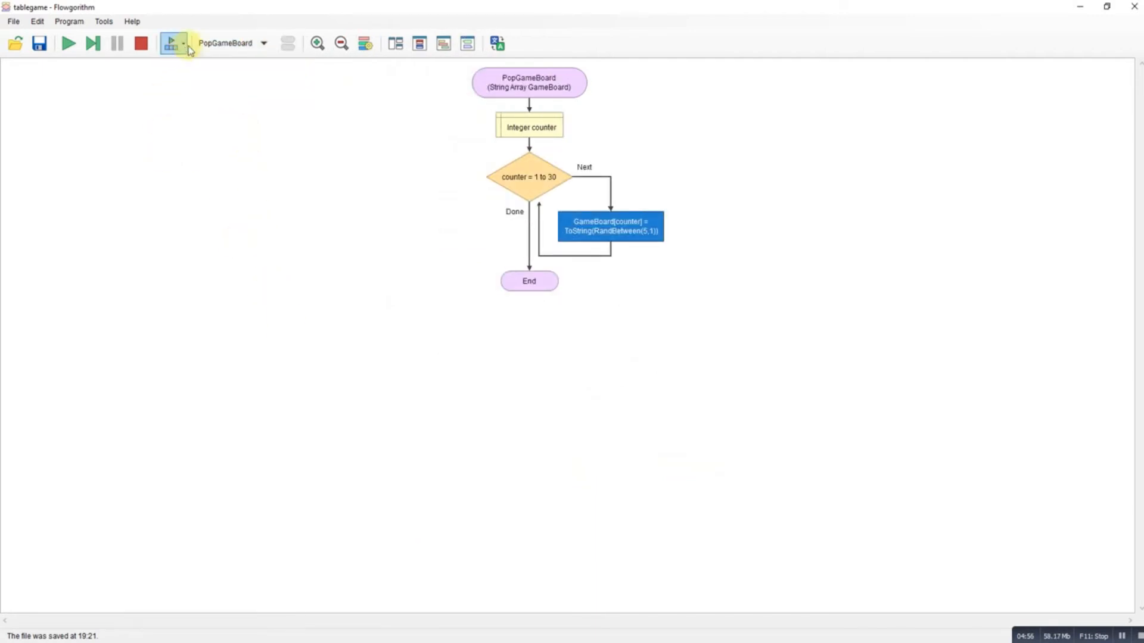
click(263, 43)
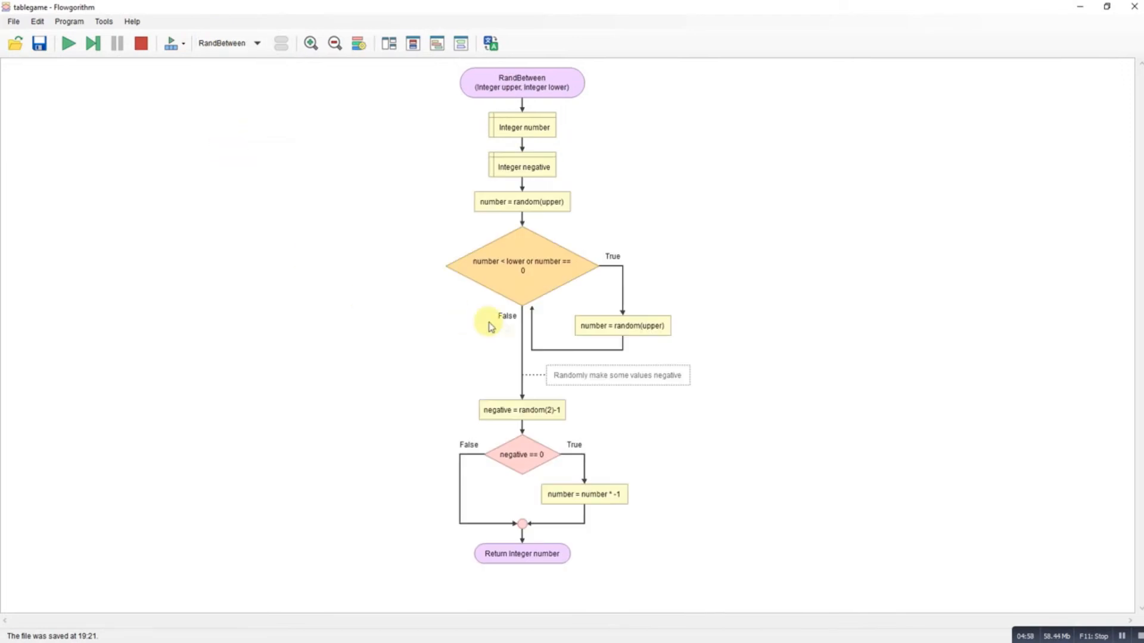
mouse_move(440, 236)
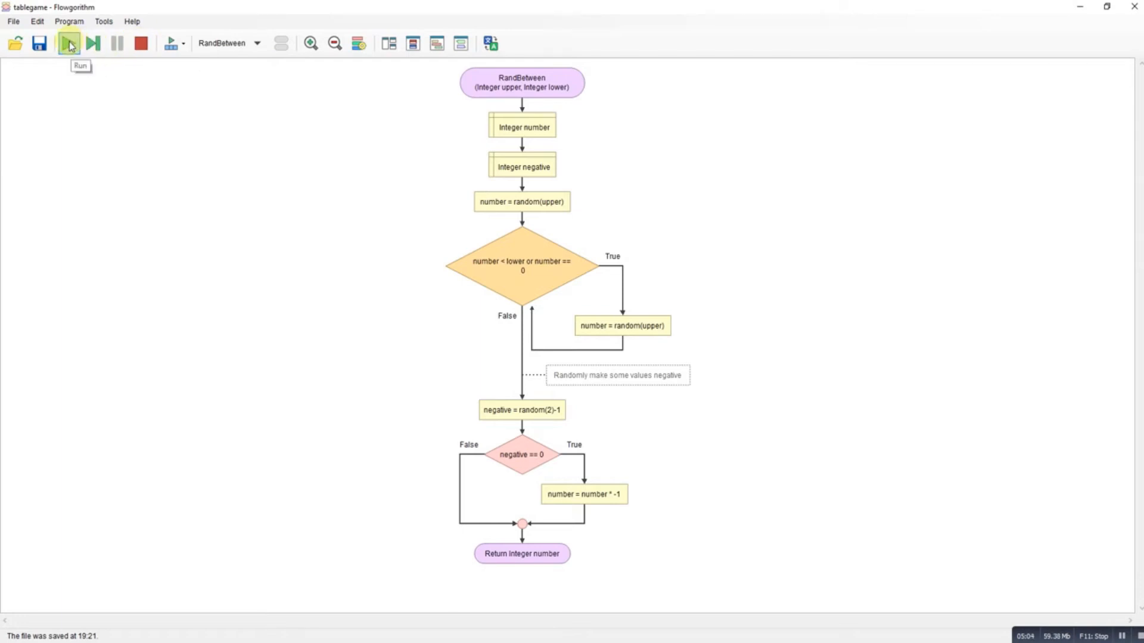
Run the game with the console and variable watch shown; player 1 moves 4, P2 prompted.
click(226, 43)
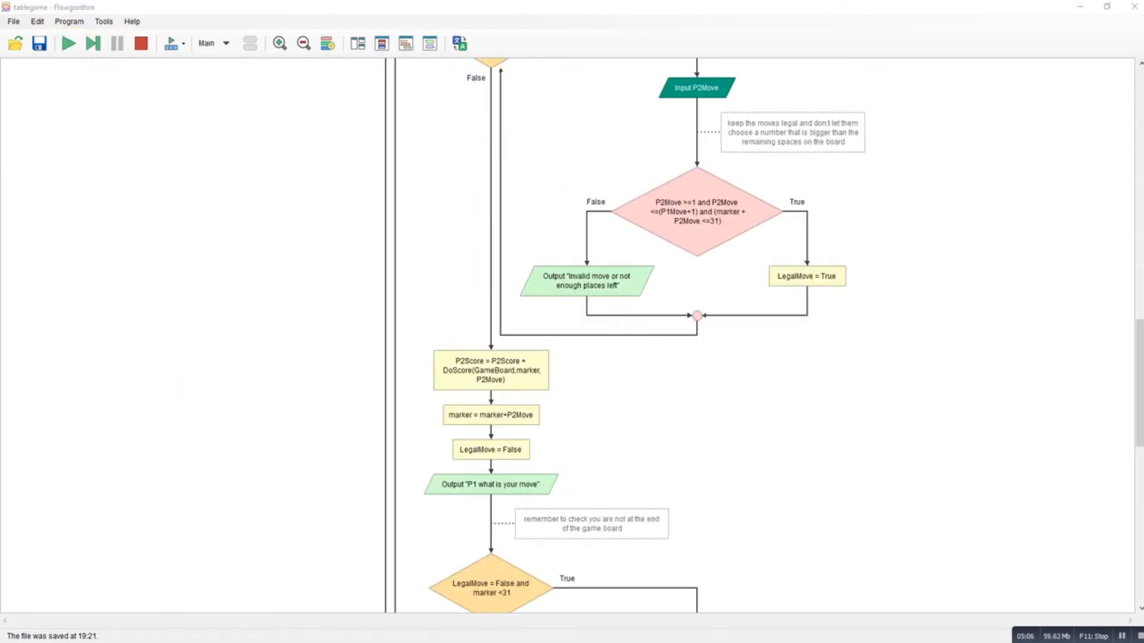
click(68, 43)
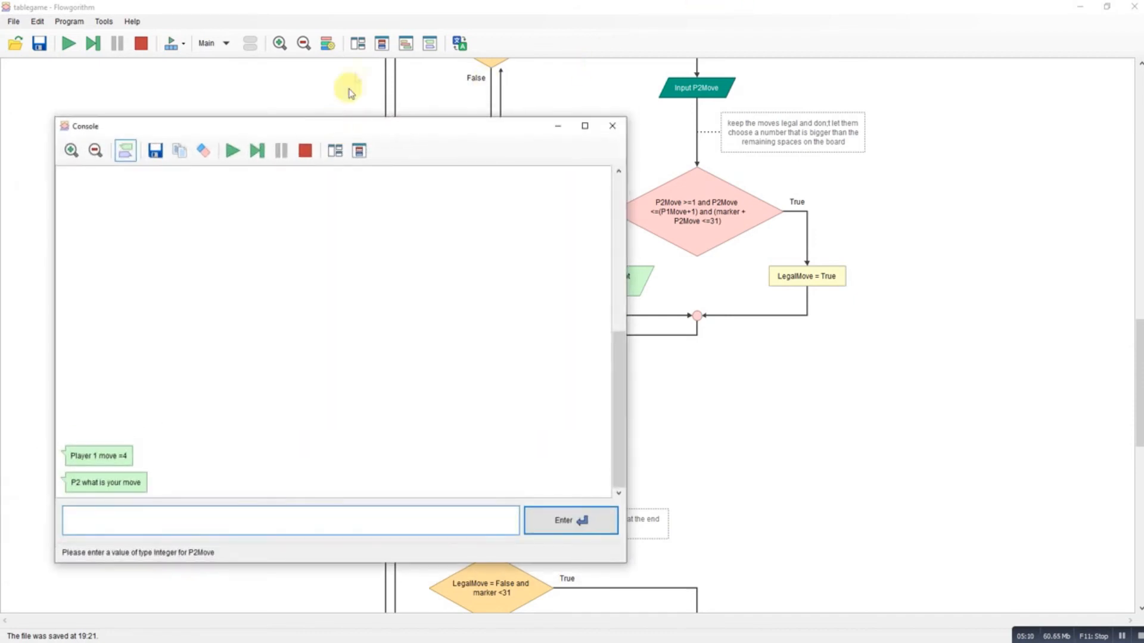
click(383, 43)
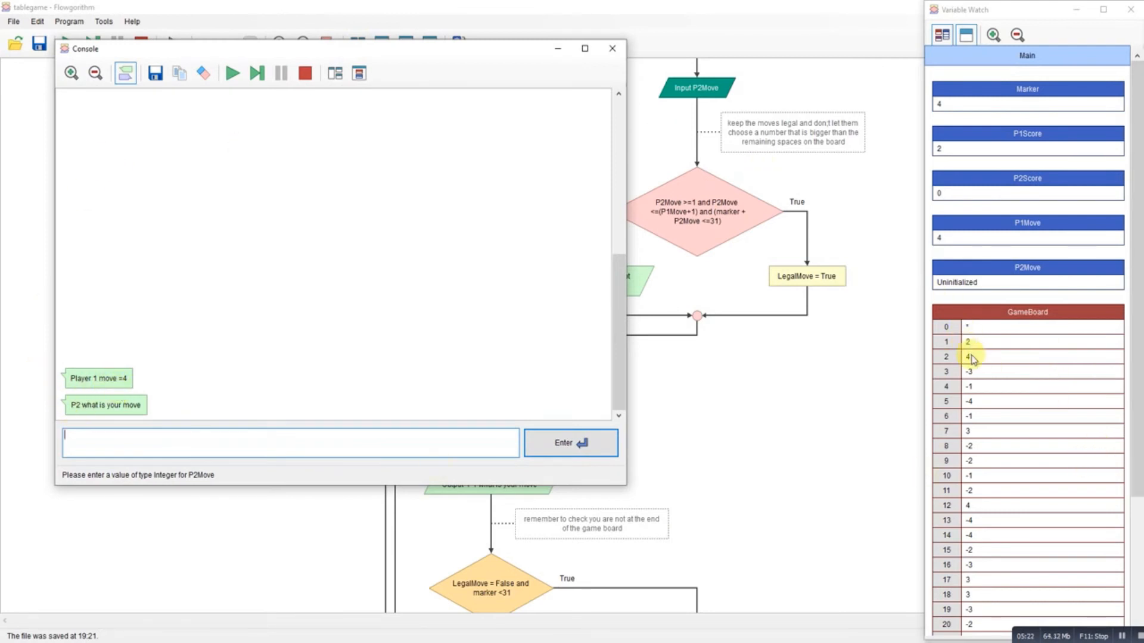
mouse_move(962, 388)
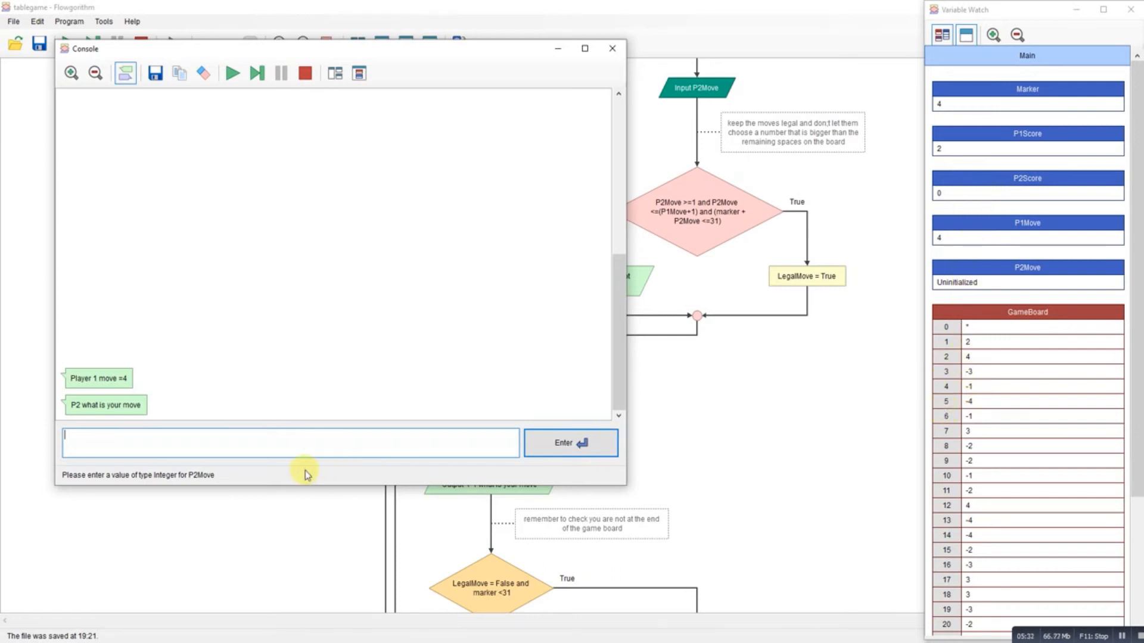
mouse_move(972, 360)
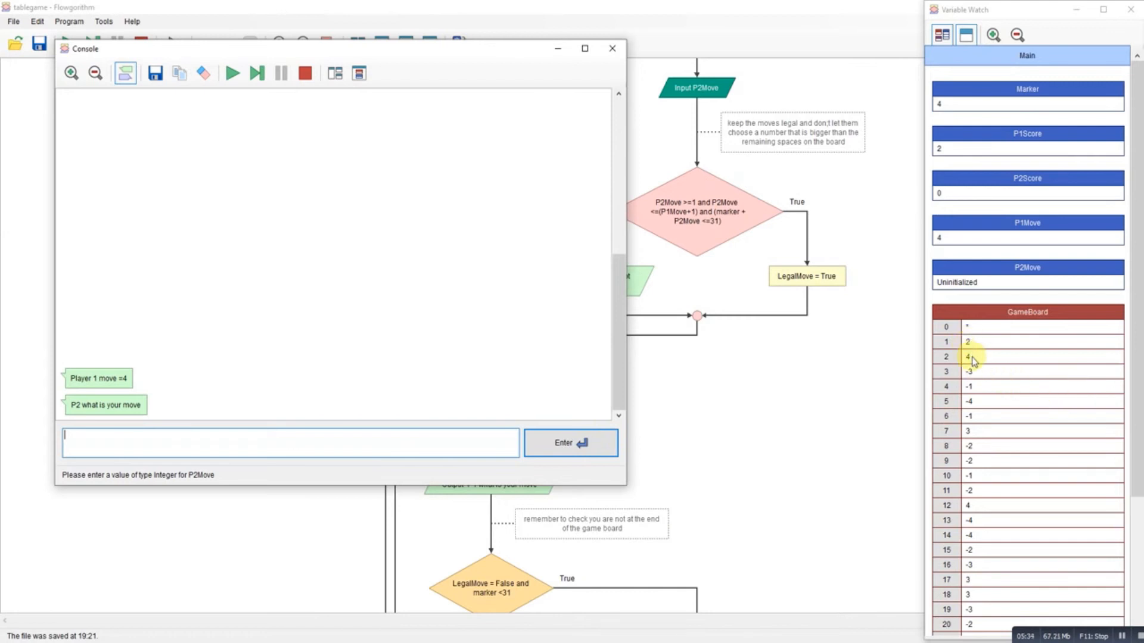
mouse_move(973, 365)
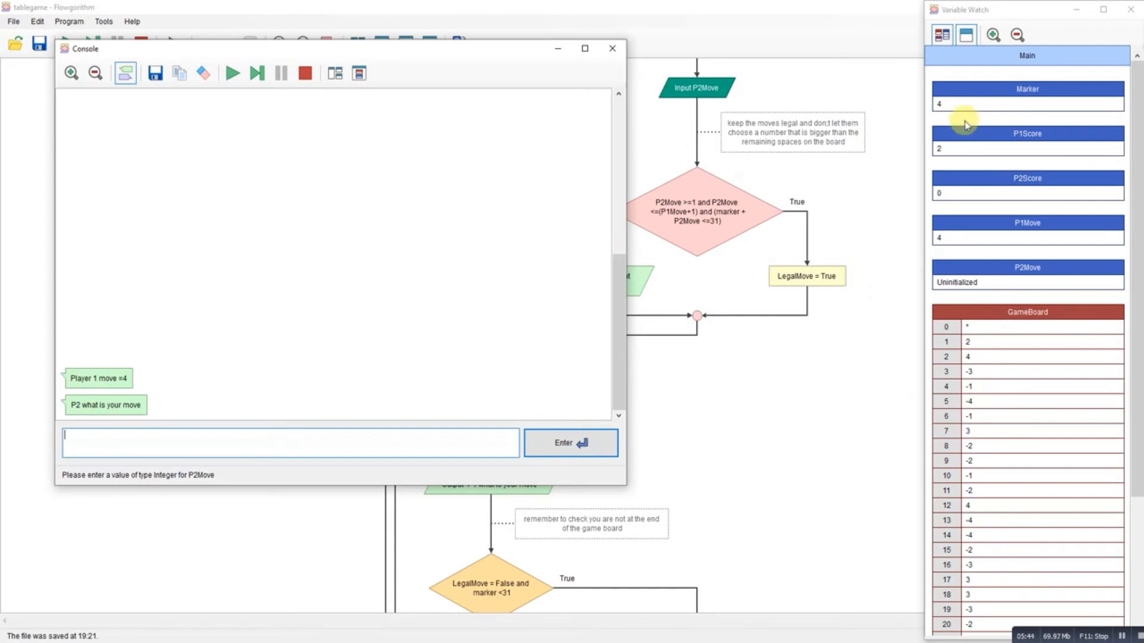
mouse_move(143, 398)
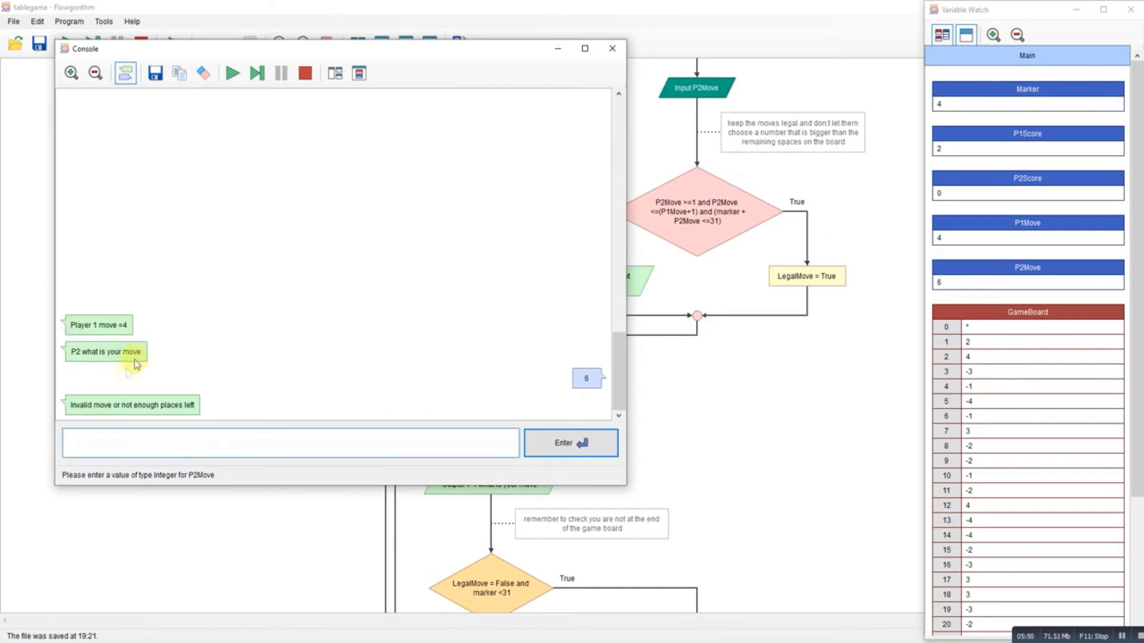
Enter moves 5, 5 and 3 for the players as the game nears the board's end.
text(5)
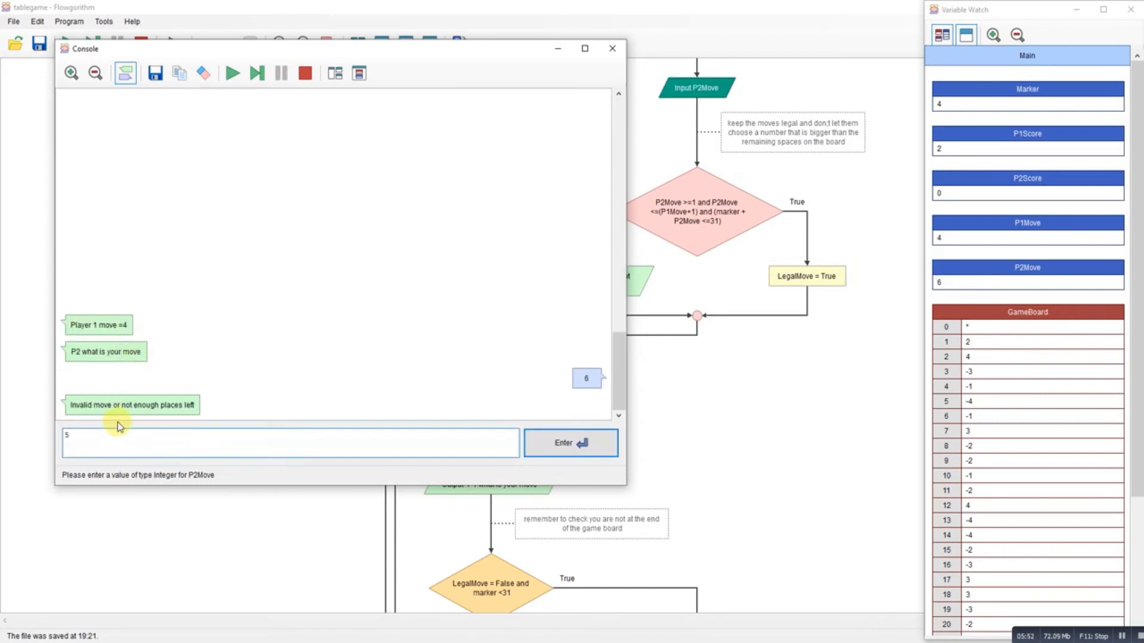
click(569, 443)
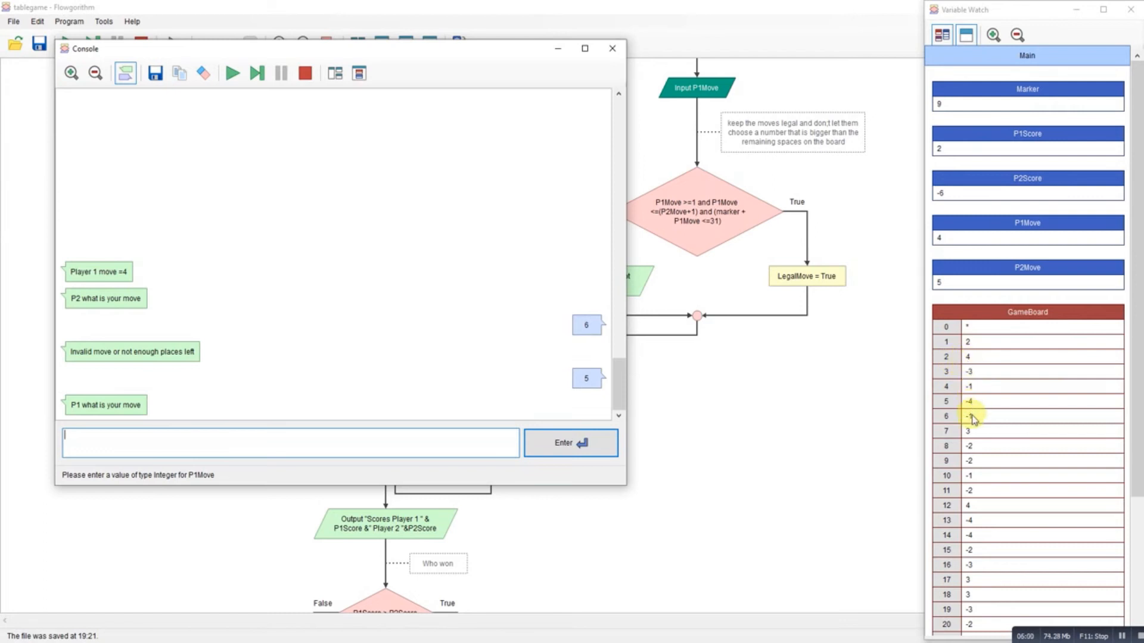
mouse_move(323, 212)
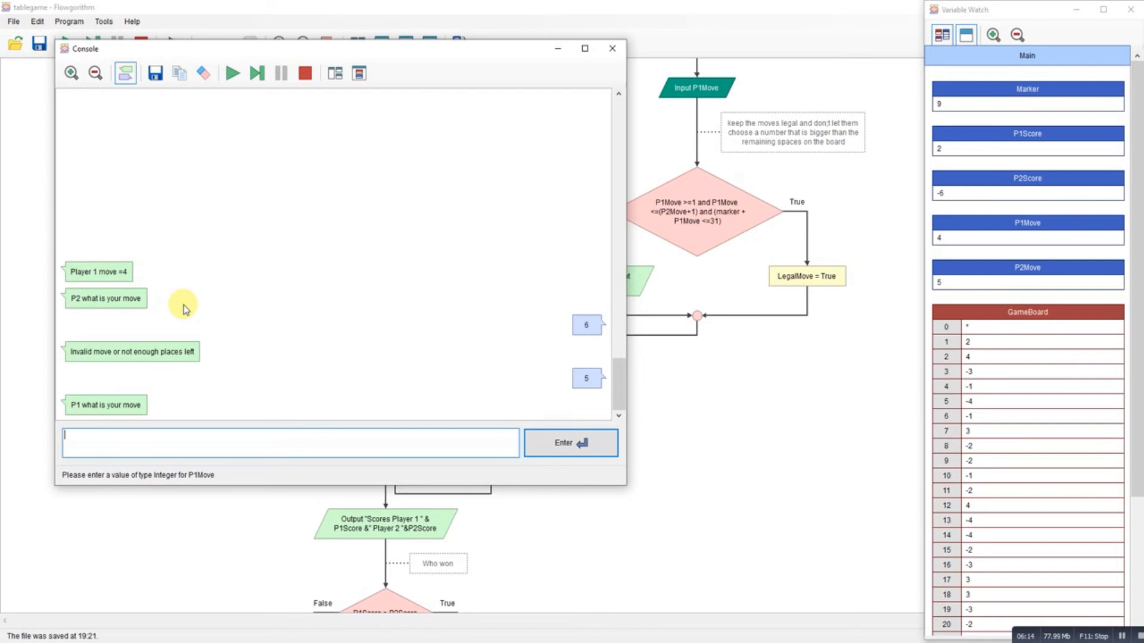
click(570, 443)
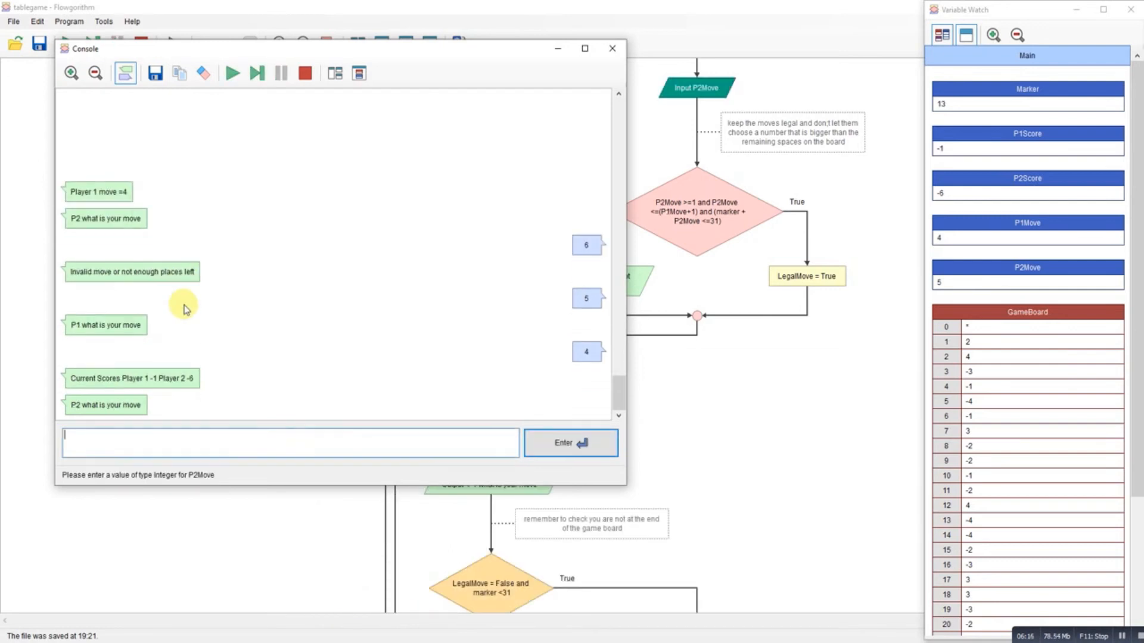
text(5)
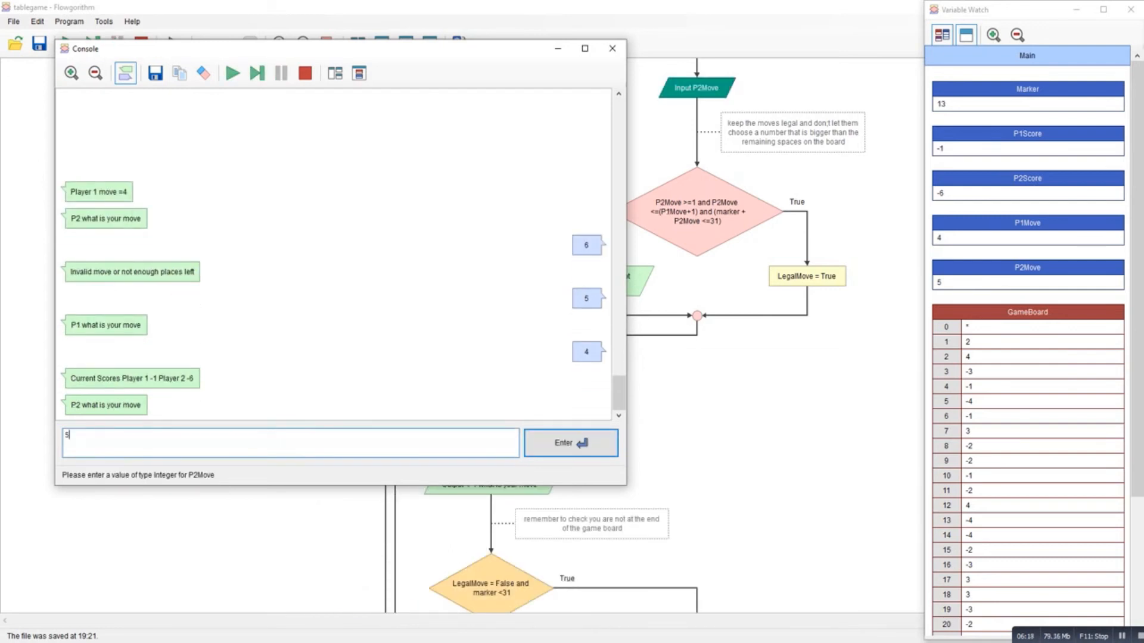
click(569, 443)
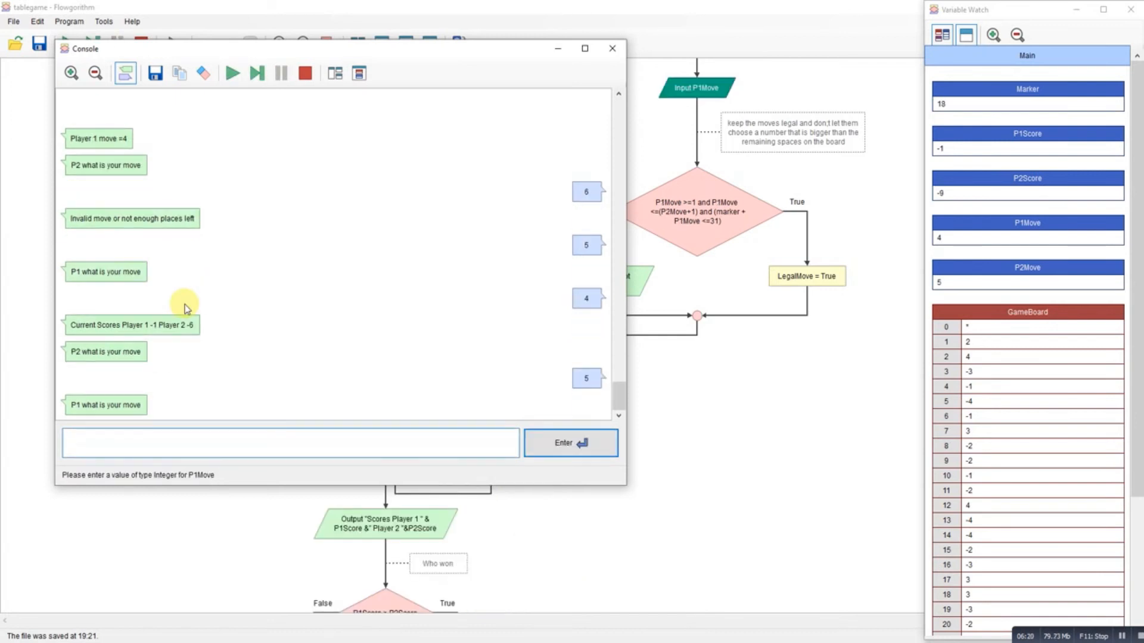
text(3)
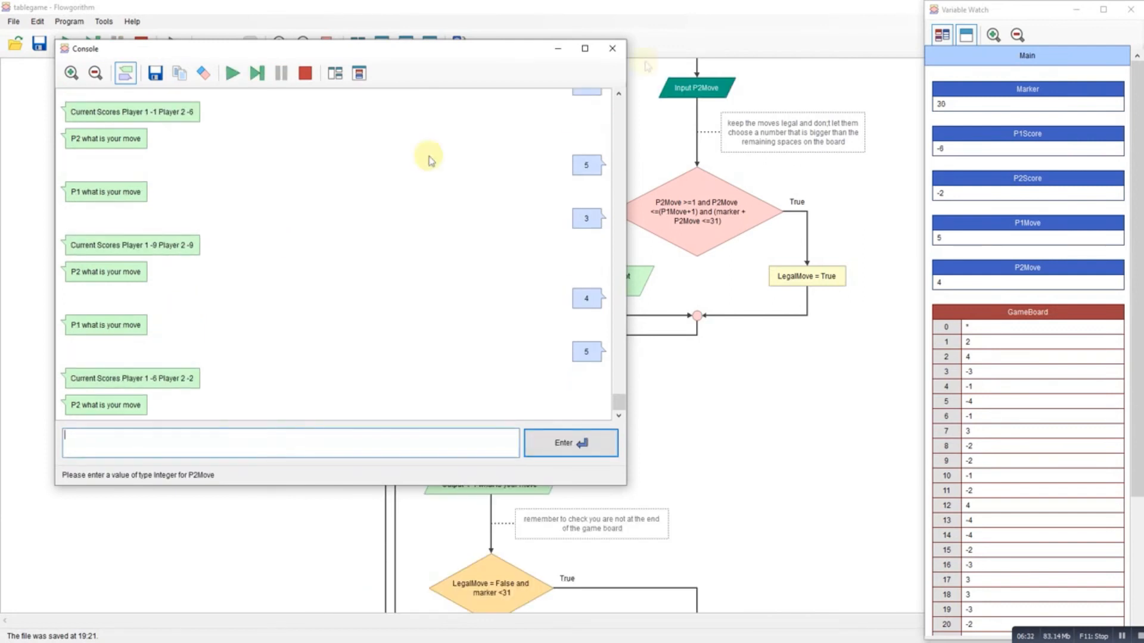
mouse_move(690, 426)
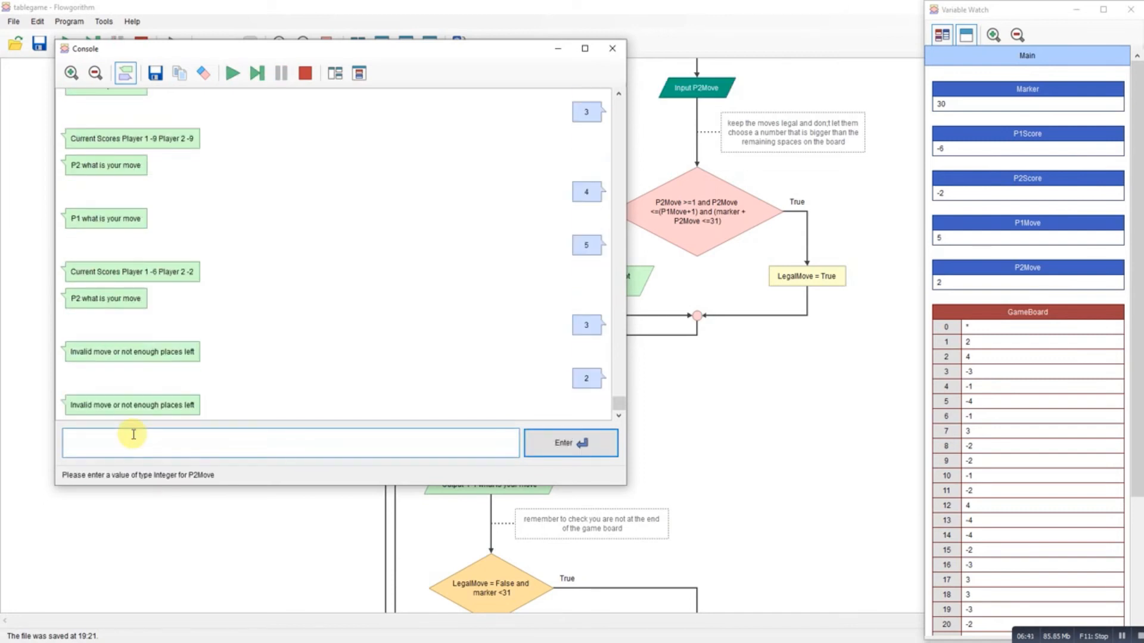
Enter P2's move of 1, hit the Bad Subscript error at index 32 and dismiss it.
text(1)
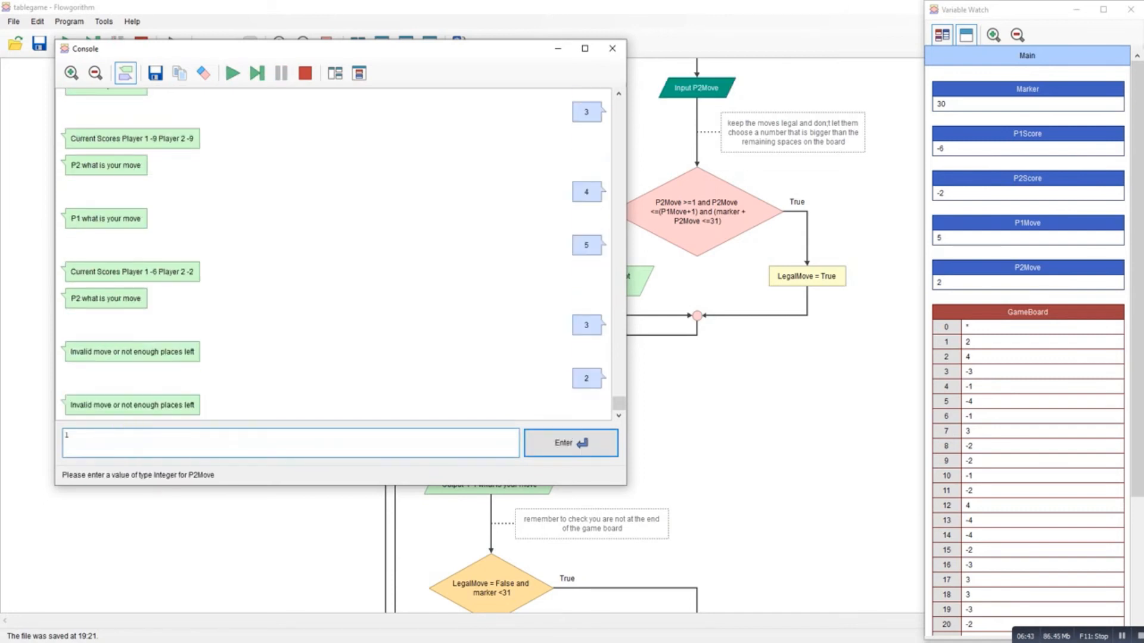
click(569, 443)
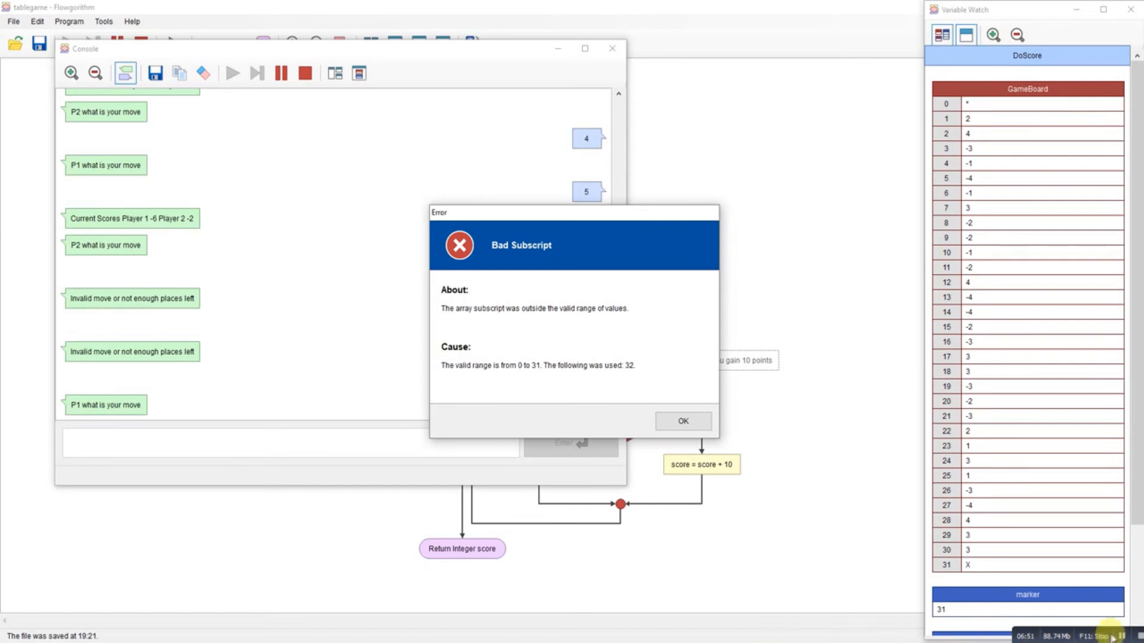
click(681, 421)
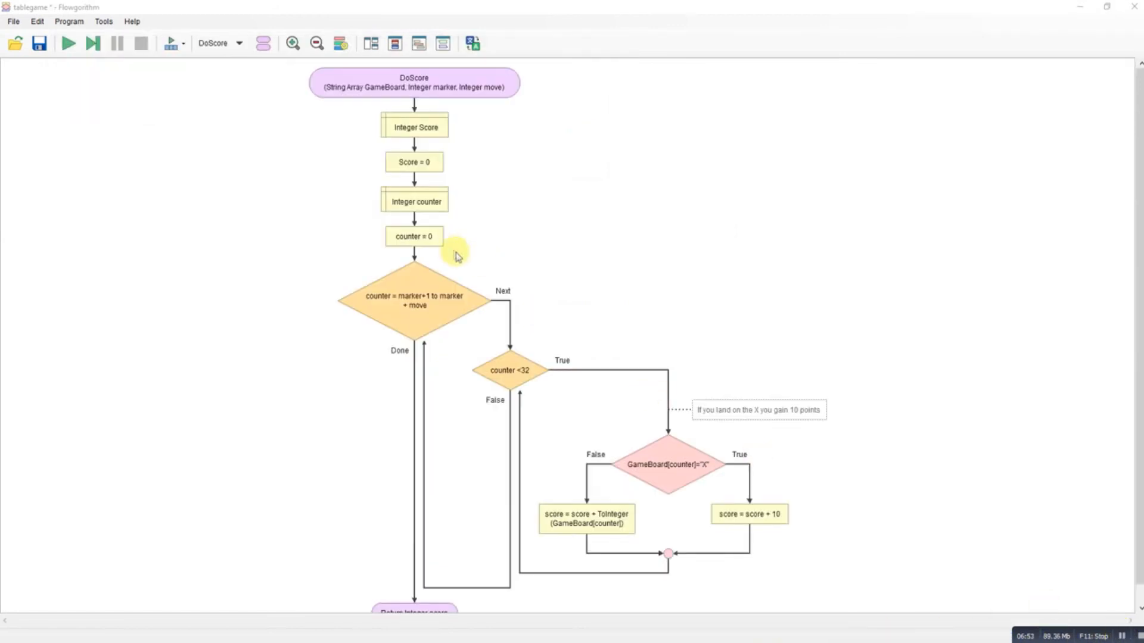
mouse_move(482, 353)
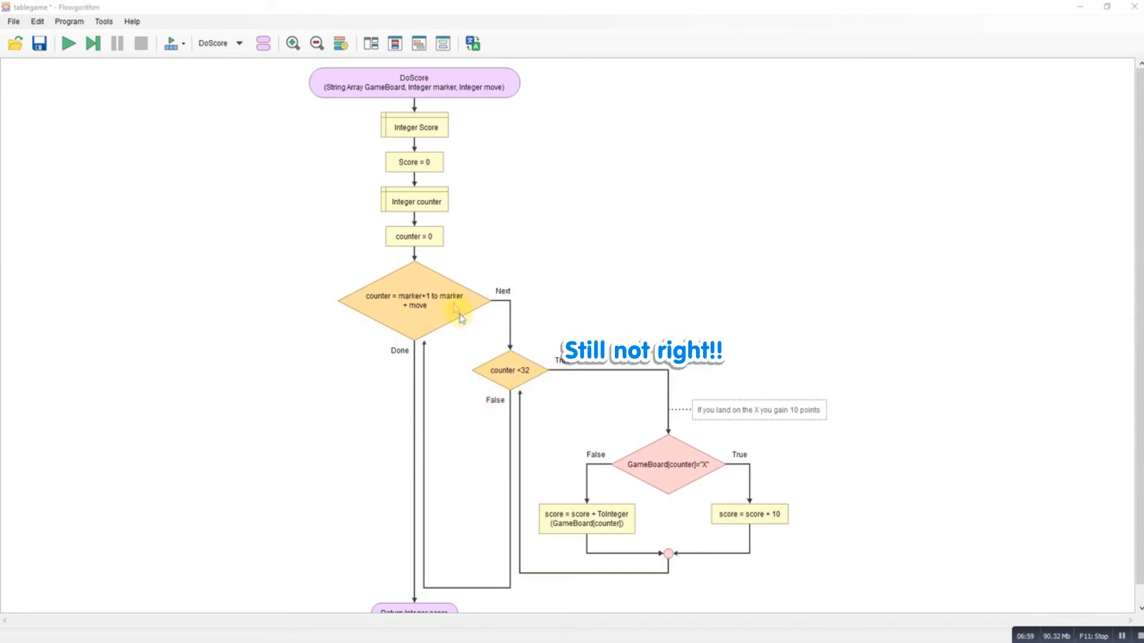
mouse_move(471, 383)
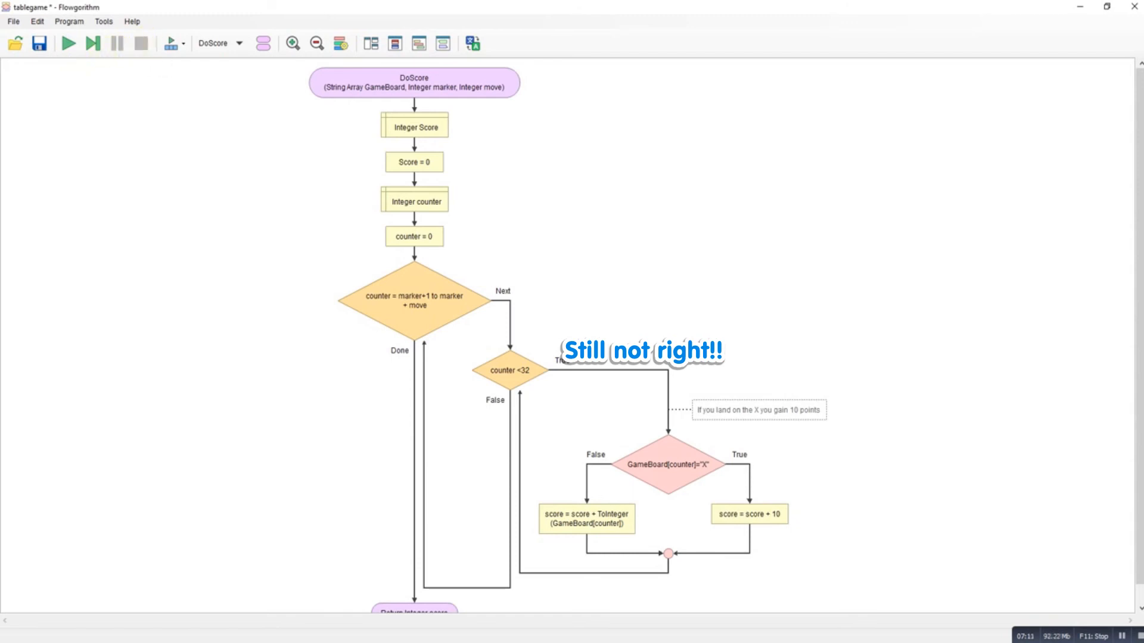
Save tablegame with DoScore's counter < 32 check whose False branch rejoins the loop.
click(68, 43)
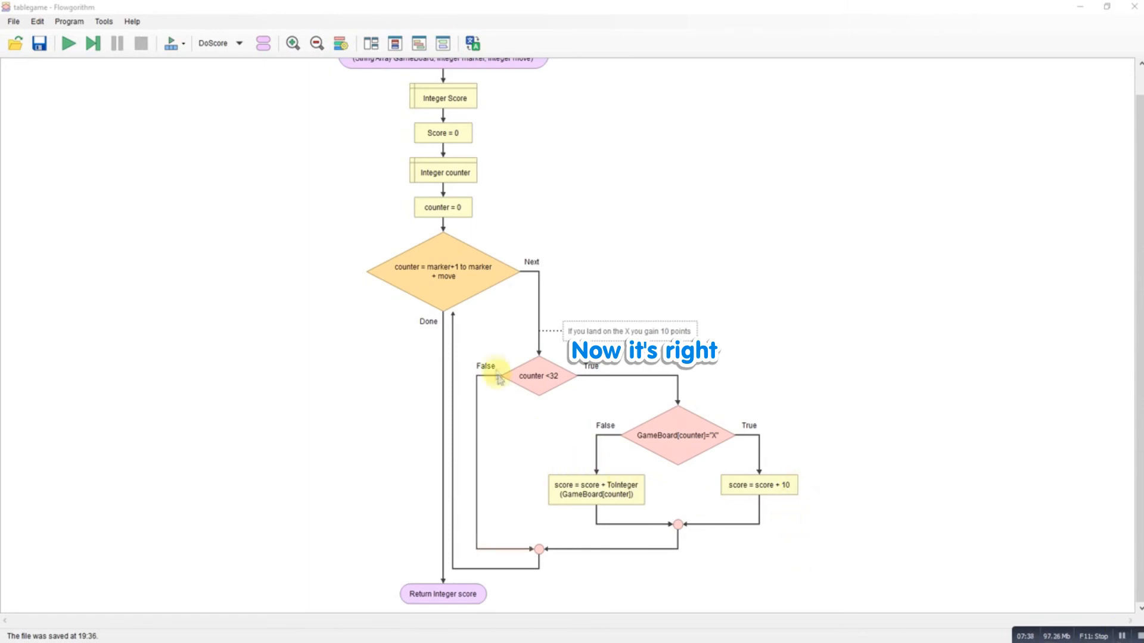
mouse_move(561, 394)
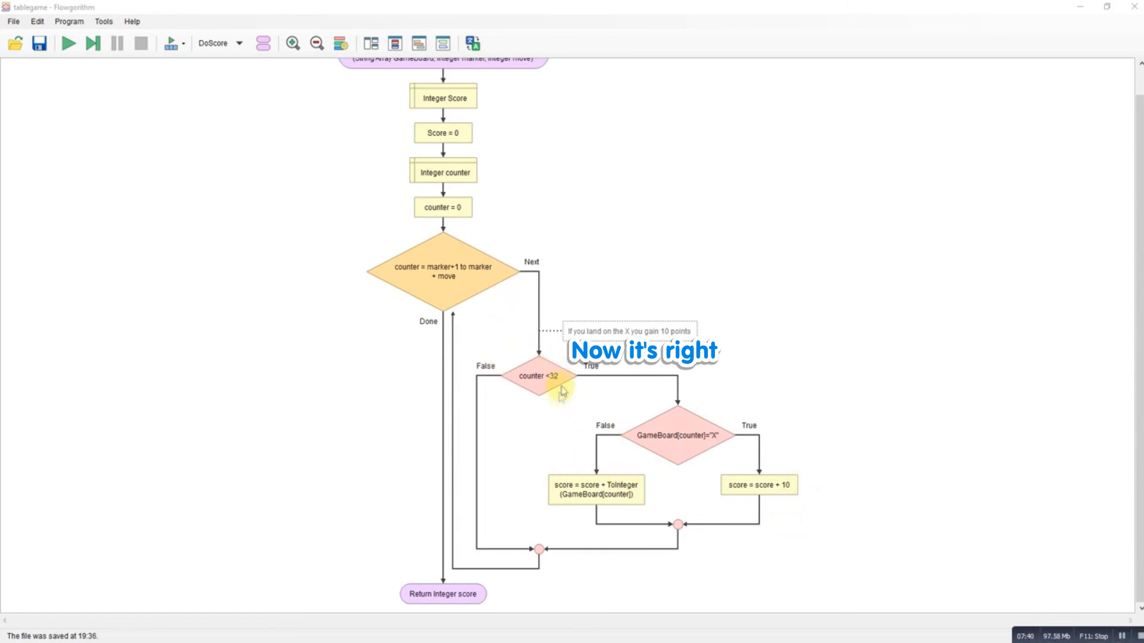
mouse_move(460, 270)
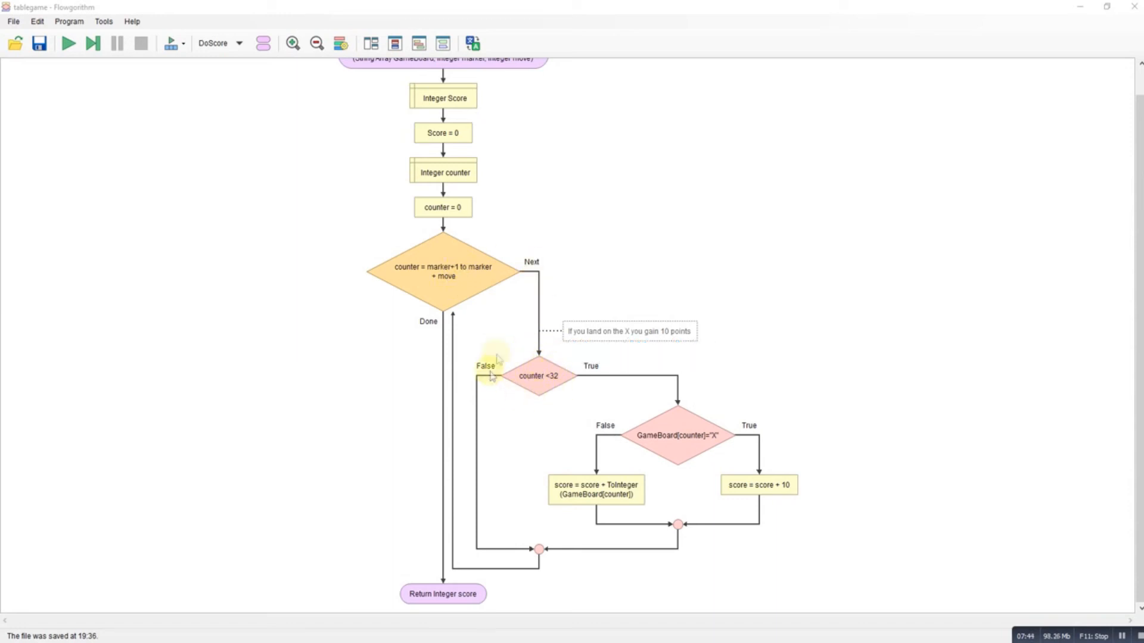
mouse_move(769, 422)
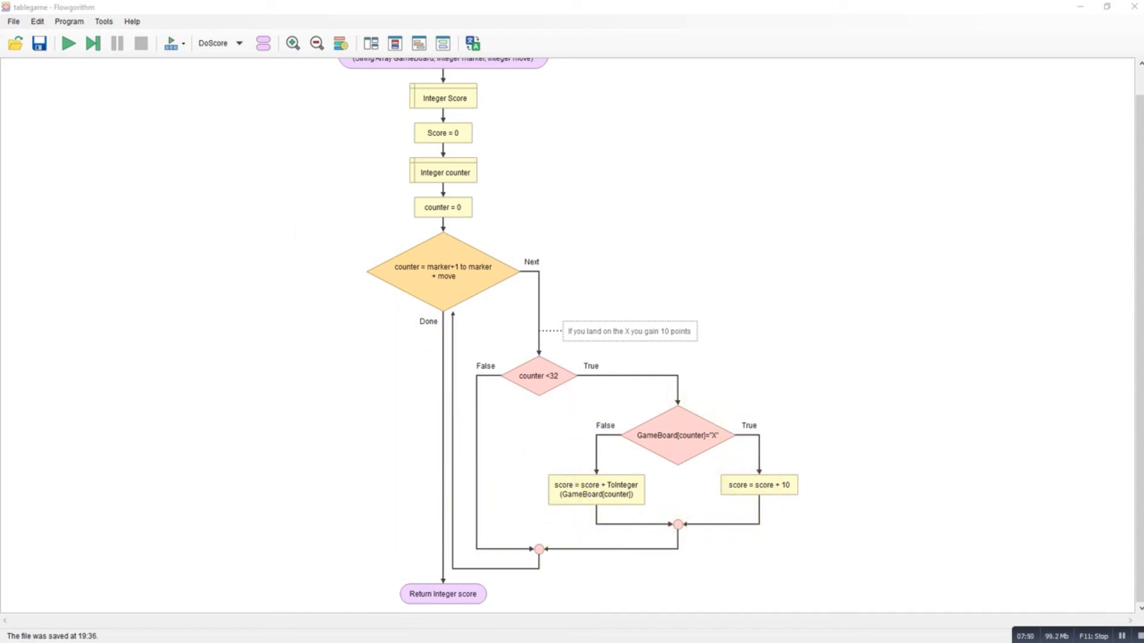
Run the corrected game with the console and variable watch side by side.
click(68, 43)
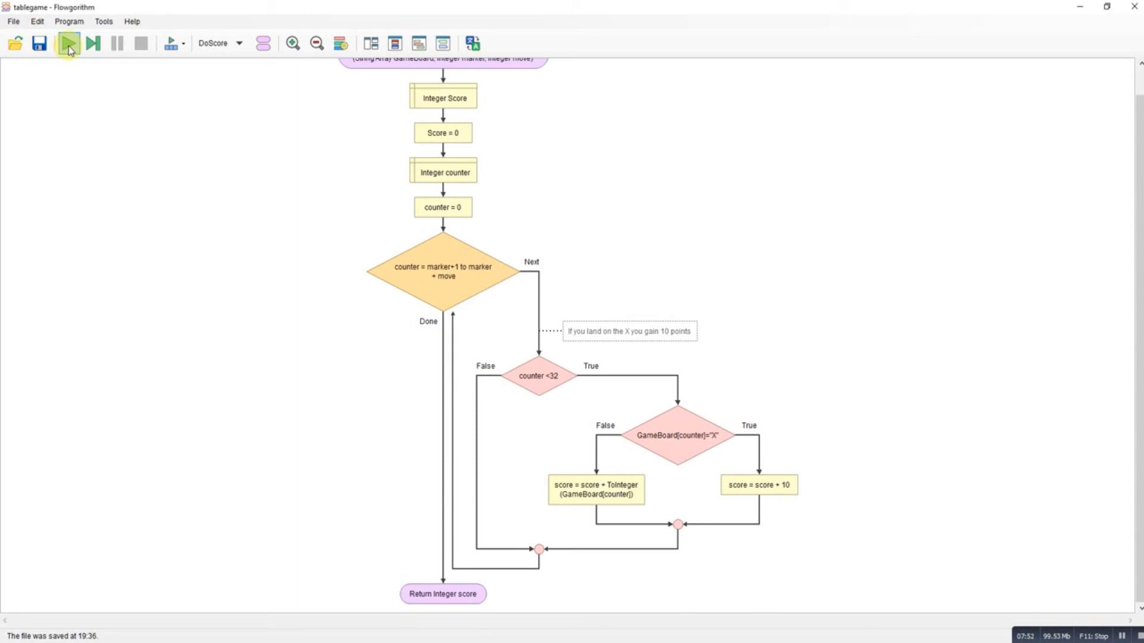
click(67, 42)
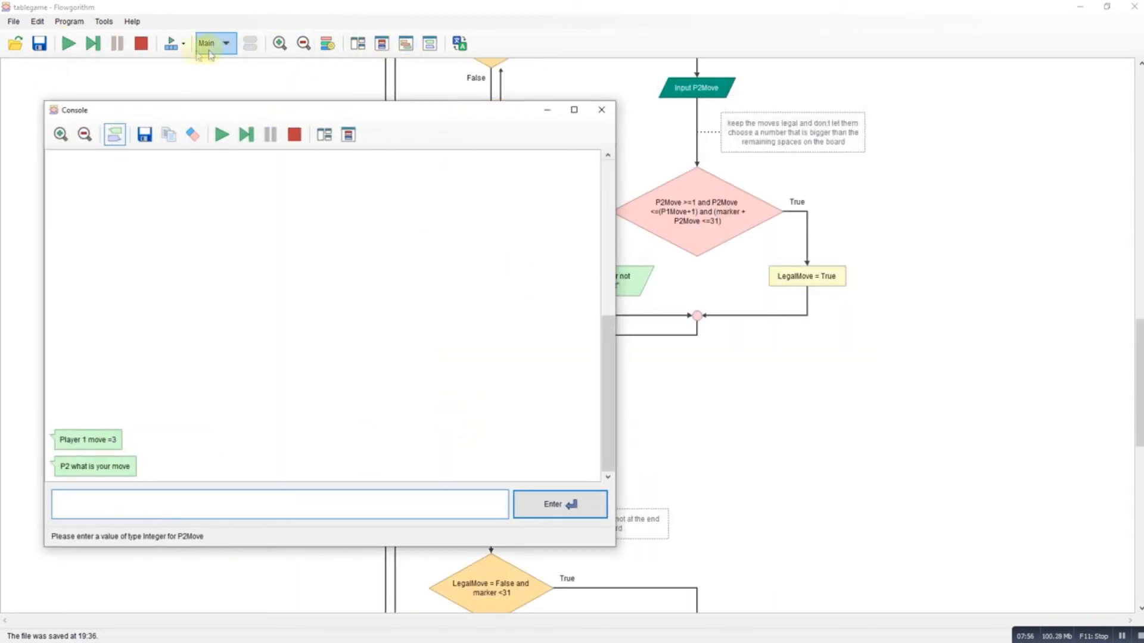
click(382, 43)
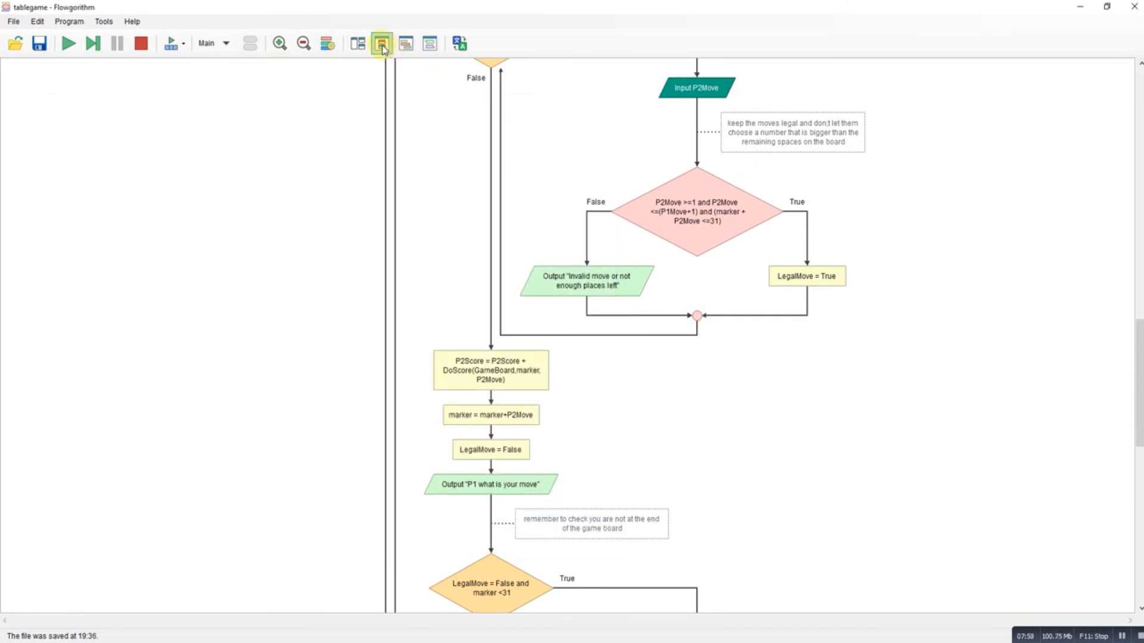
click(382, 43)
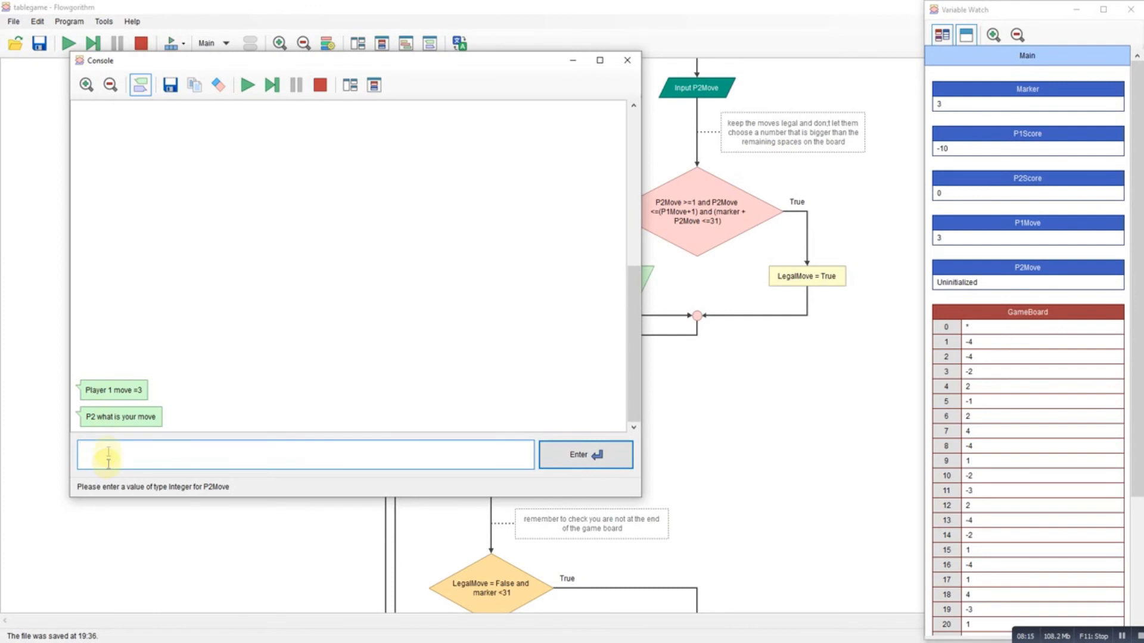
Enter player moves 4, 5 and 2 in the console while scores and GameBoard update in the watch.
text(4)
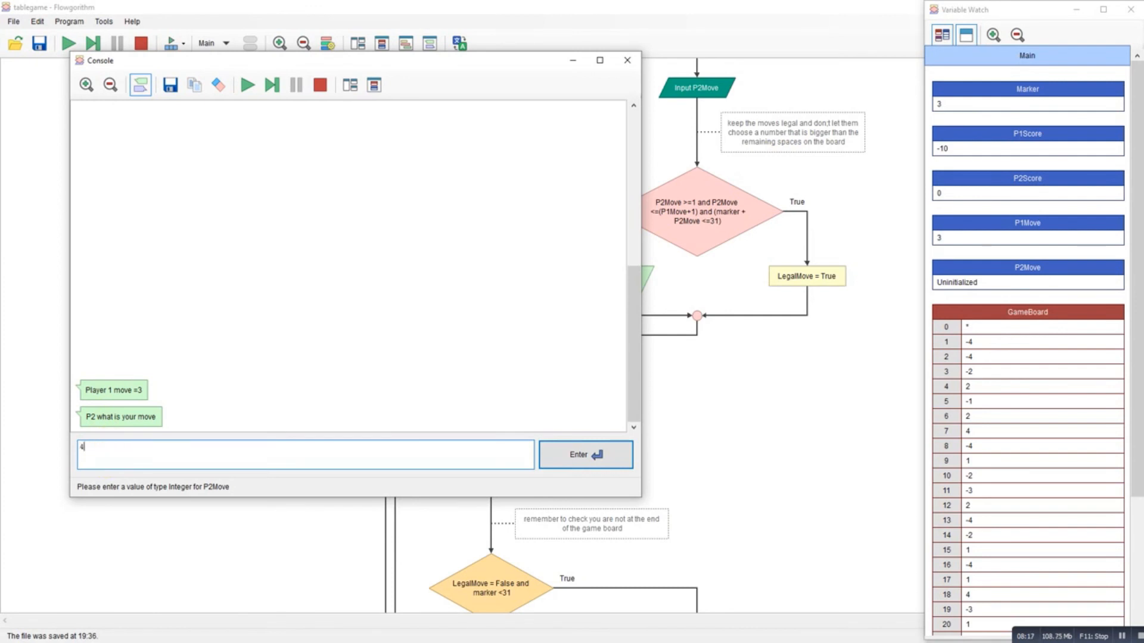
click(584, 454)
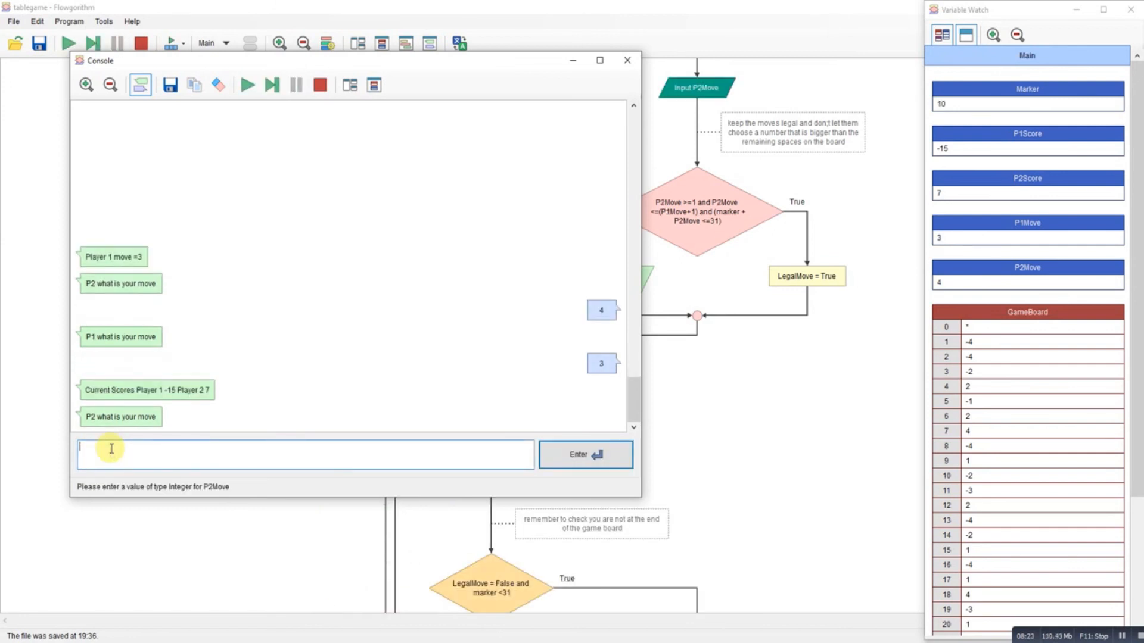
click(584, 454)
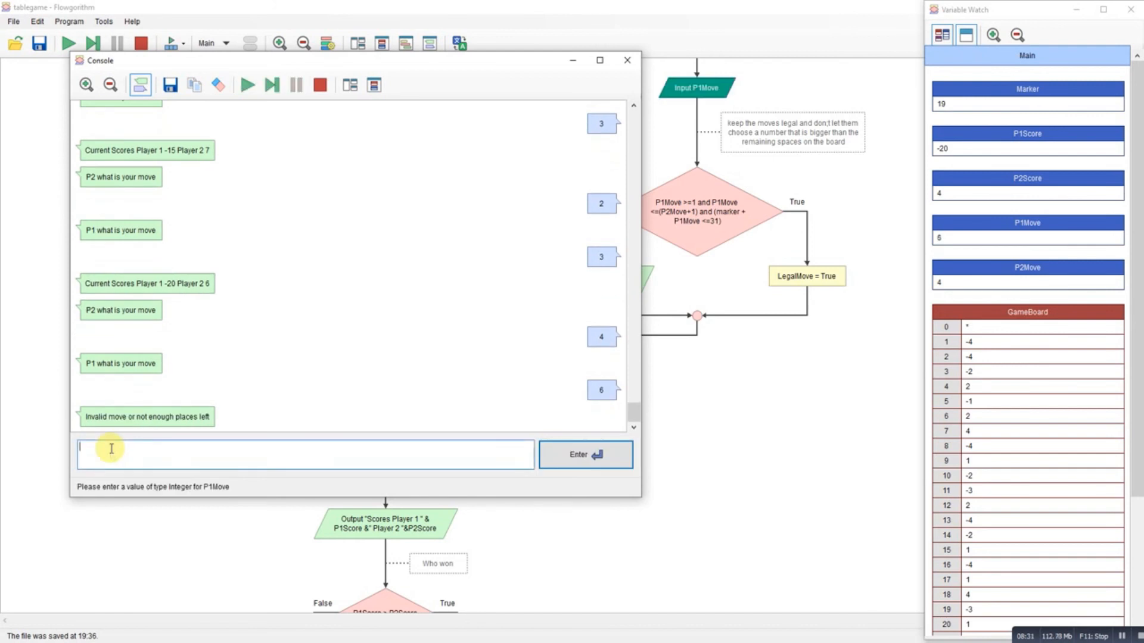
text(5)
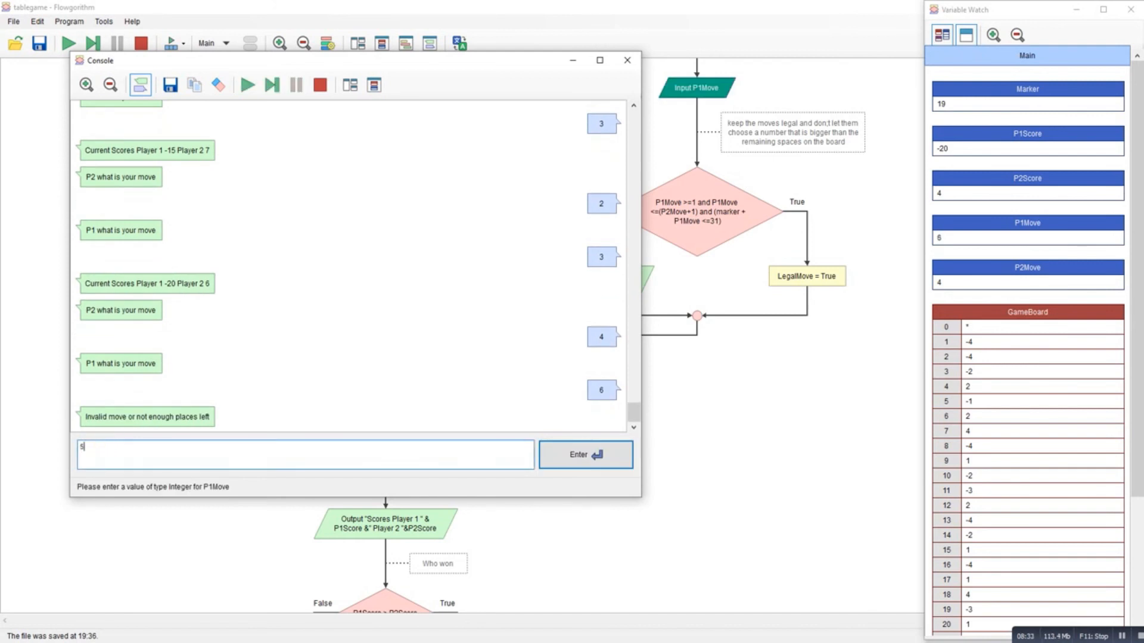
click(584, 454)
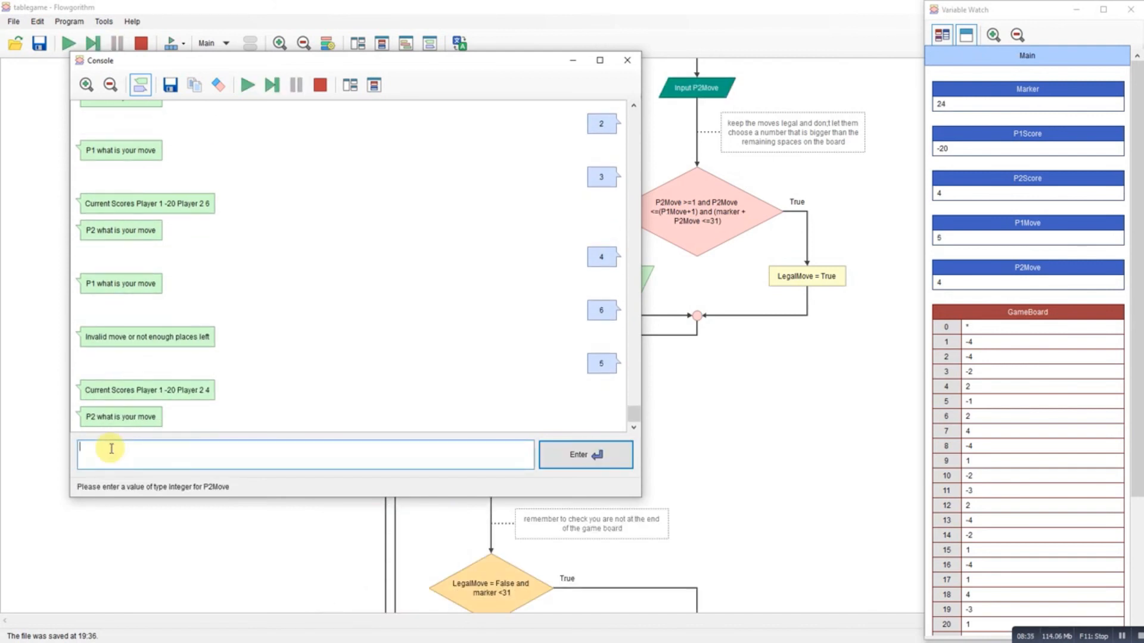
click(583, 453)
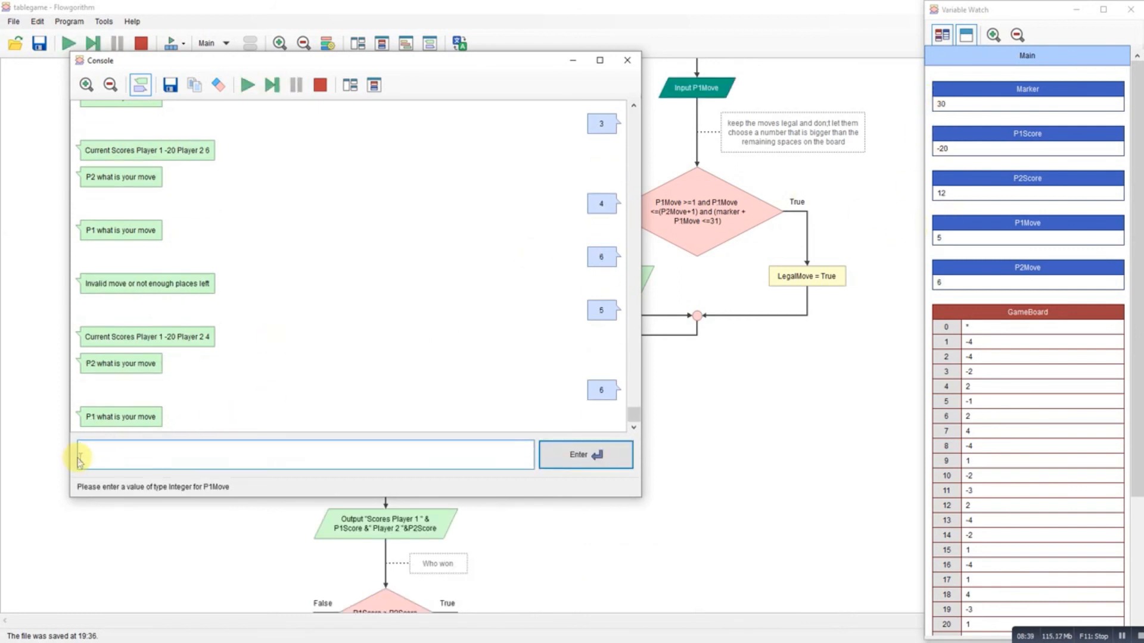
click(584, 453)
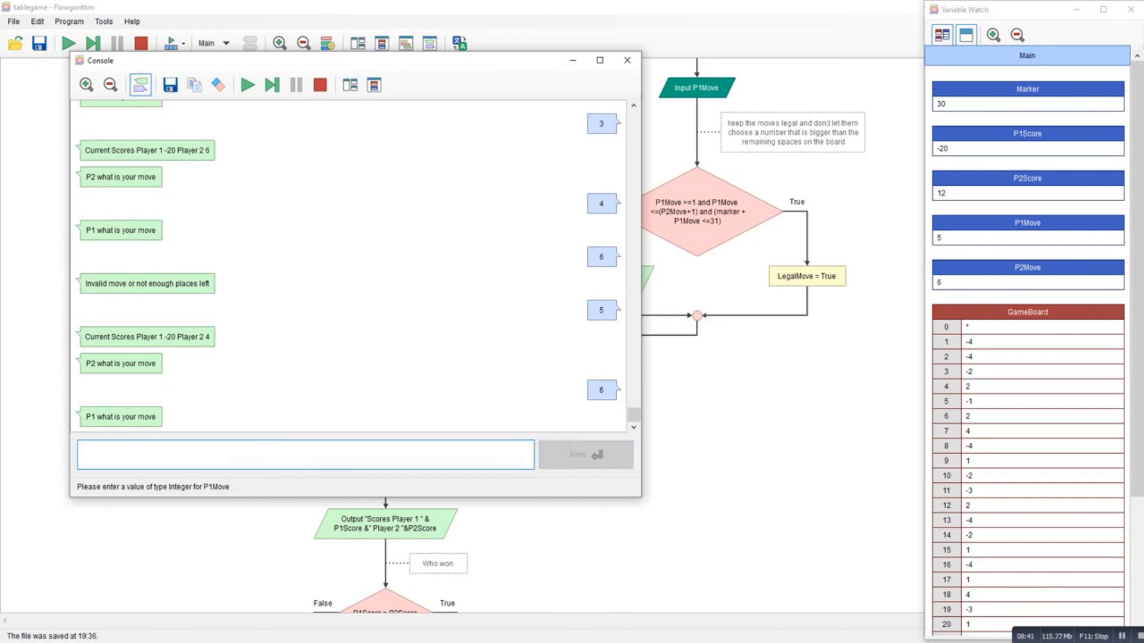
text(2)
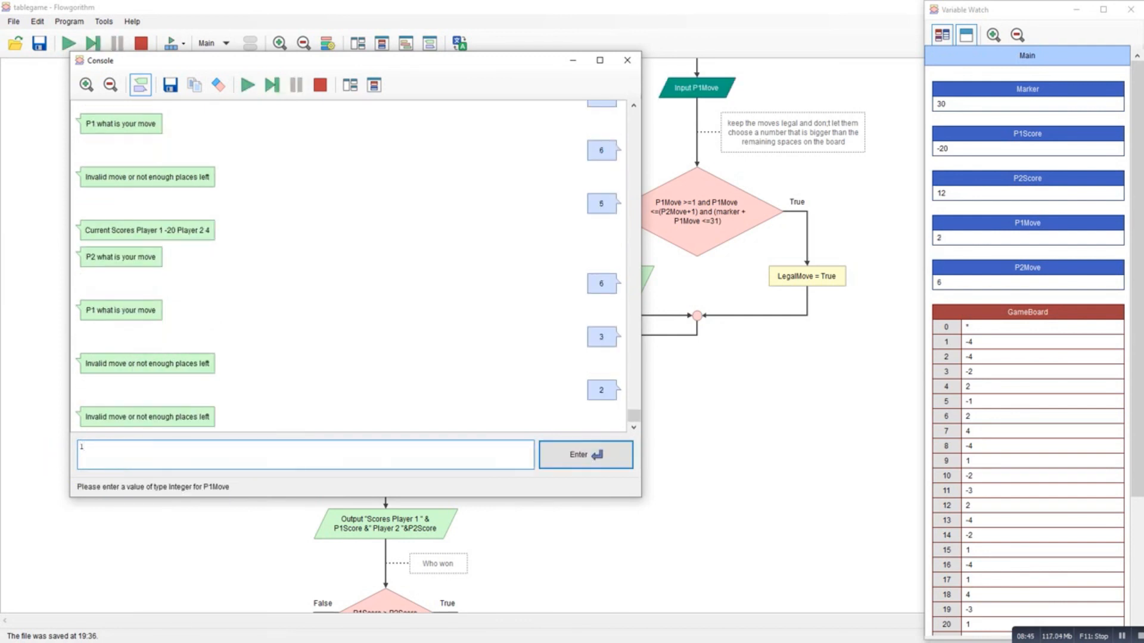
click(583, 454)
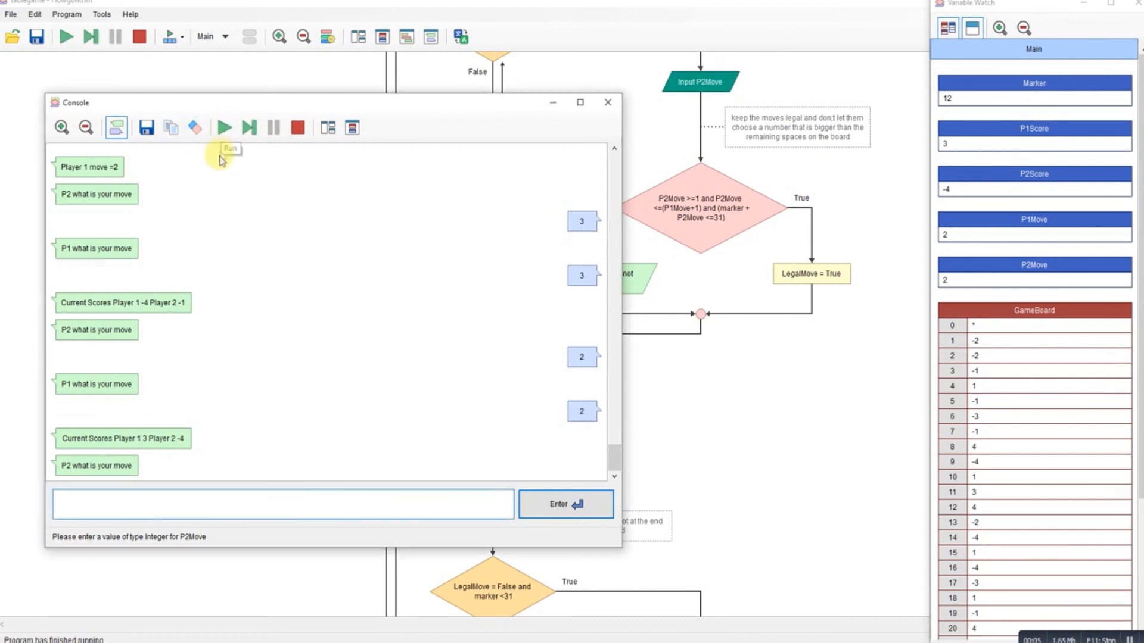
mouse_move(159, 427)
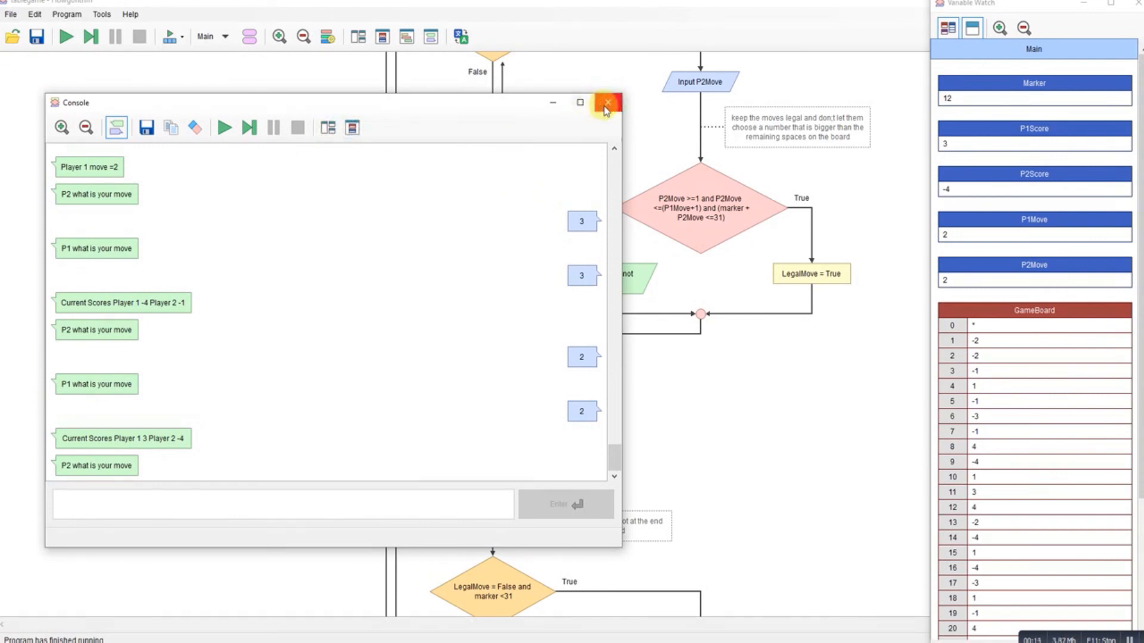
Close the finished game's console, leaving Main's Player 2 move-validation section showing.
click(606, 102)
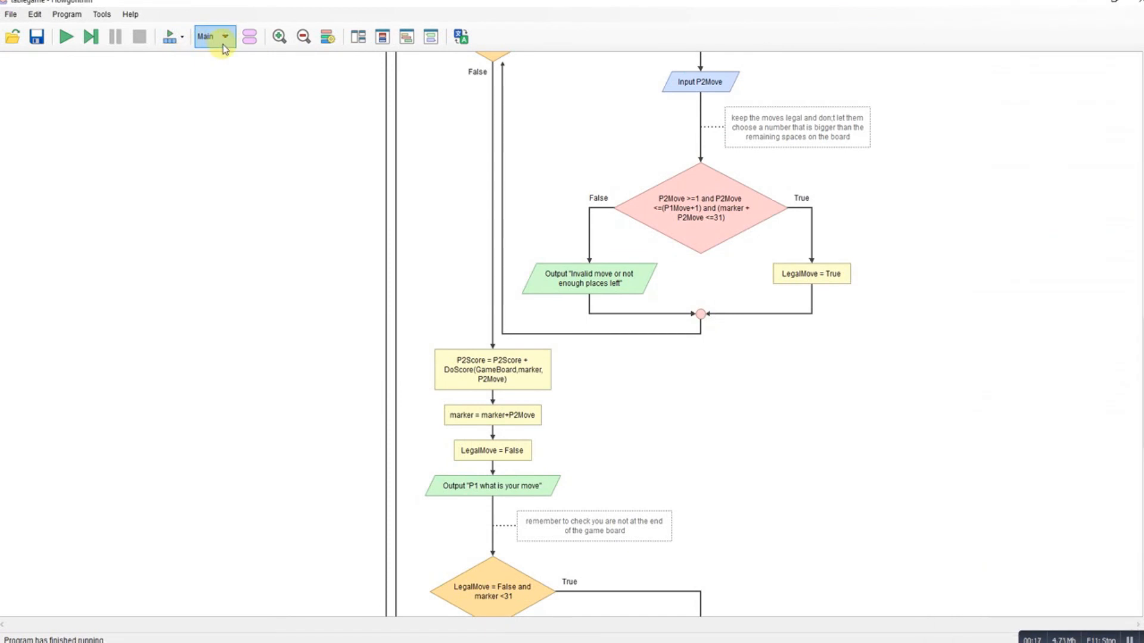
mouse_move(261, 87)
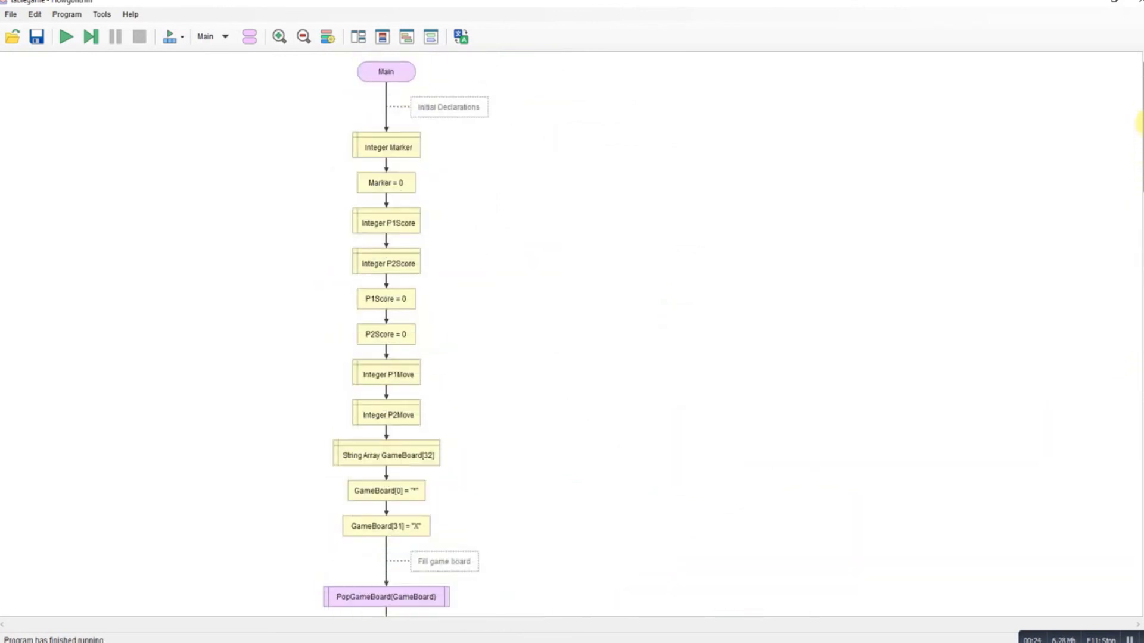
Scroll down through the Main game flowchart before switching to the DoScore function.
scroll(down, 3)
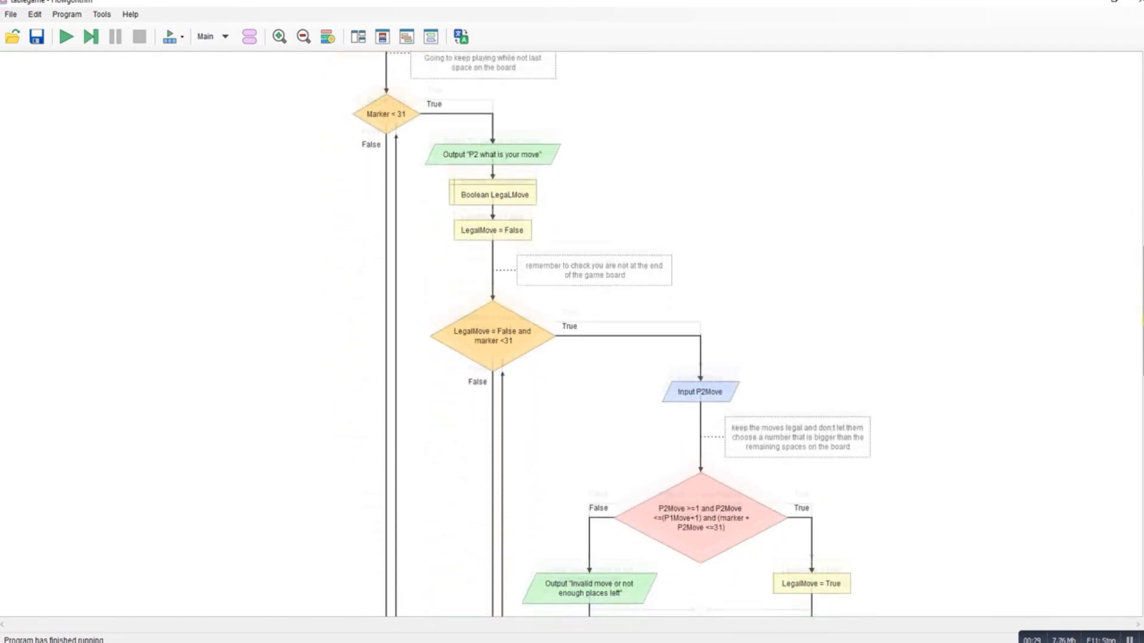
scroll(down, 3)
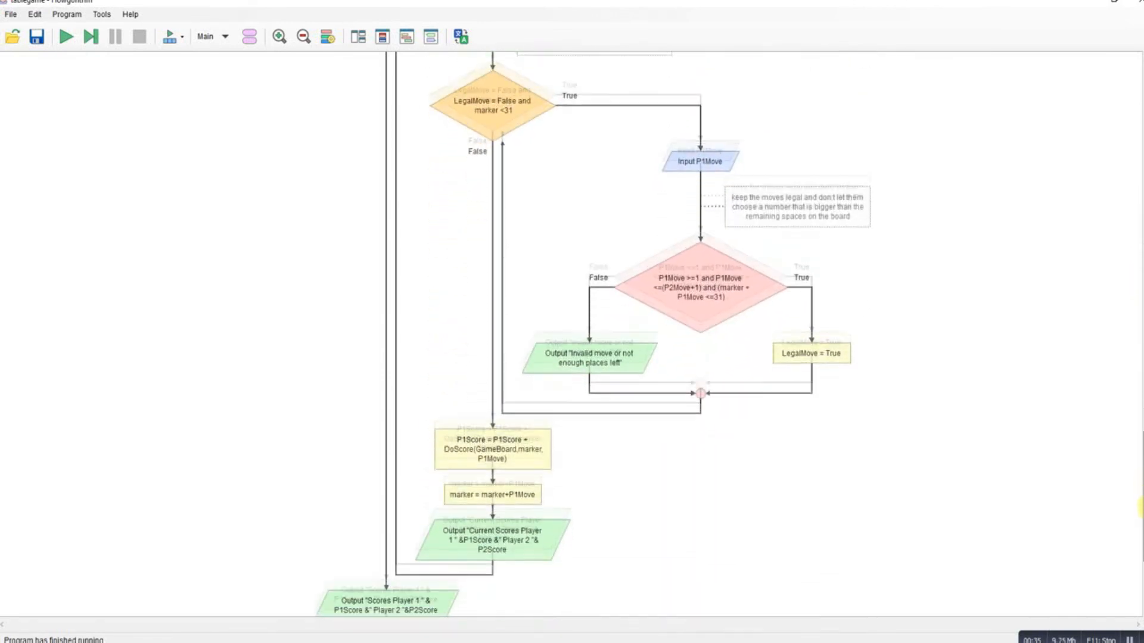
scroll(down, 3)
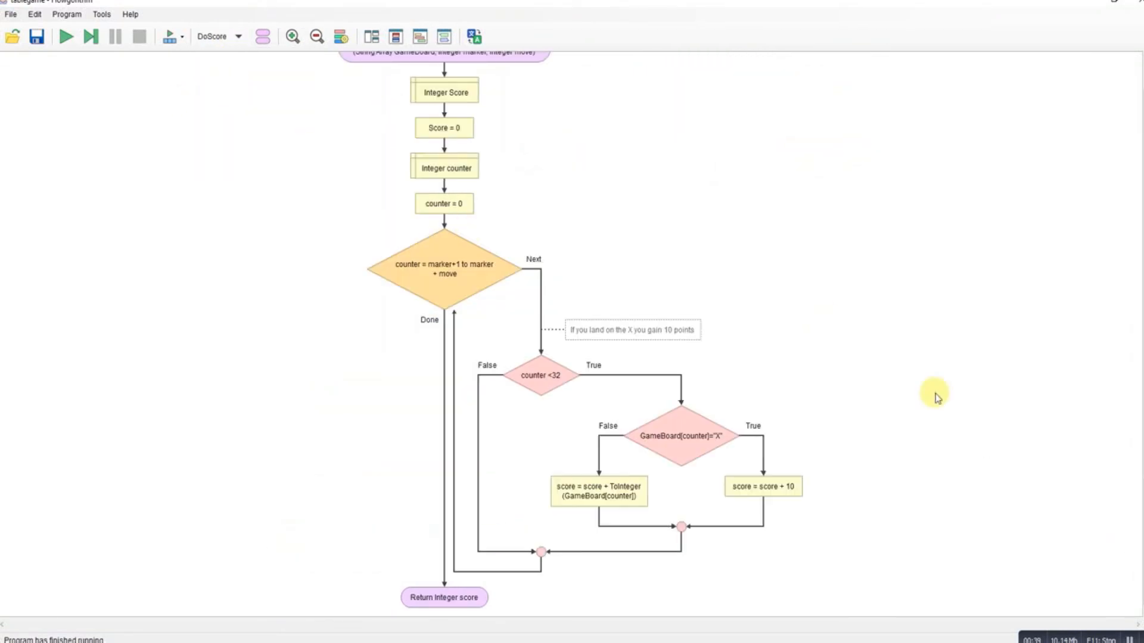
mouse_move(641, 431)
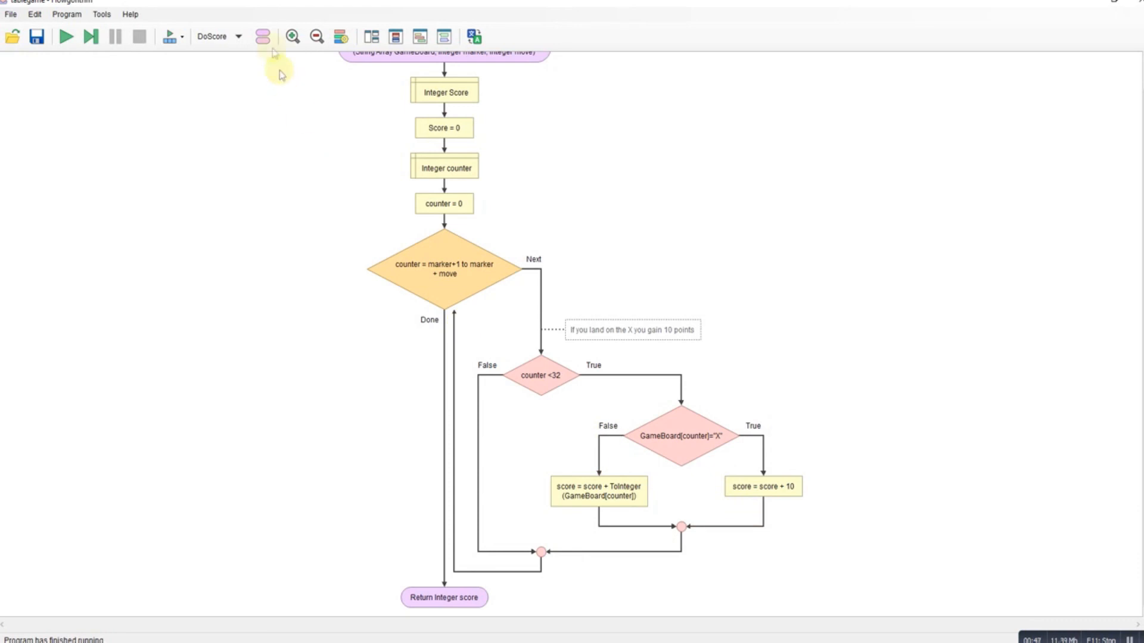
click(237, 36)
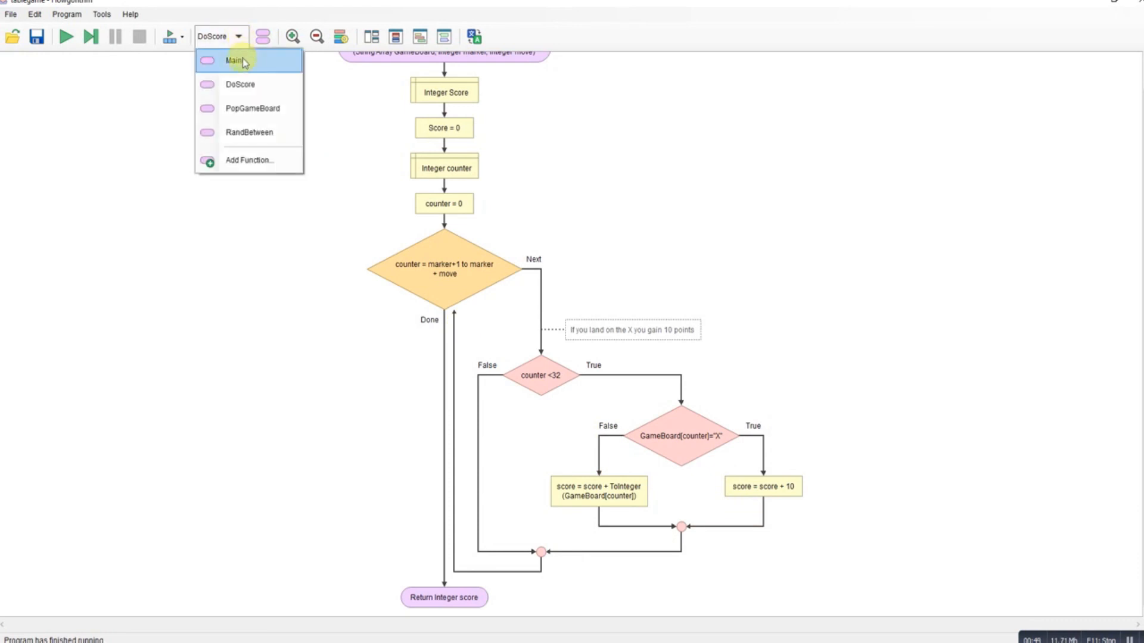
mouse_move(246, 108)
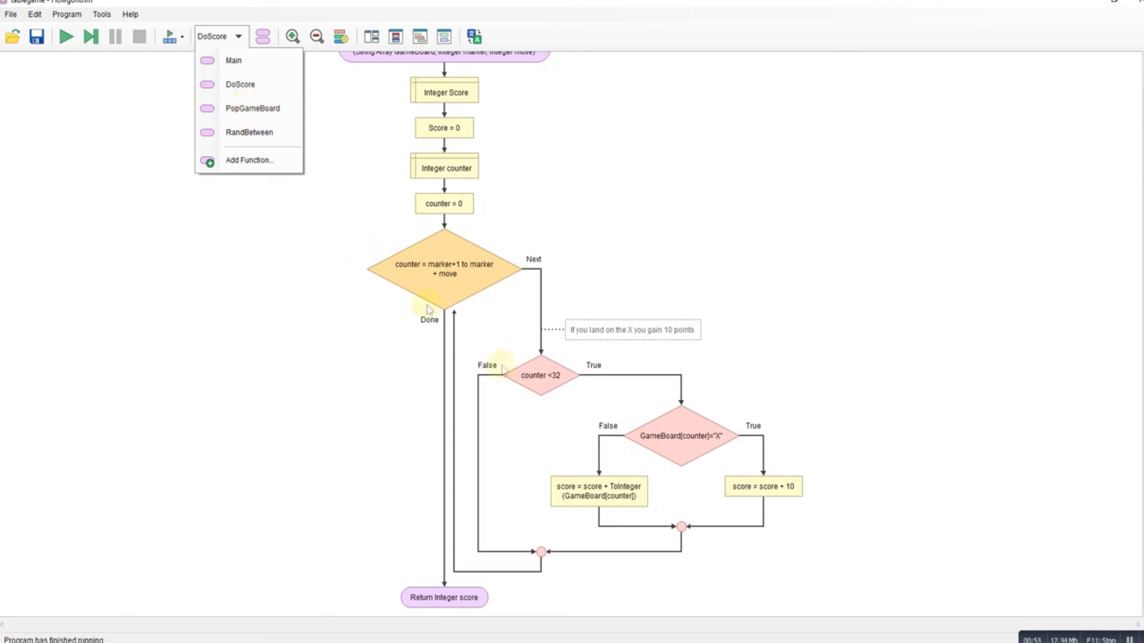
double_click(543, 375)
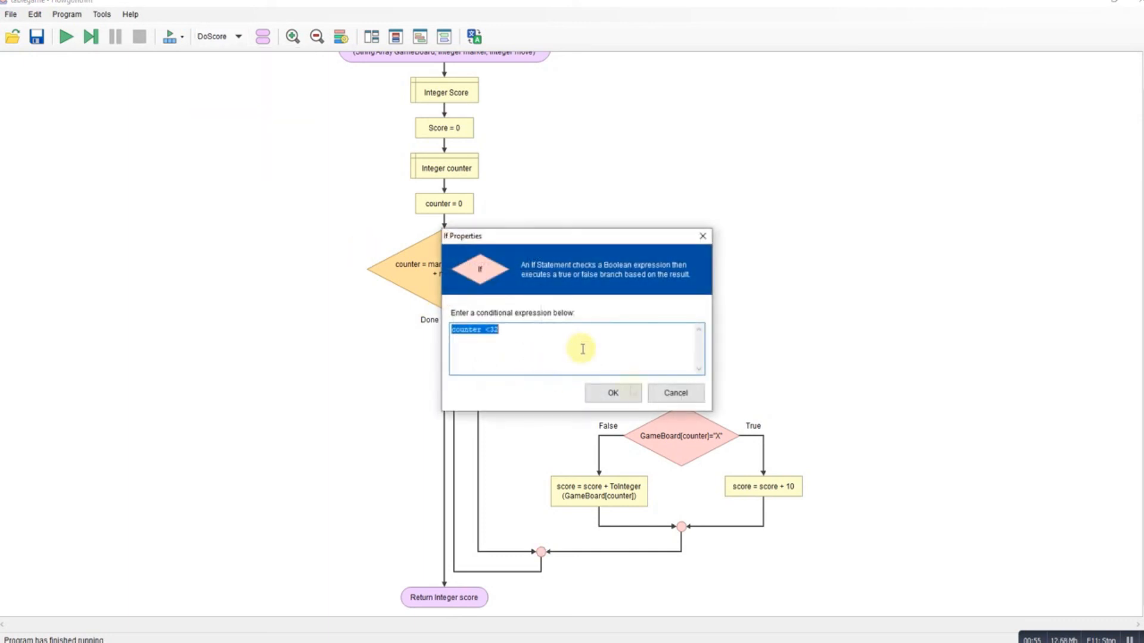
click(238, 37)
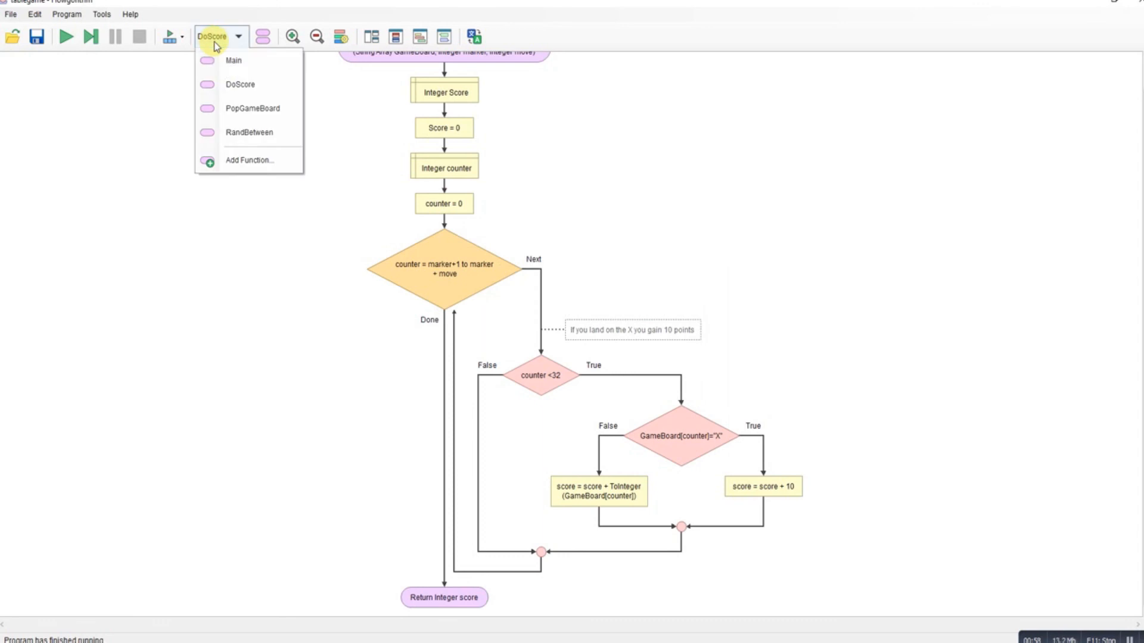
click(251, 109)
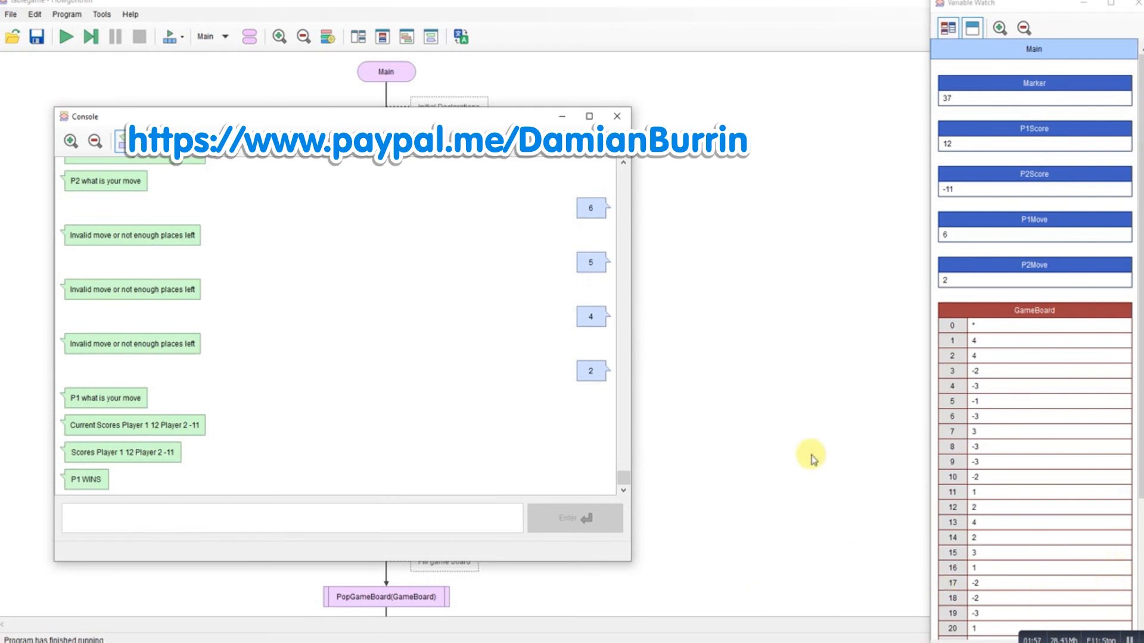
mouse_move(672, 411)
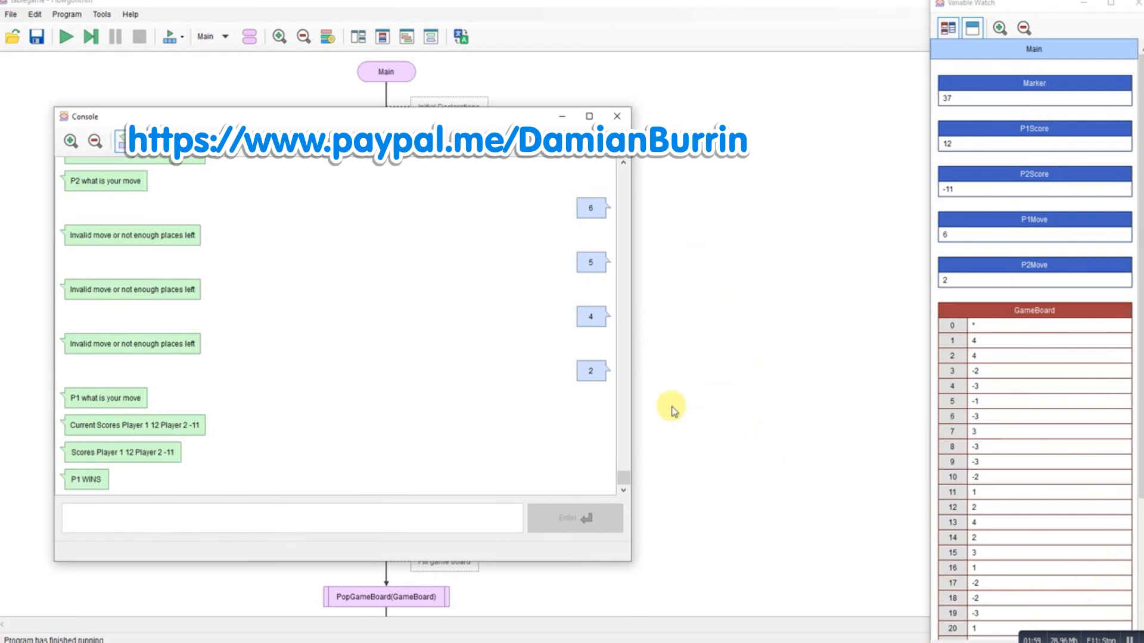